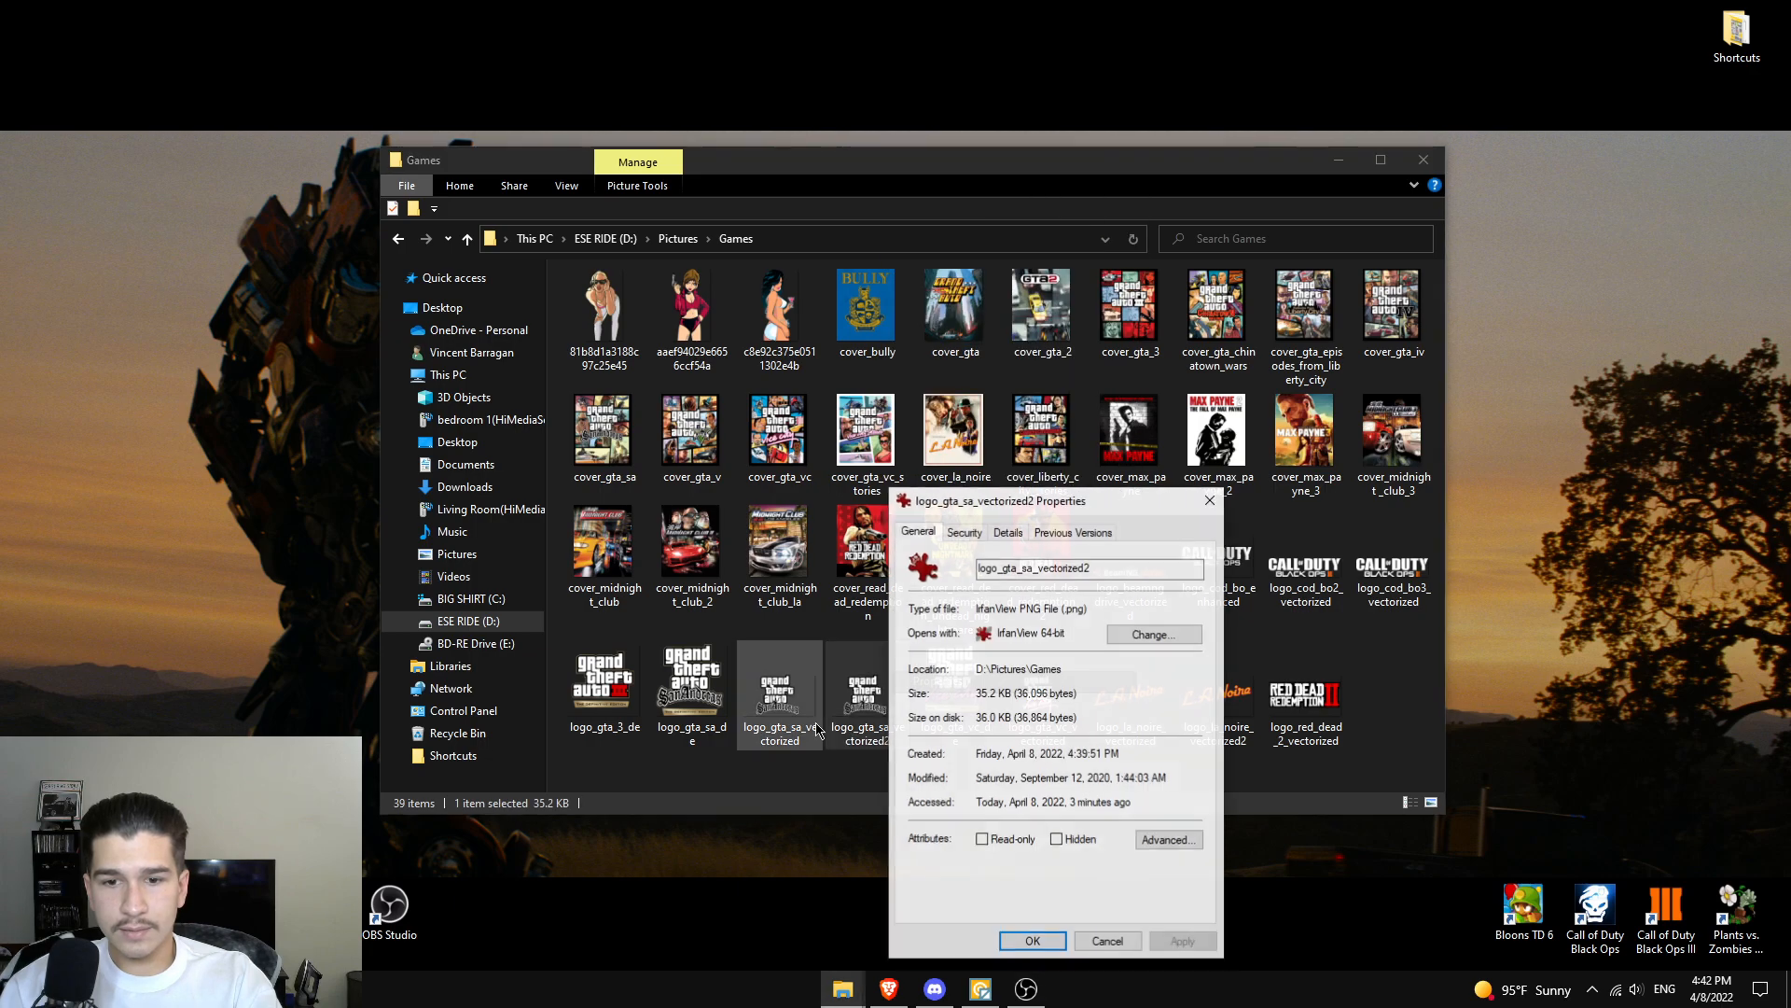
# - View the Details of logo_gta_sa_vectorized2, showing its 640×360 pixel dimensions
pyautogui.click(1006, 532)
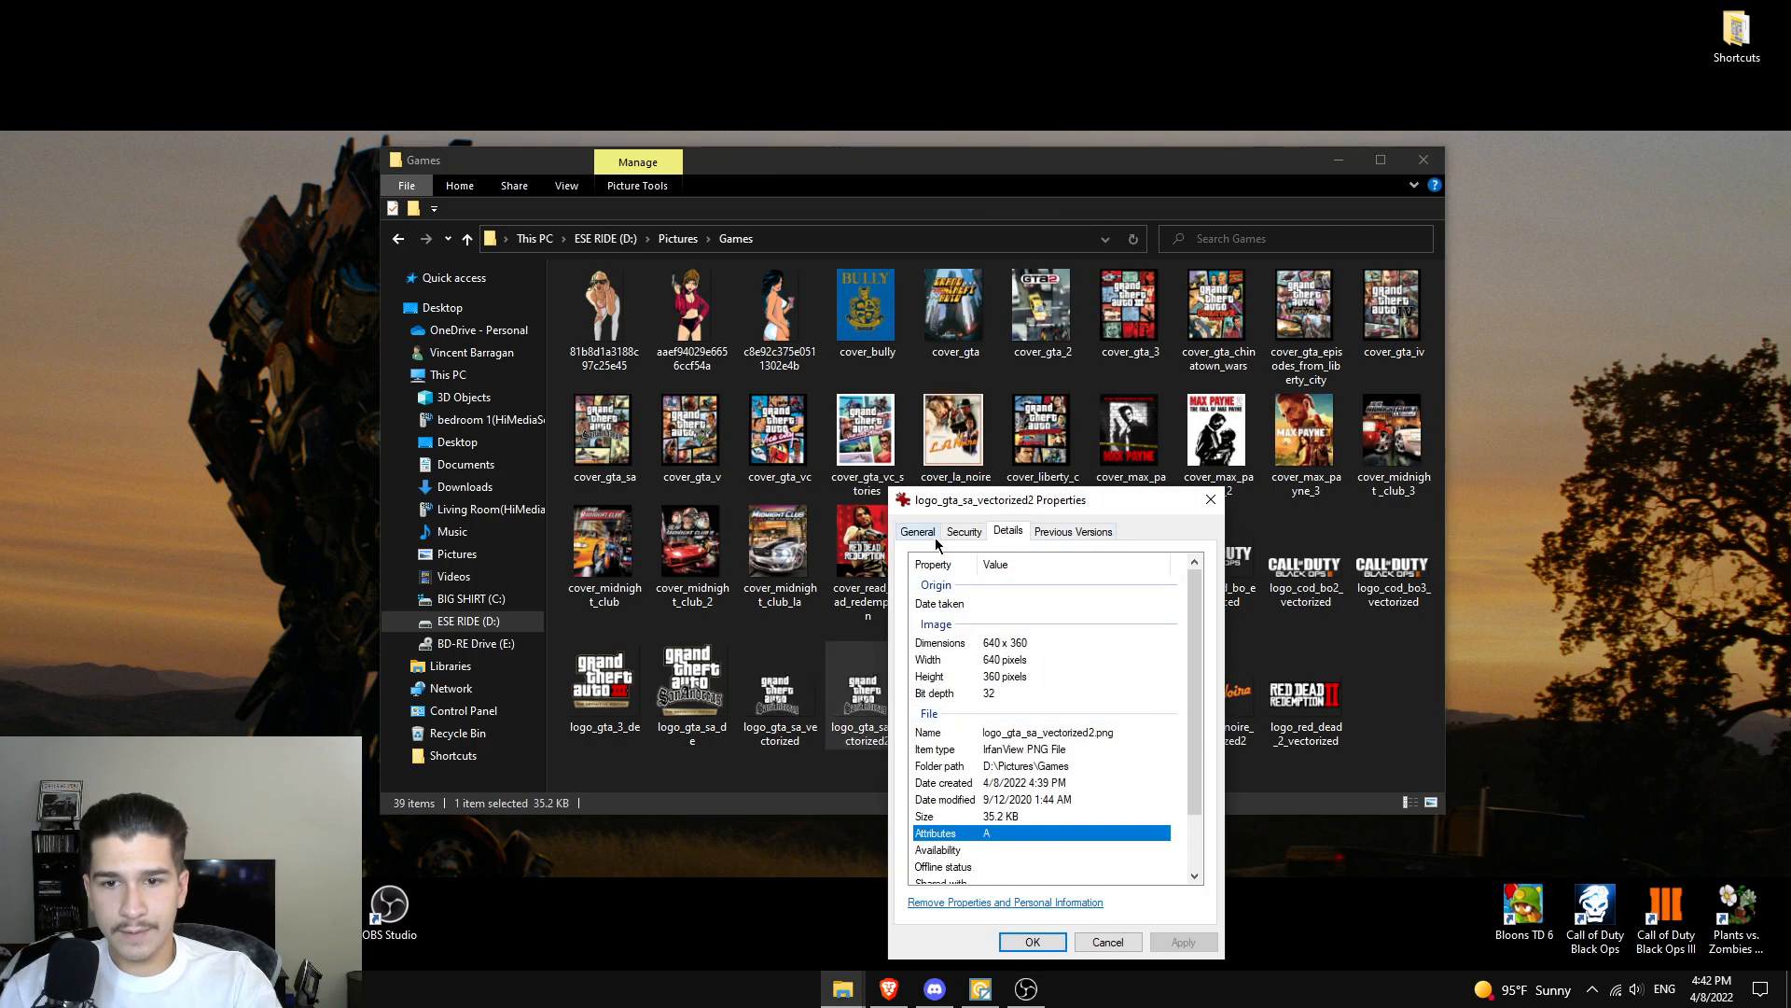
pyautogui.click(918, 530)
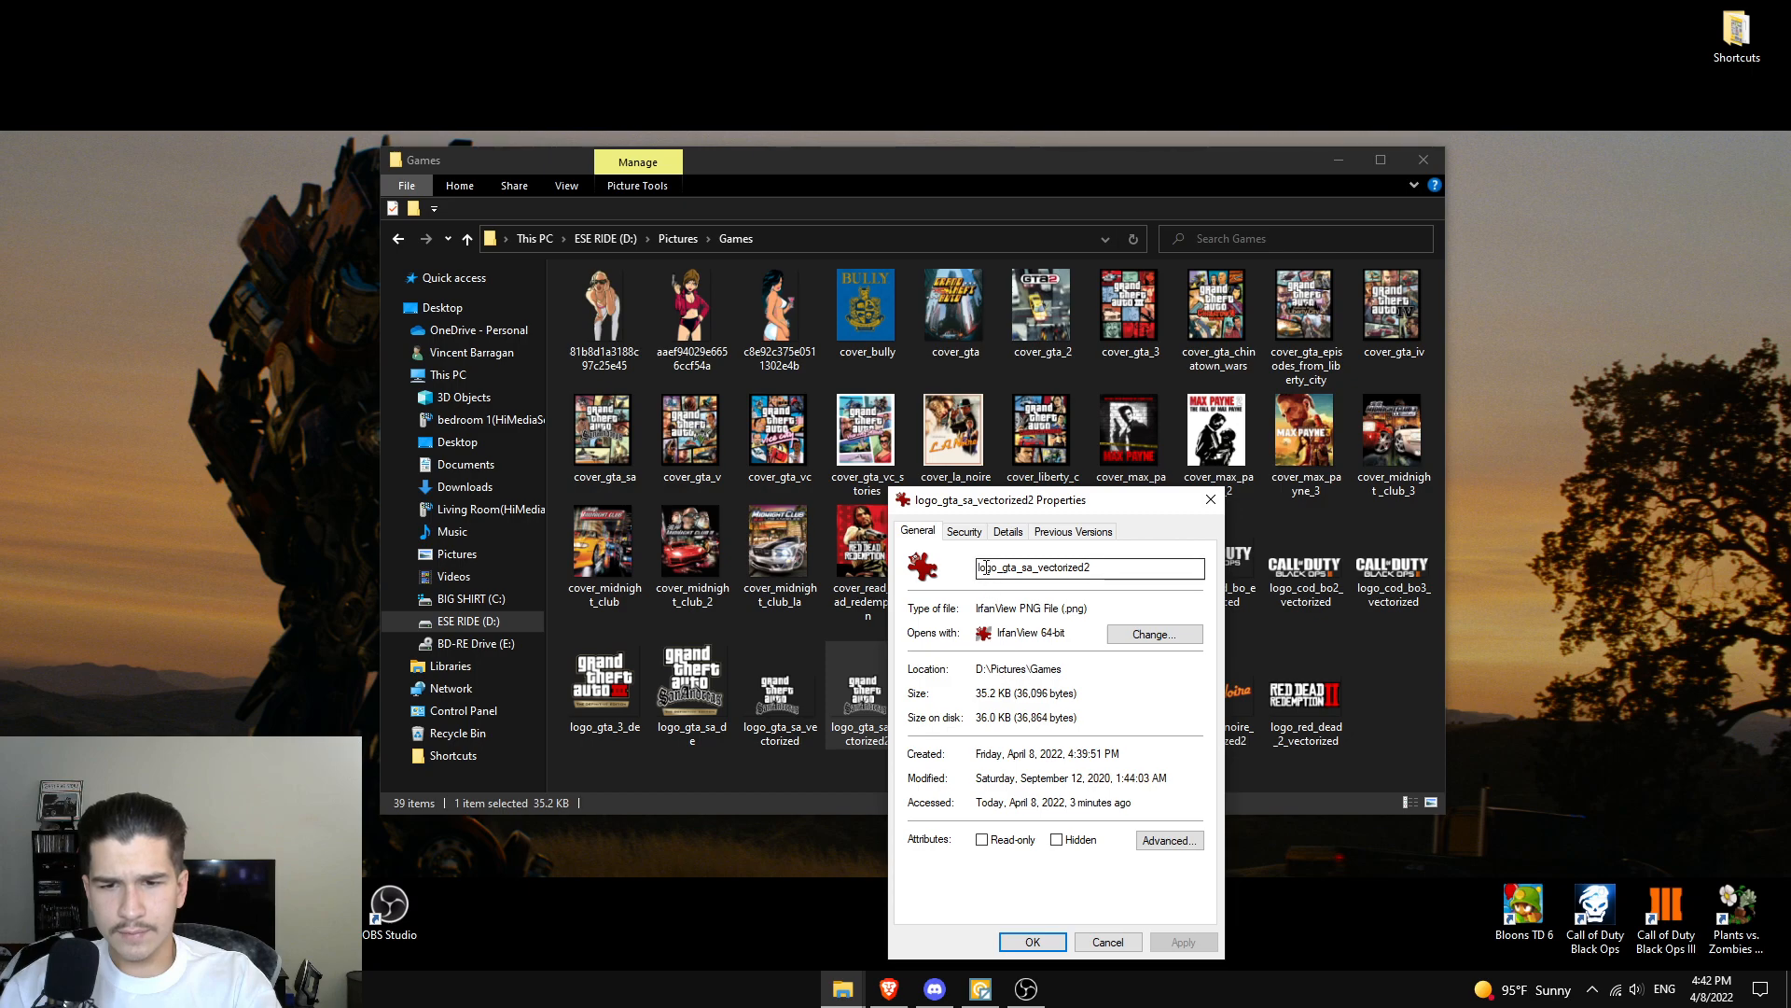
pyautogui.click(1007, 530)
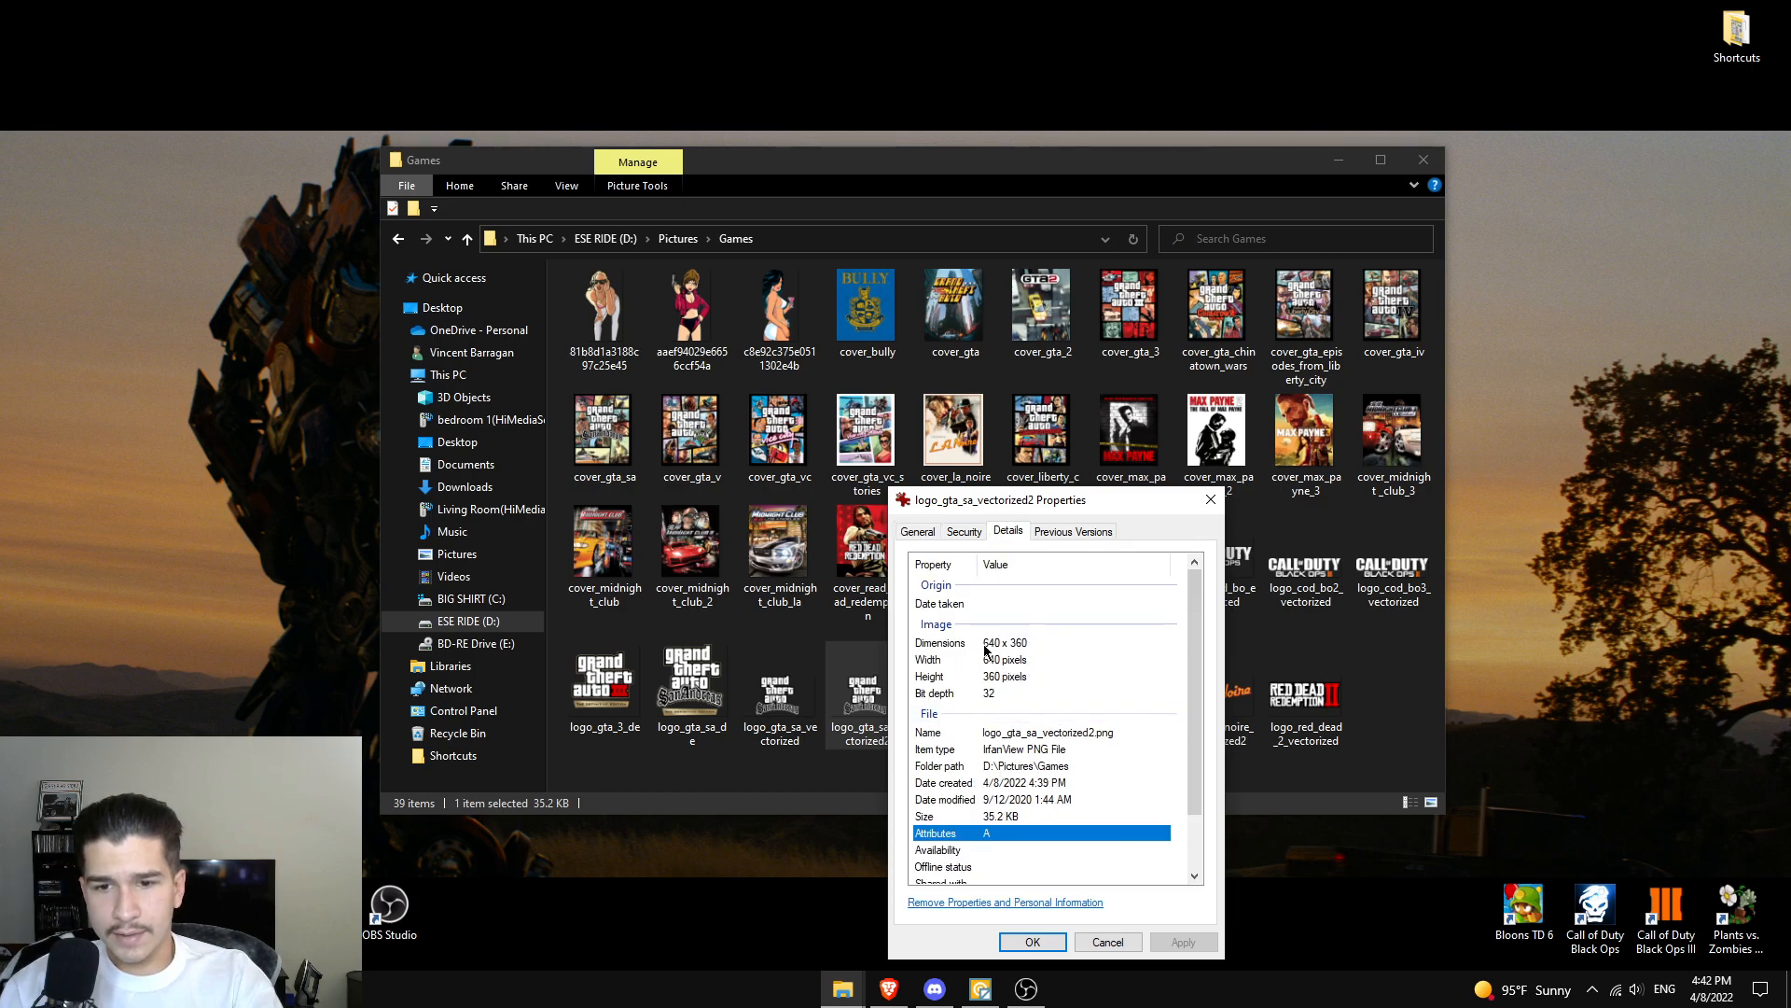
pyautogui.moveTo(1096, 676)
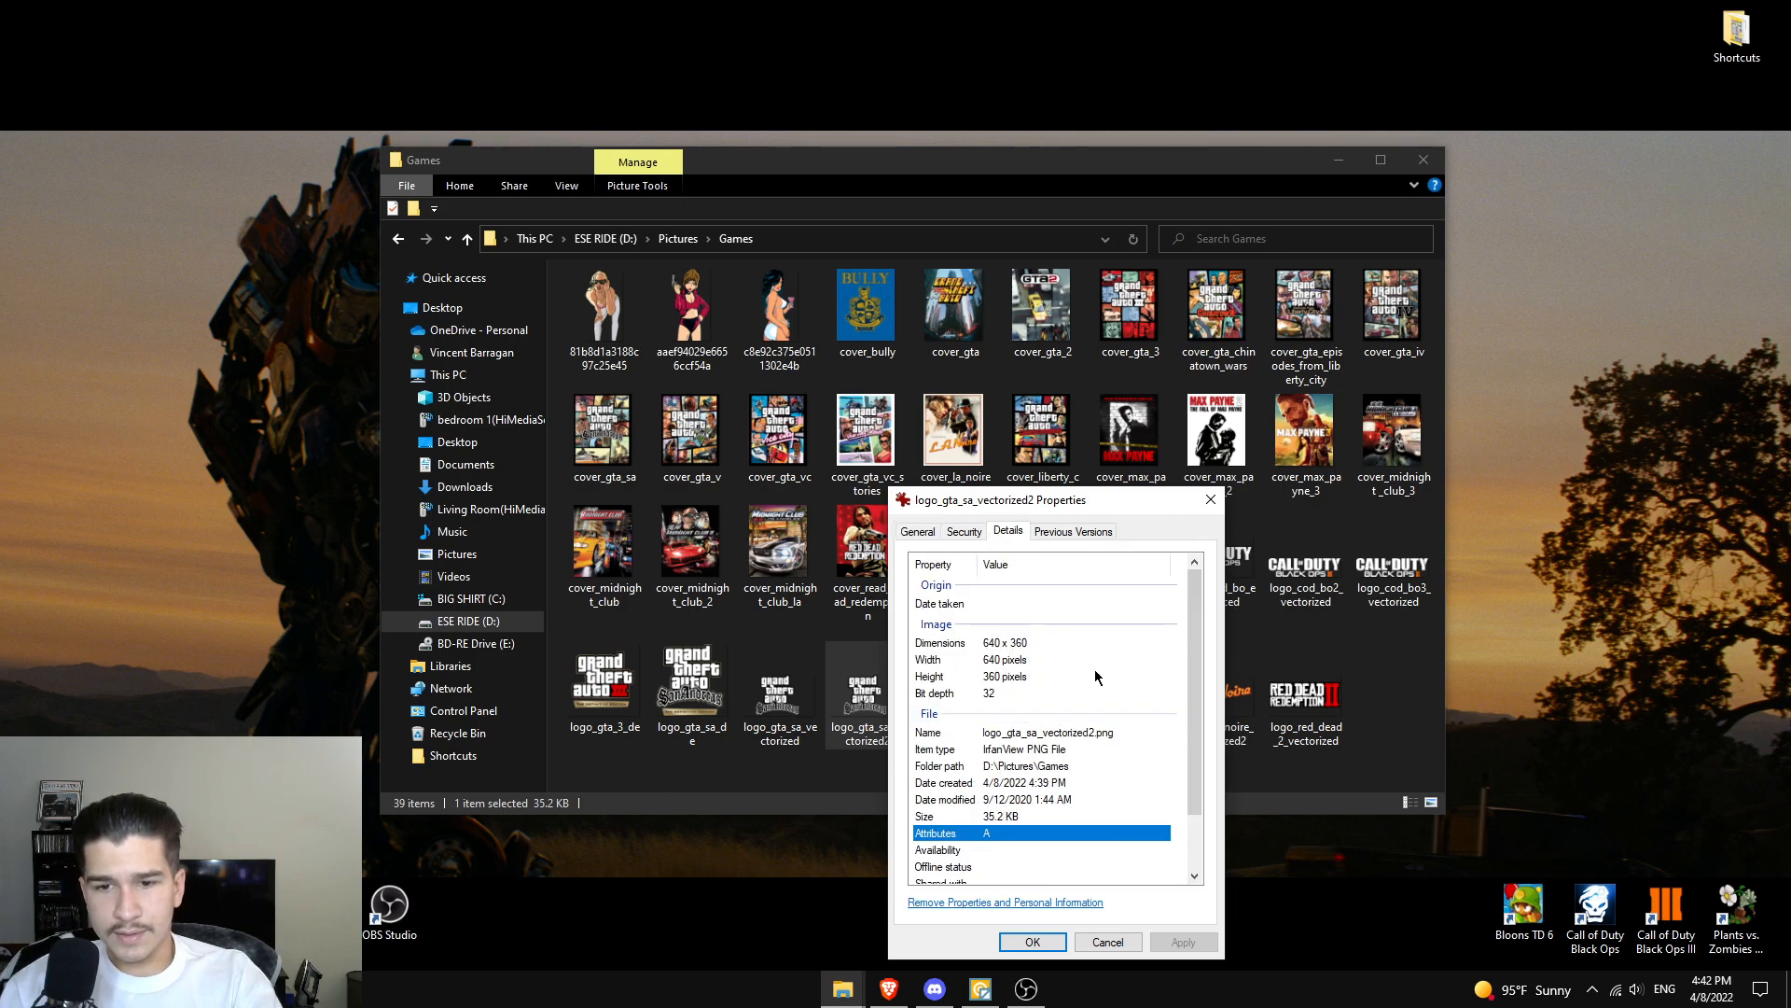
# - View the Properties of logo_gta_sa_vectorized (2560×1440), then close the window
pyautogui.click(1030, 940)
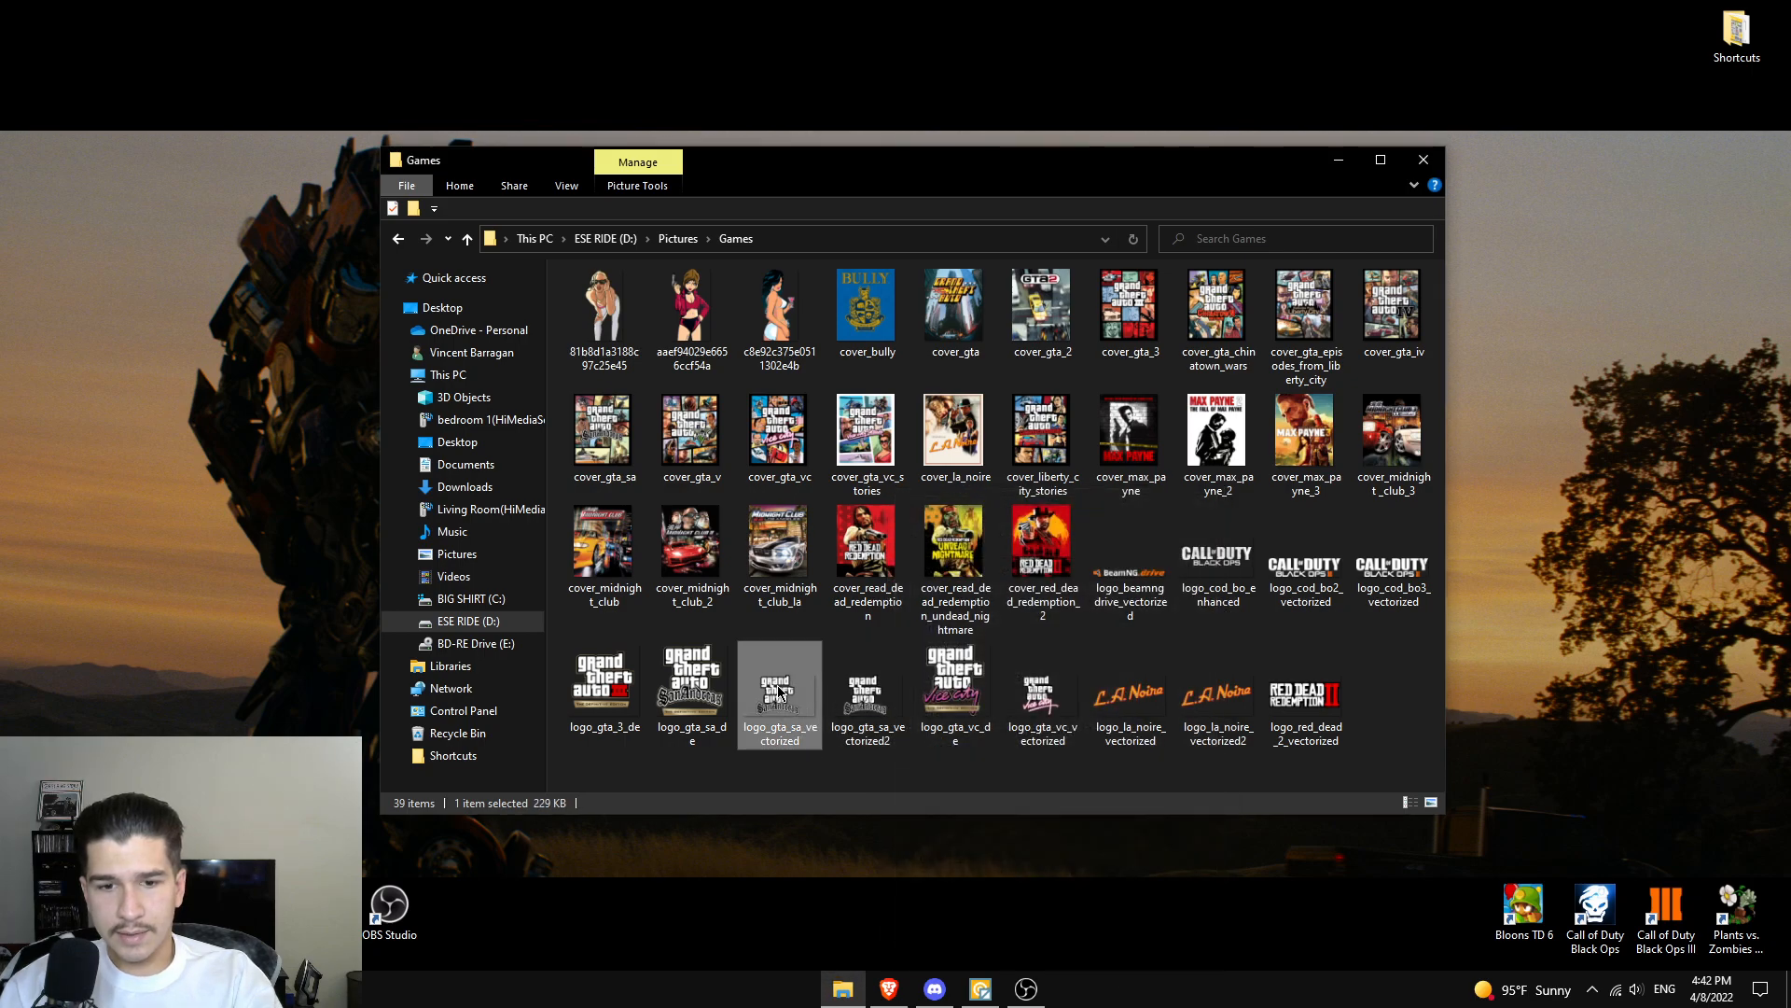
pyautogui.rightClick(780, 695)
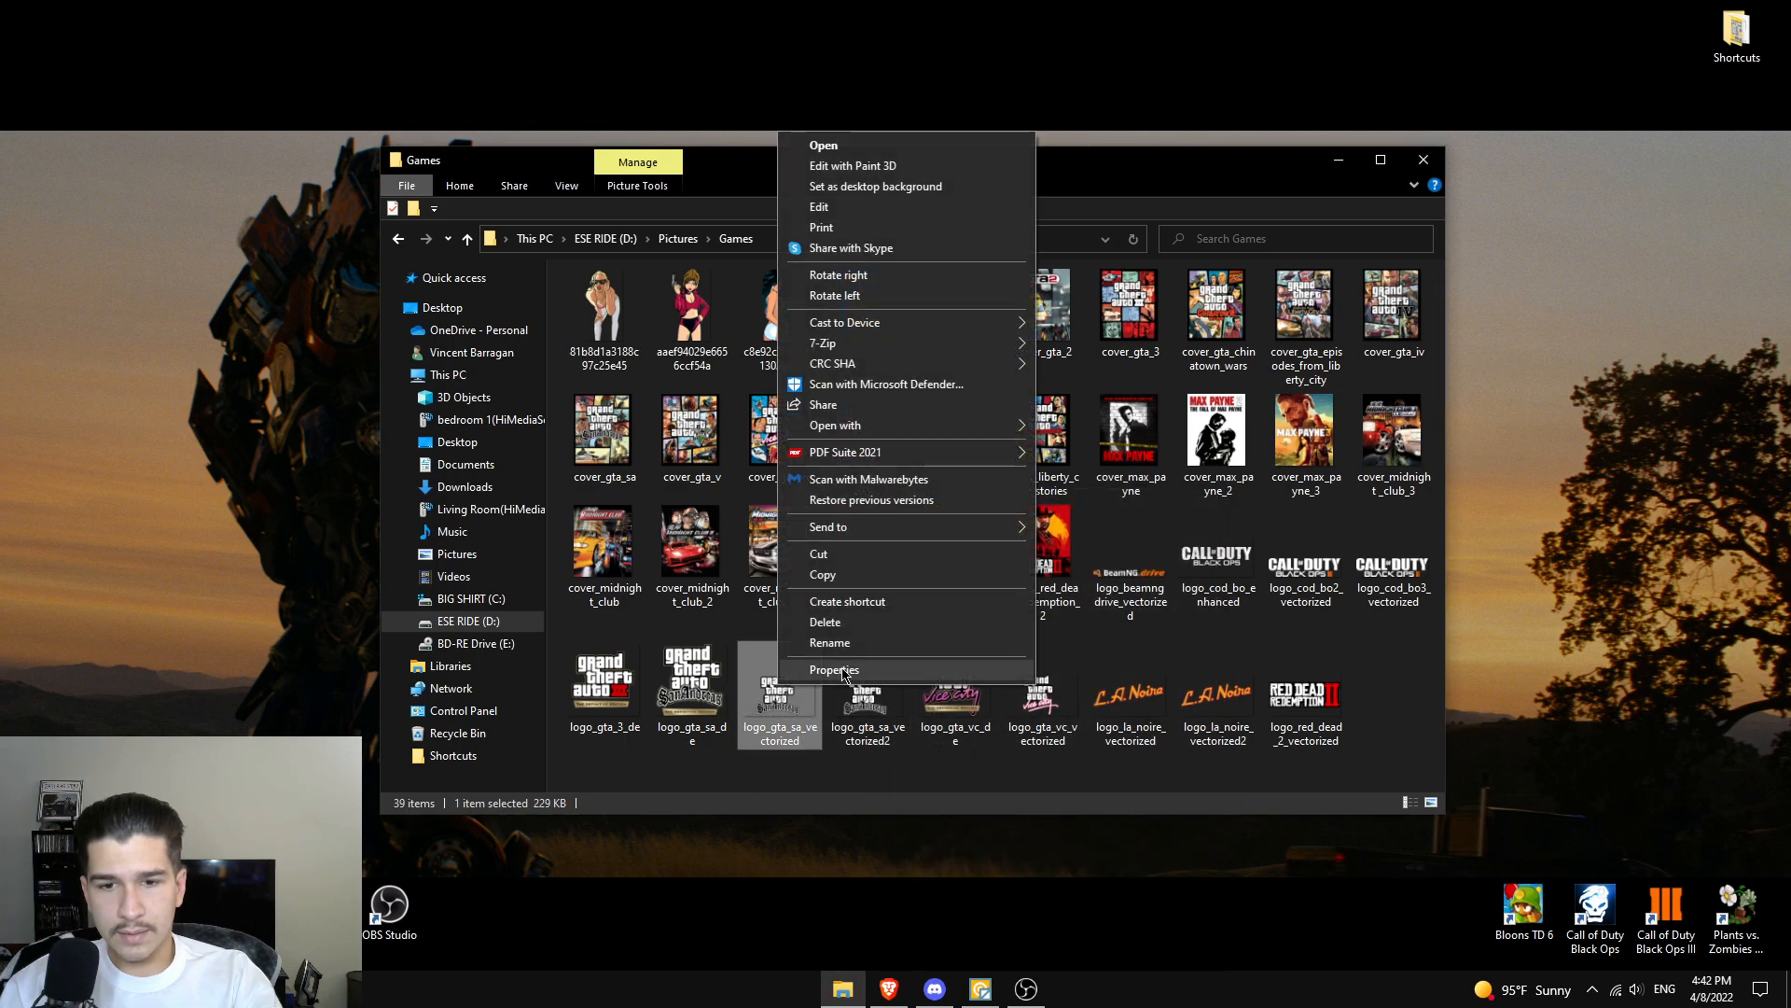
pyautogui.click(834, 670)
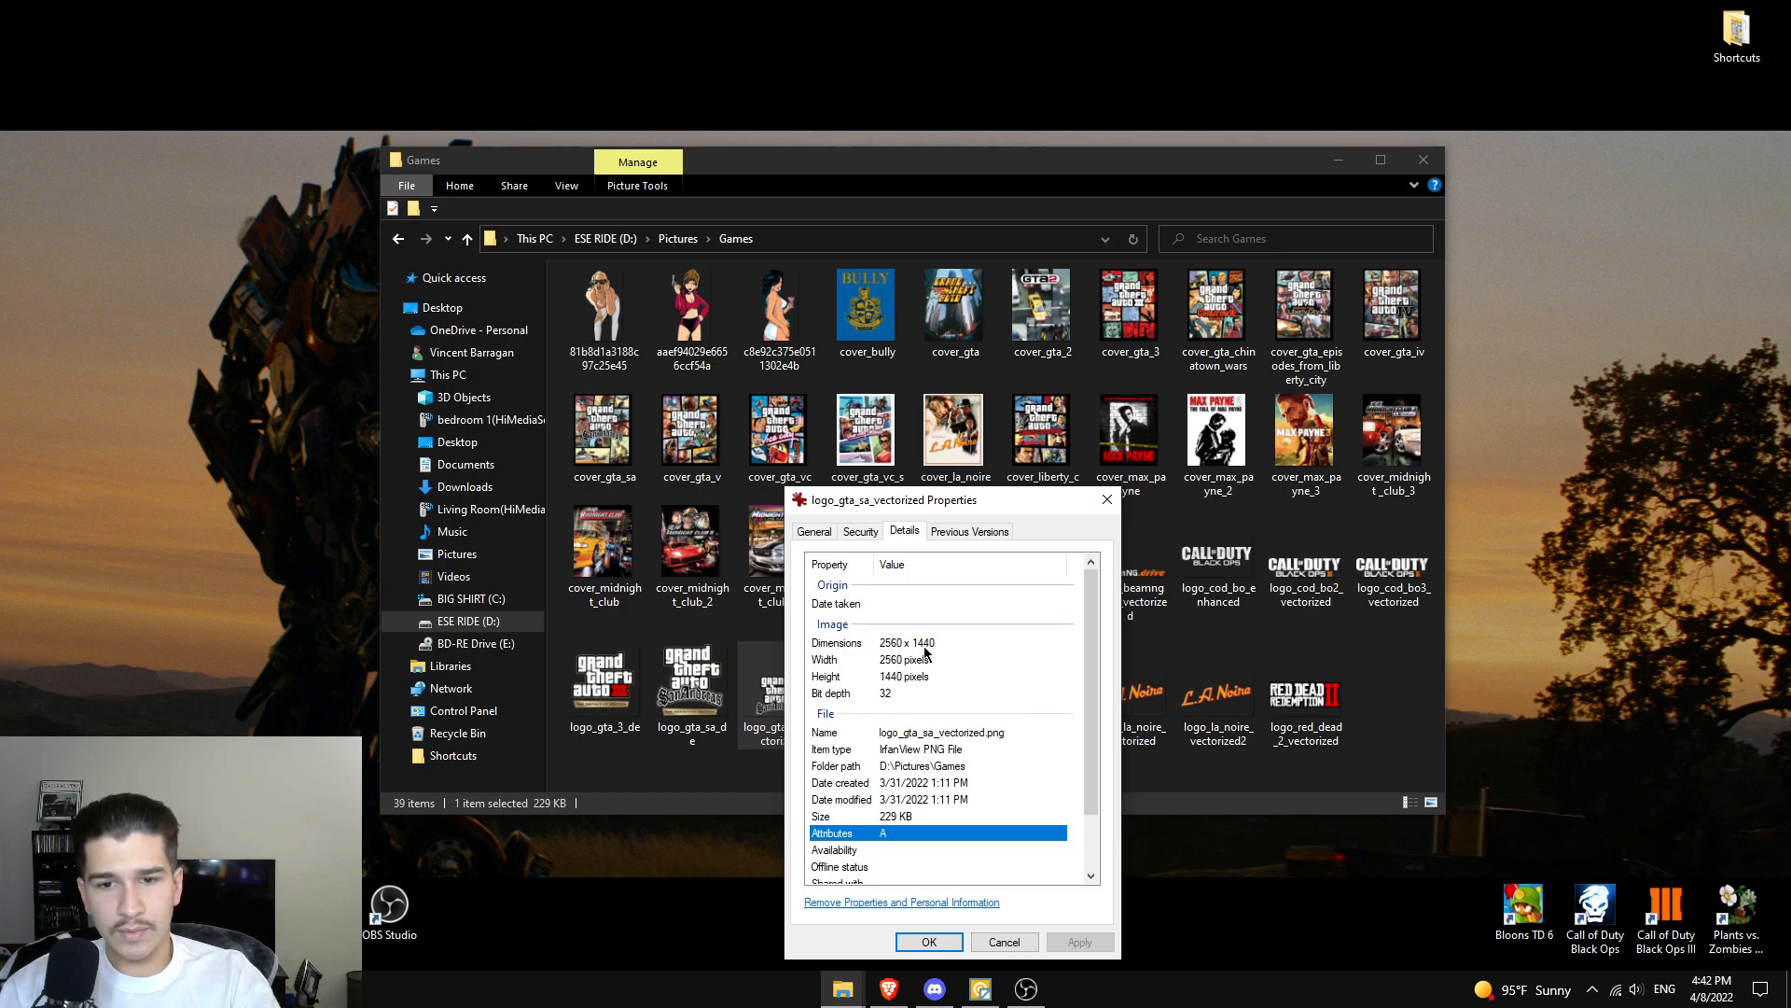
pyautogui.click(813, 530)
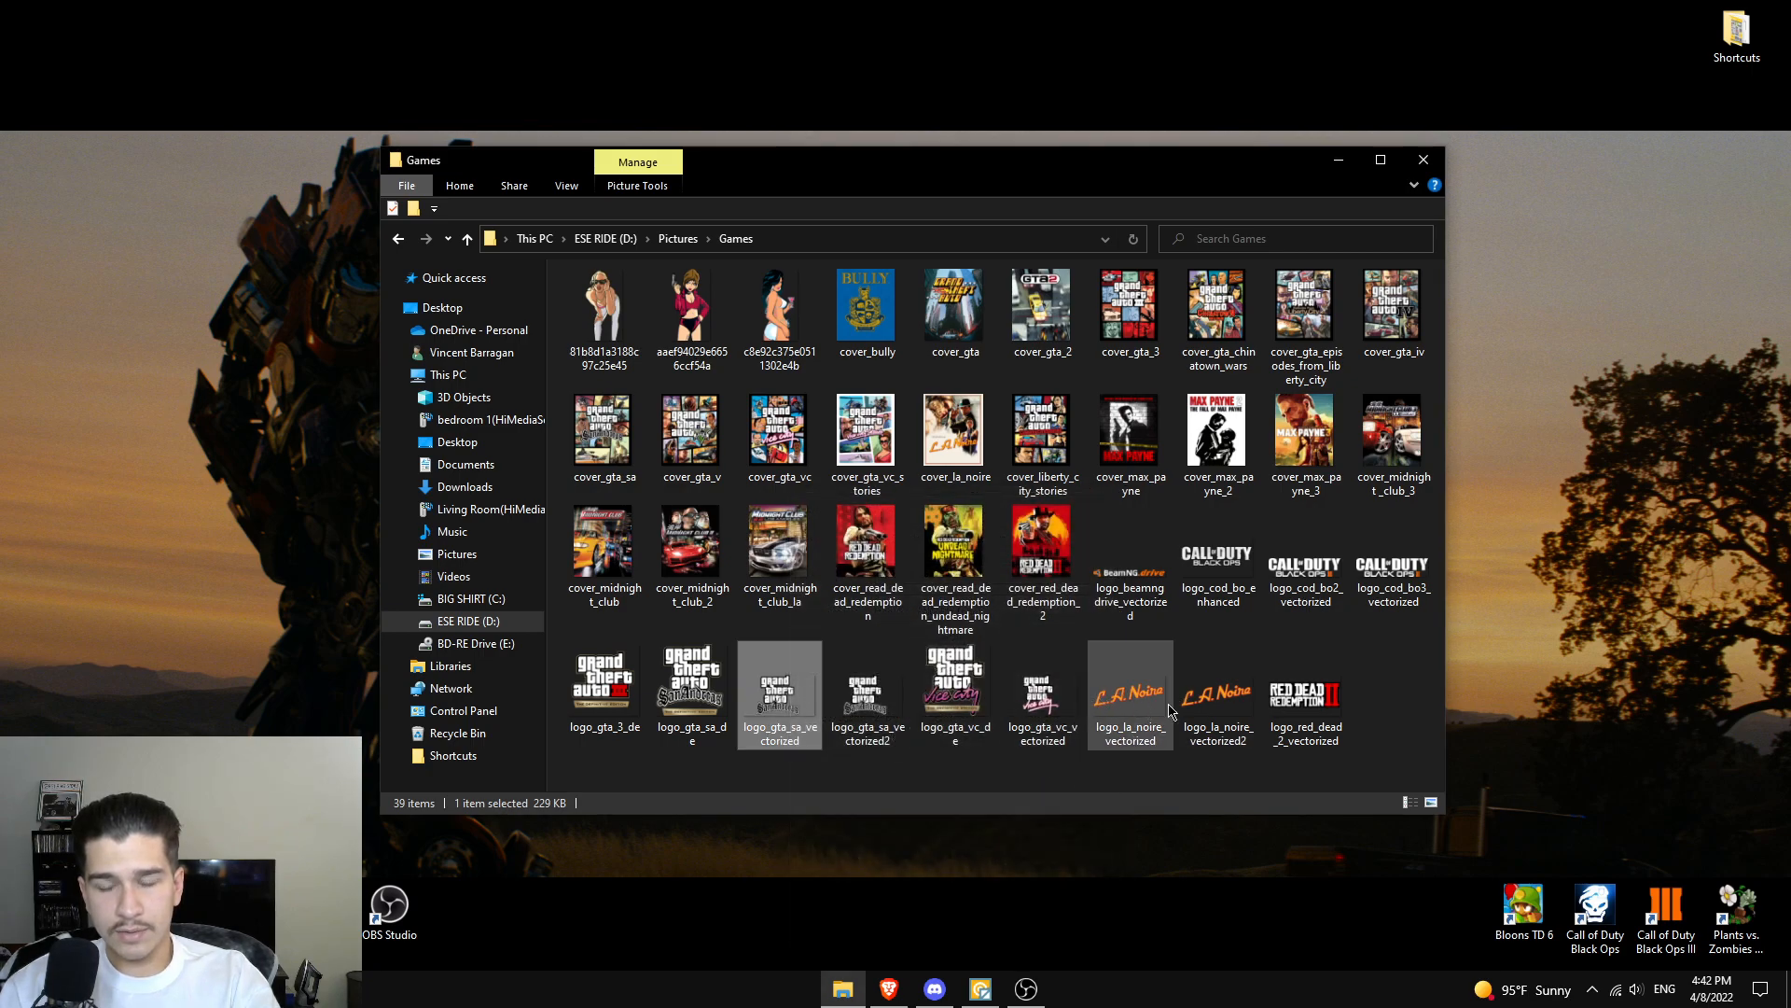
pyautogui.moveTo(1217, 691)
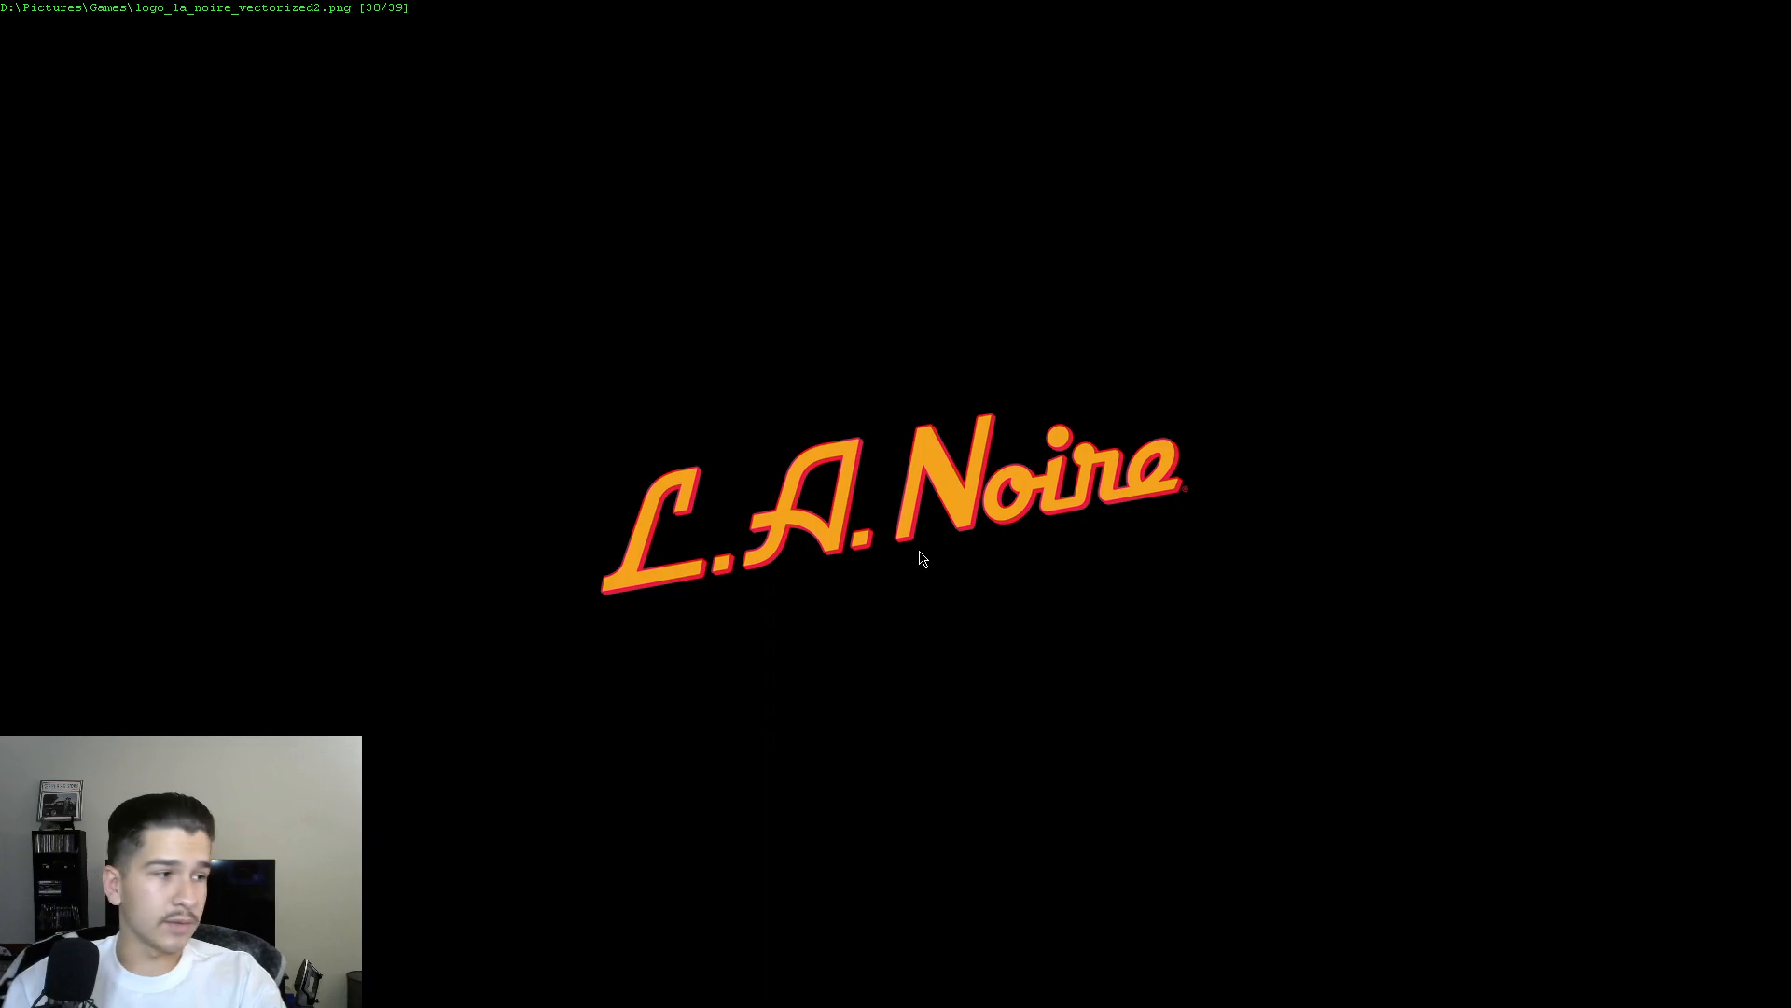
pyautogui.moveTo(731, 539)
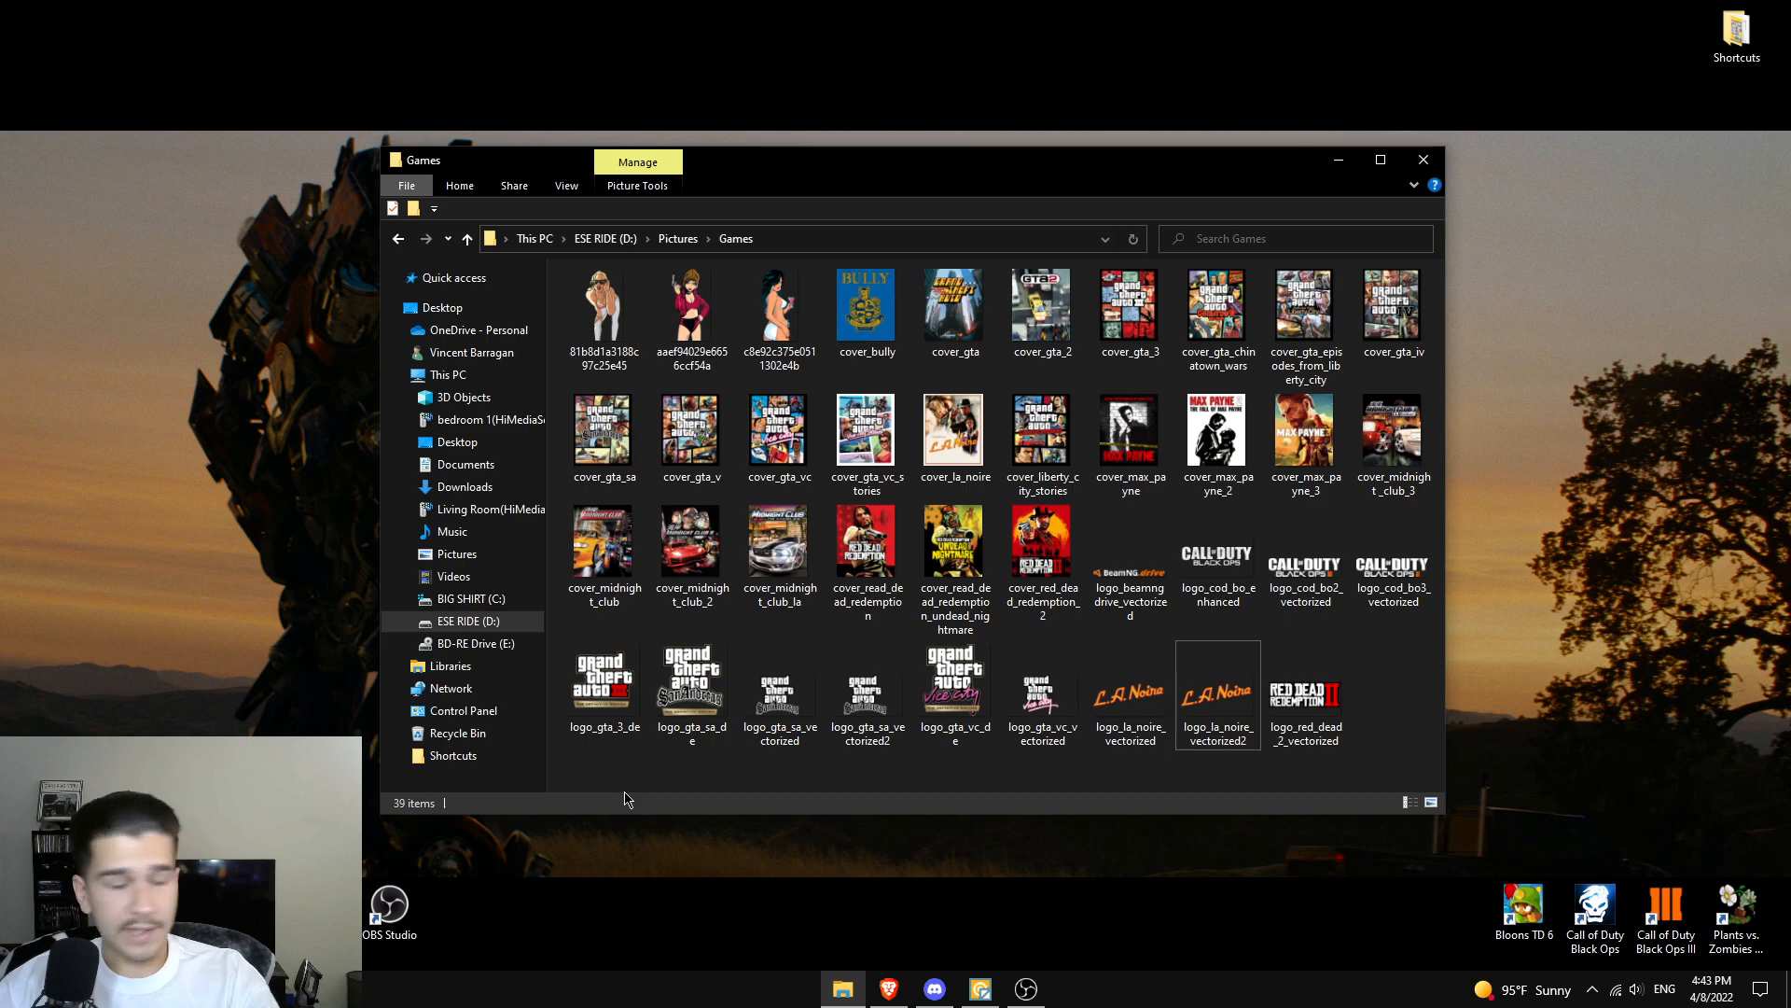
pyautogui.moveTo(892, 918)
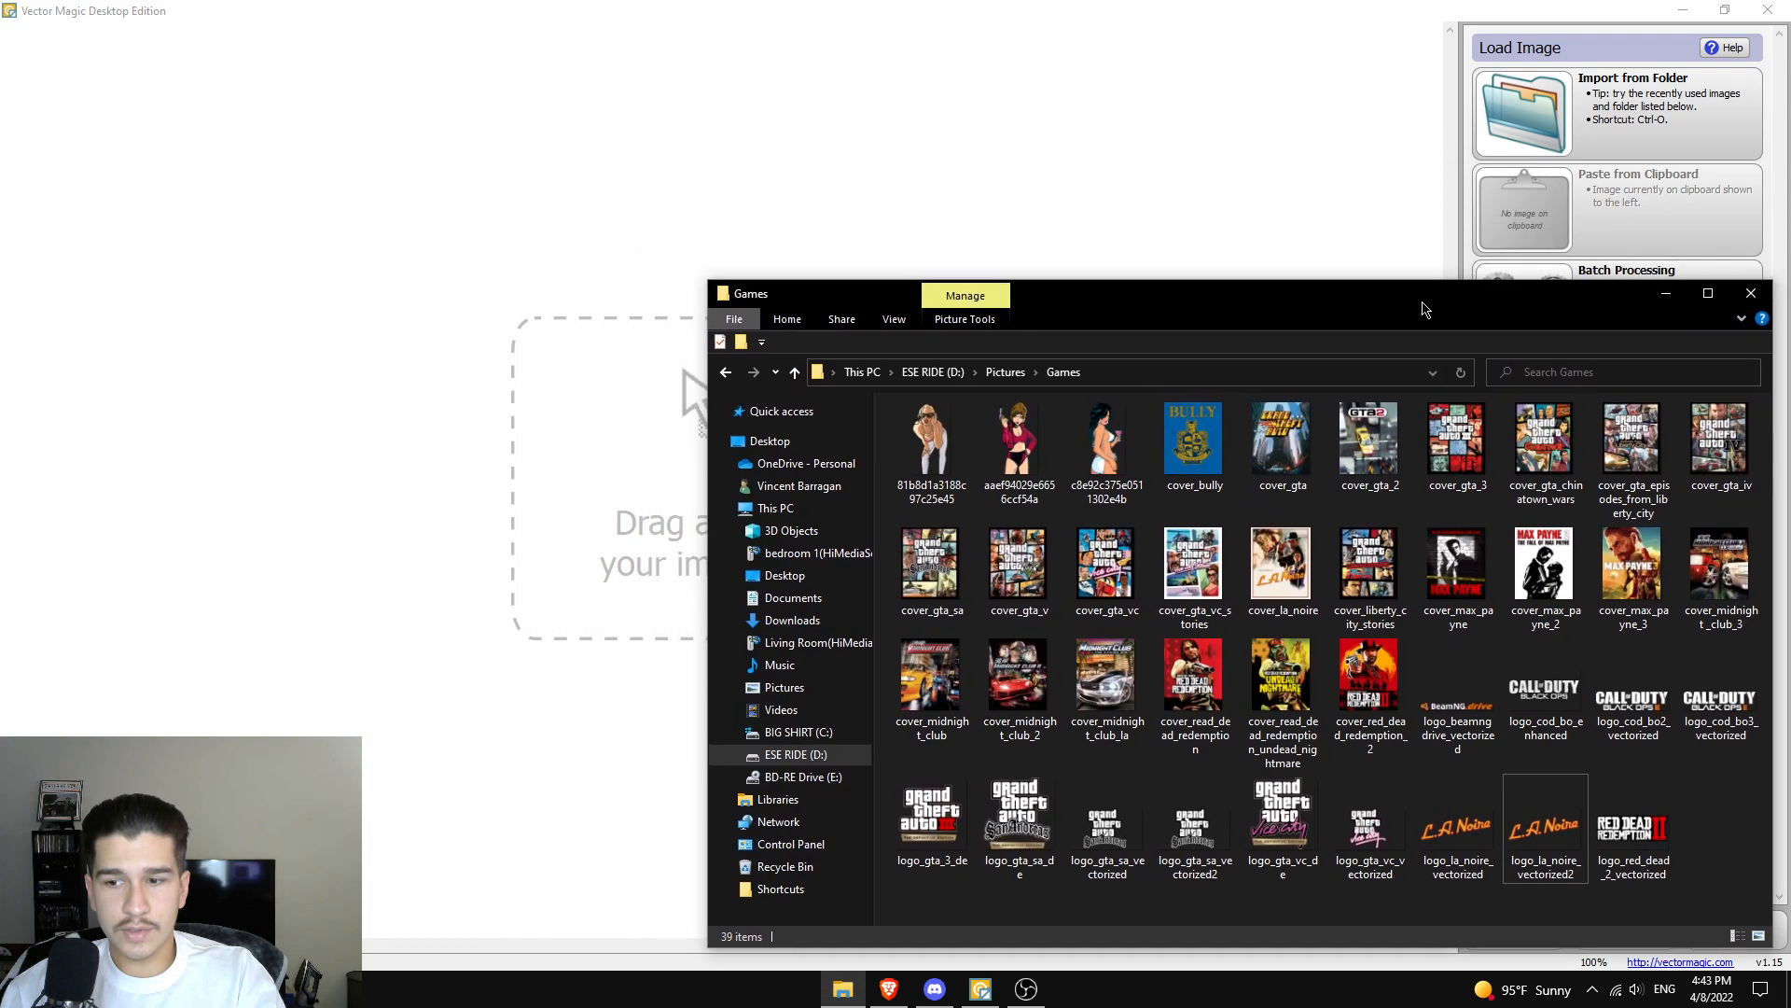
# - Load logo_gta_sa_vectorized2.png into Vector Magic for vectorizing
pyautogui.click(1194, 813)
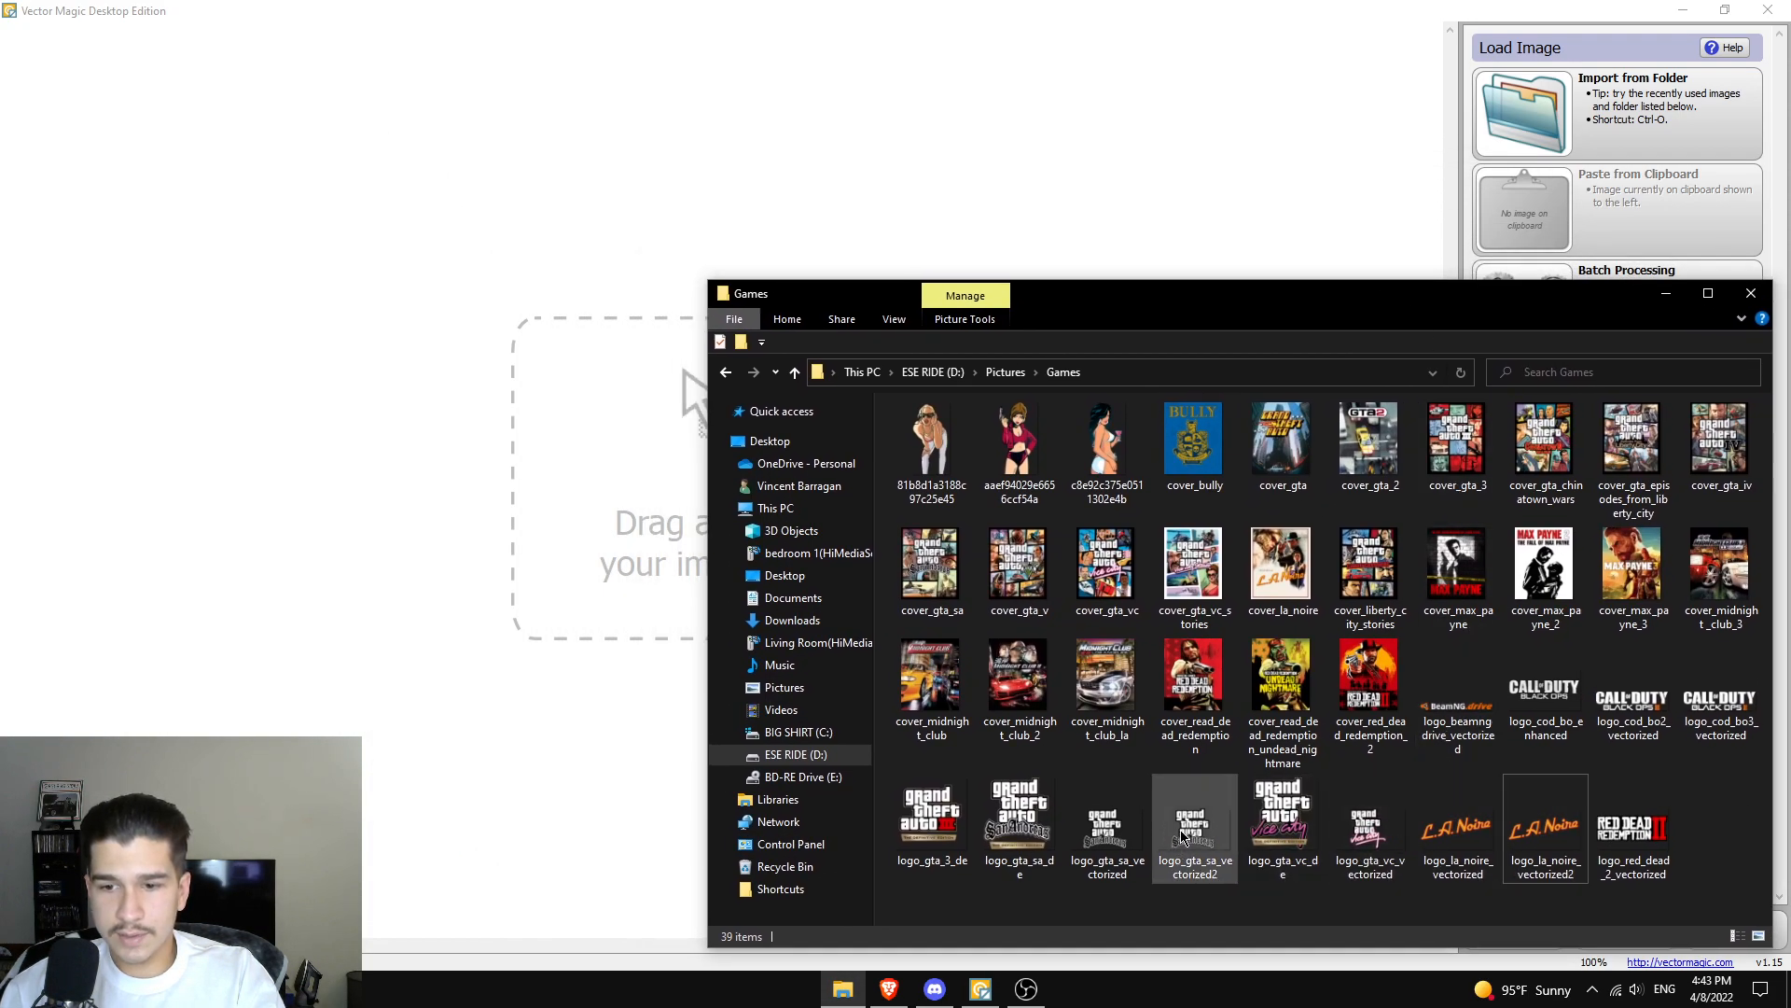
pyautogui.doubleClick(1194, 823)
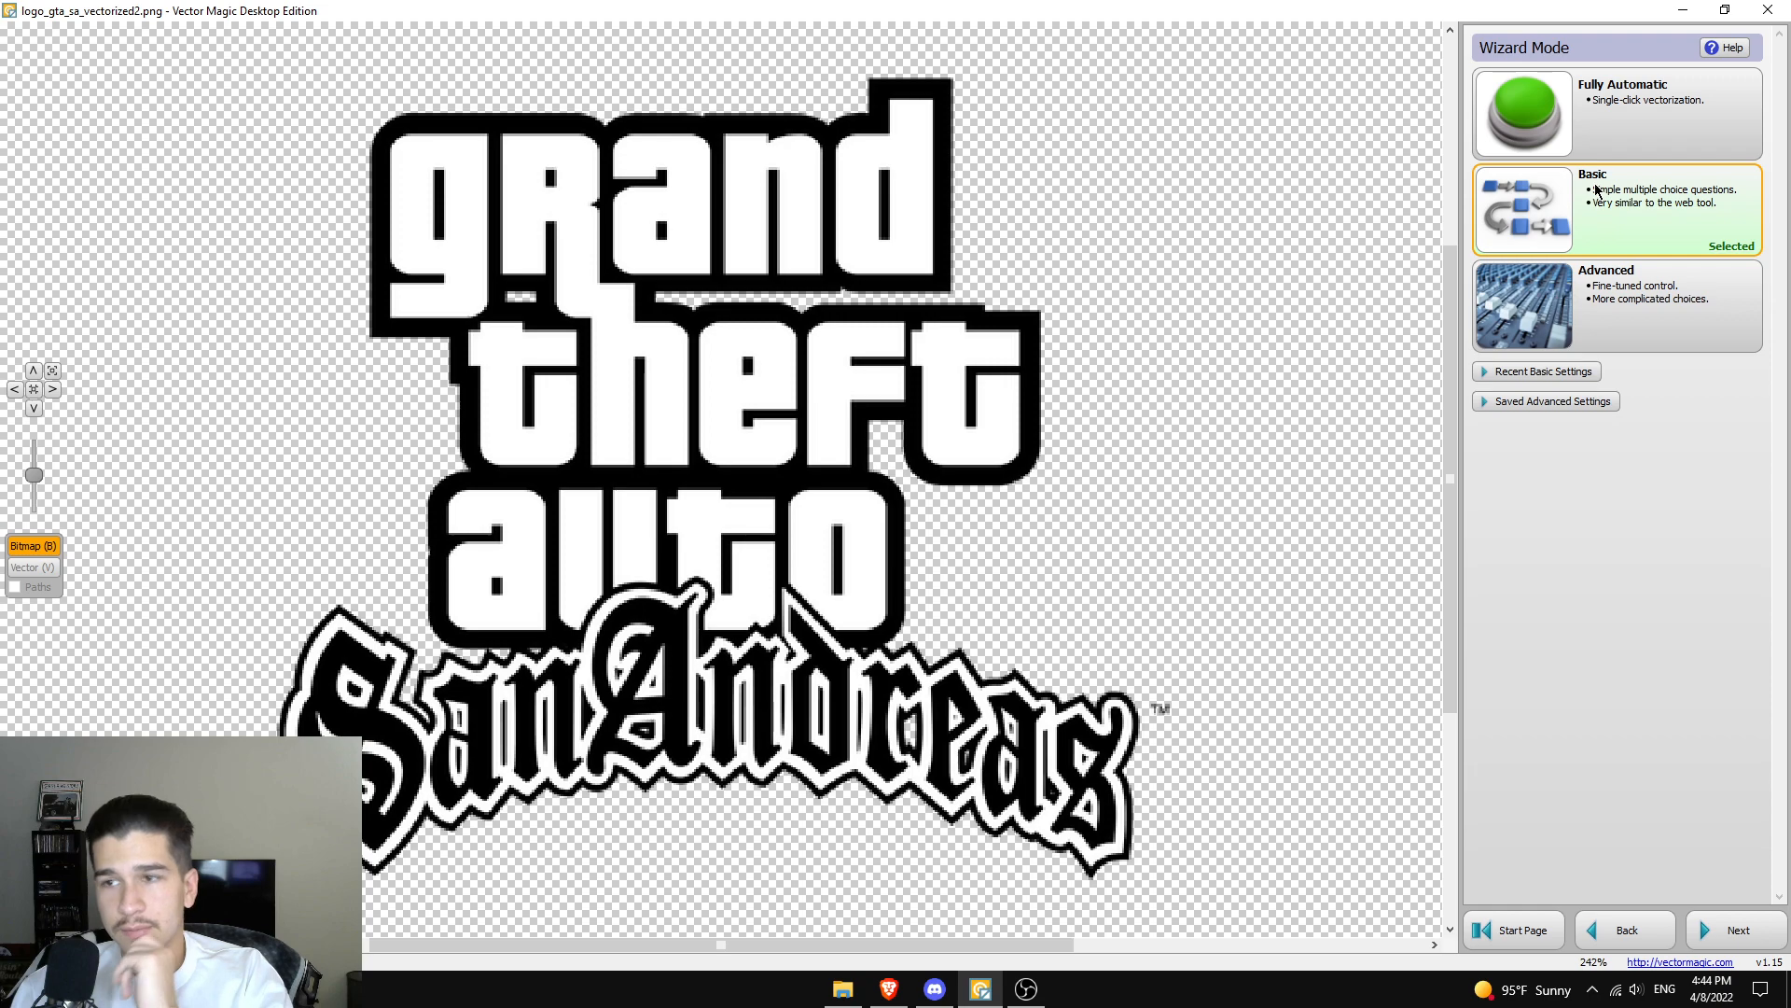
# - Proceed in Basic mode, keep Artwork with Blended Edges, then return to the Image Type page
pyautogui.click(1735, 929)
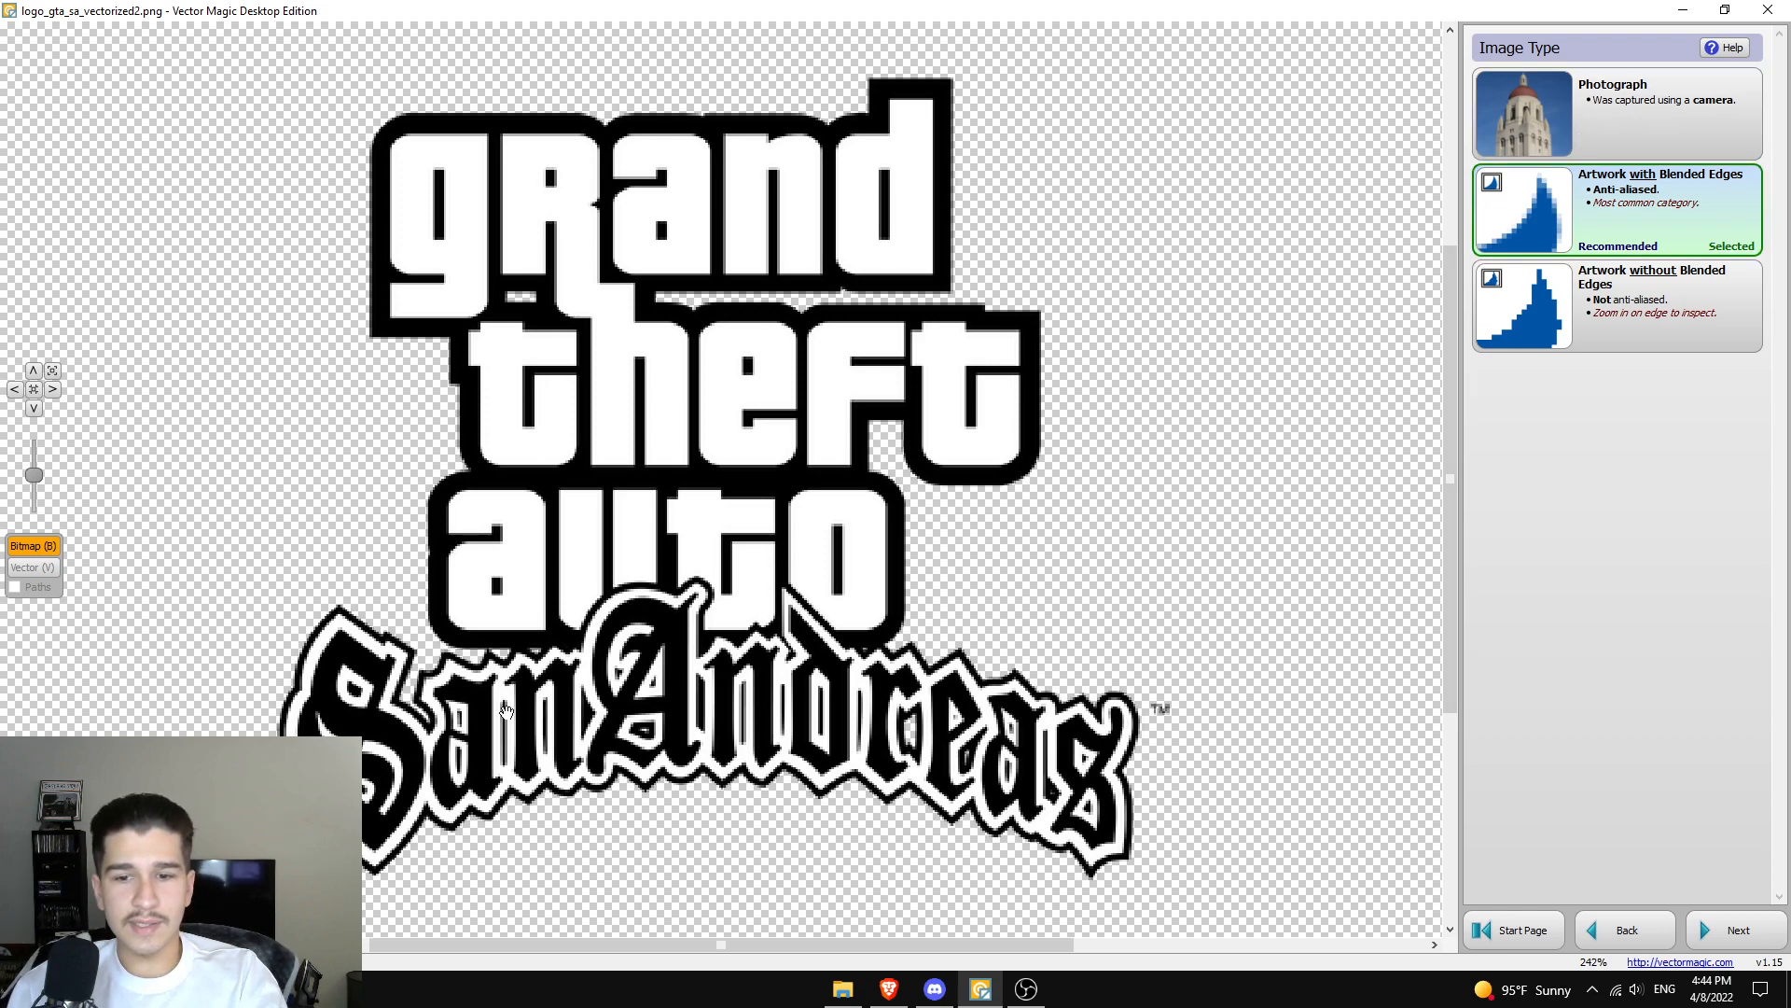
pyautogui.moveTo(1092, 427)
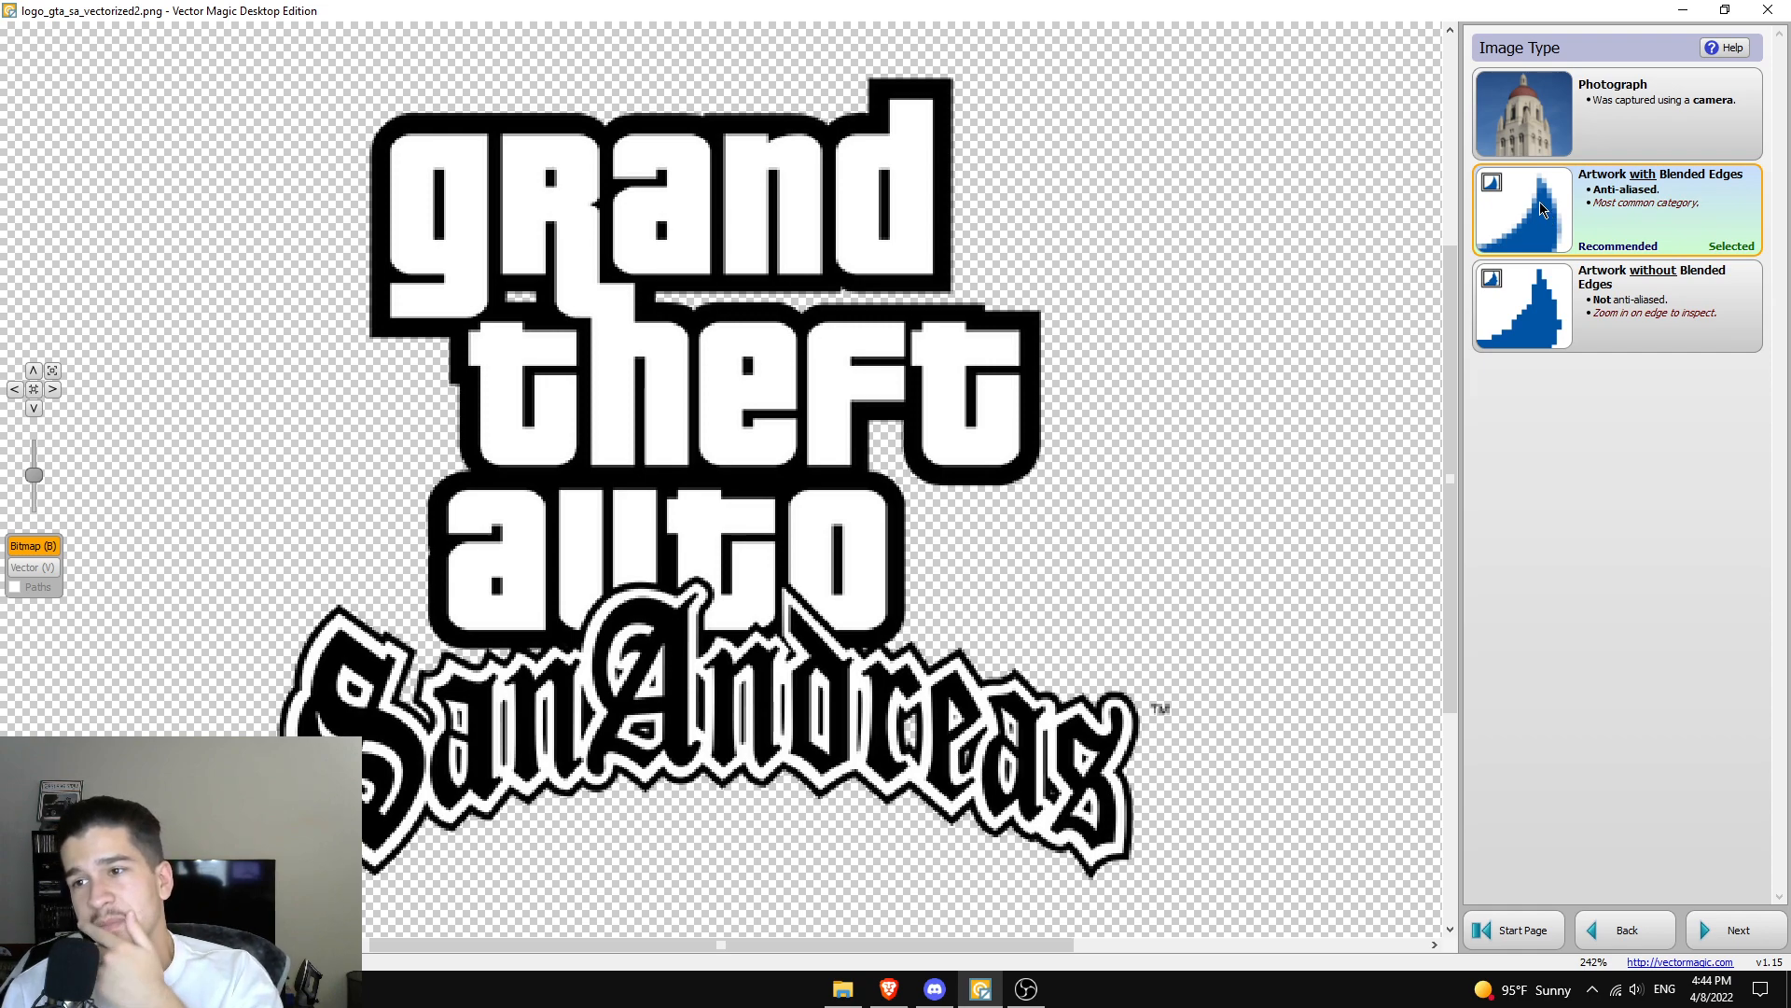
pyautogui.moveTo(1599, 206)
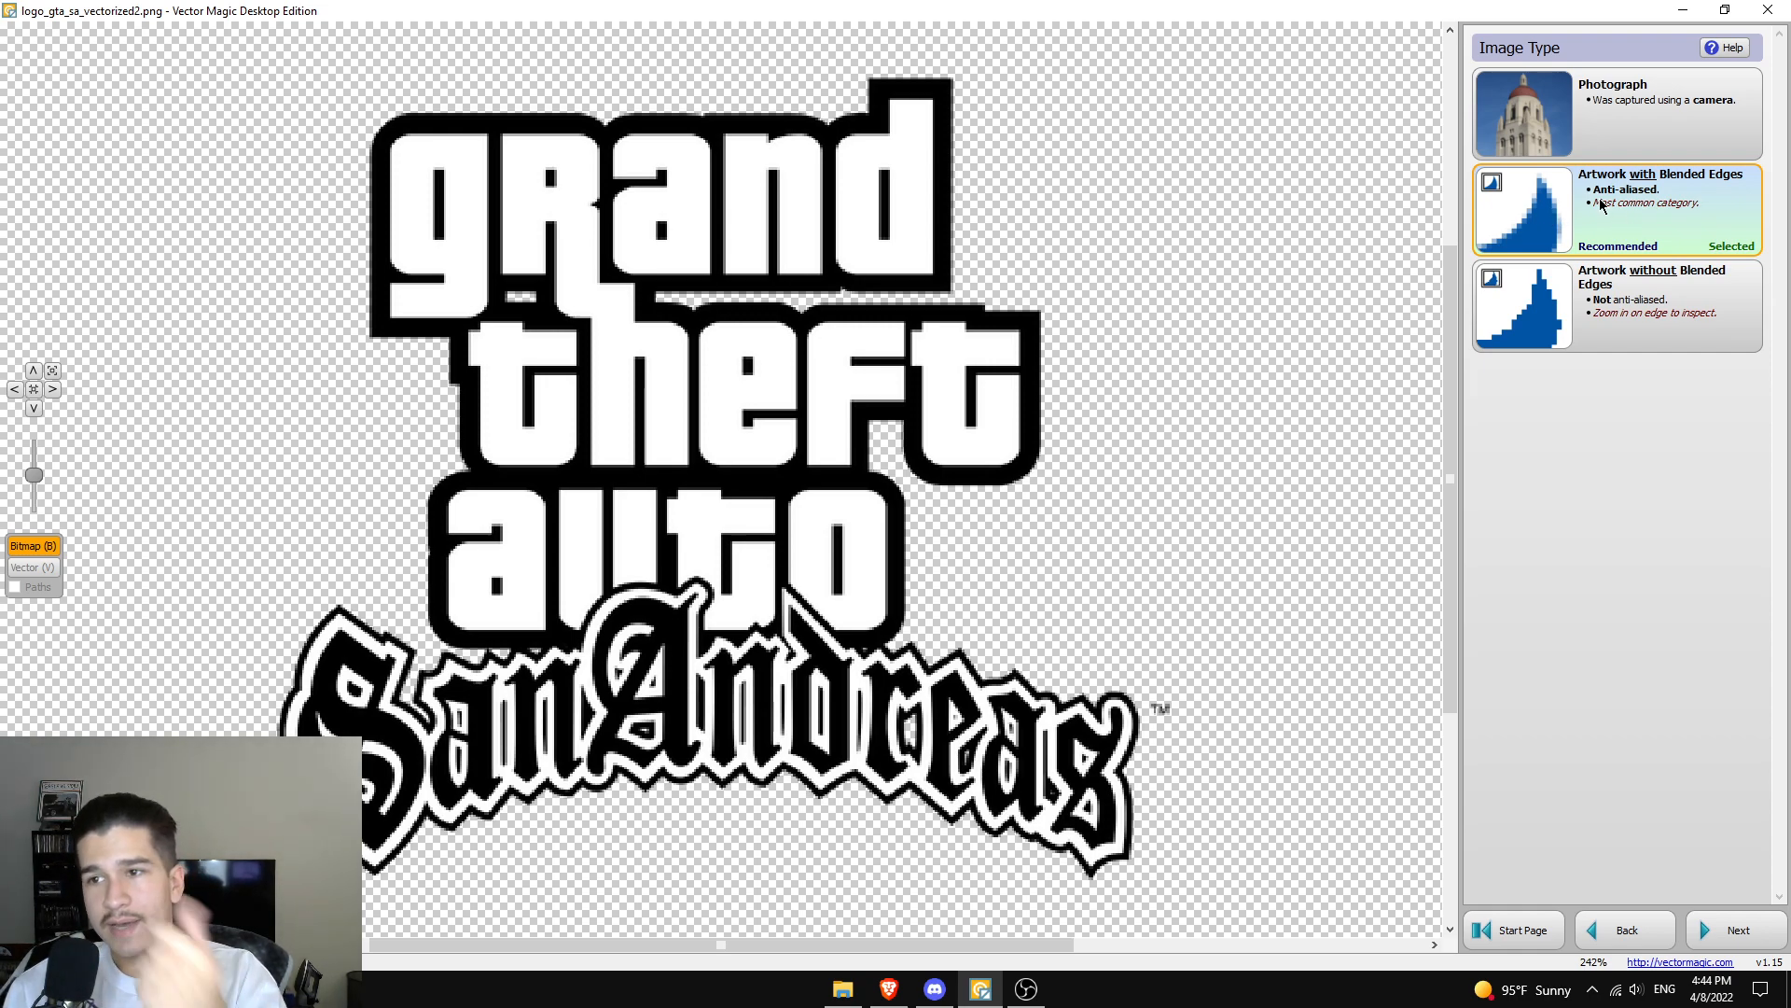
pyautogui.click(1737, 929)
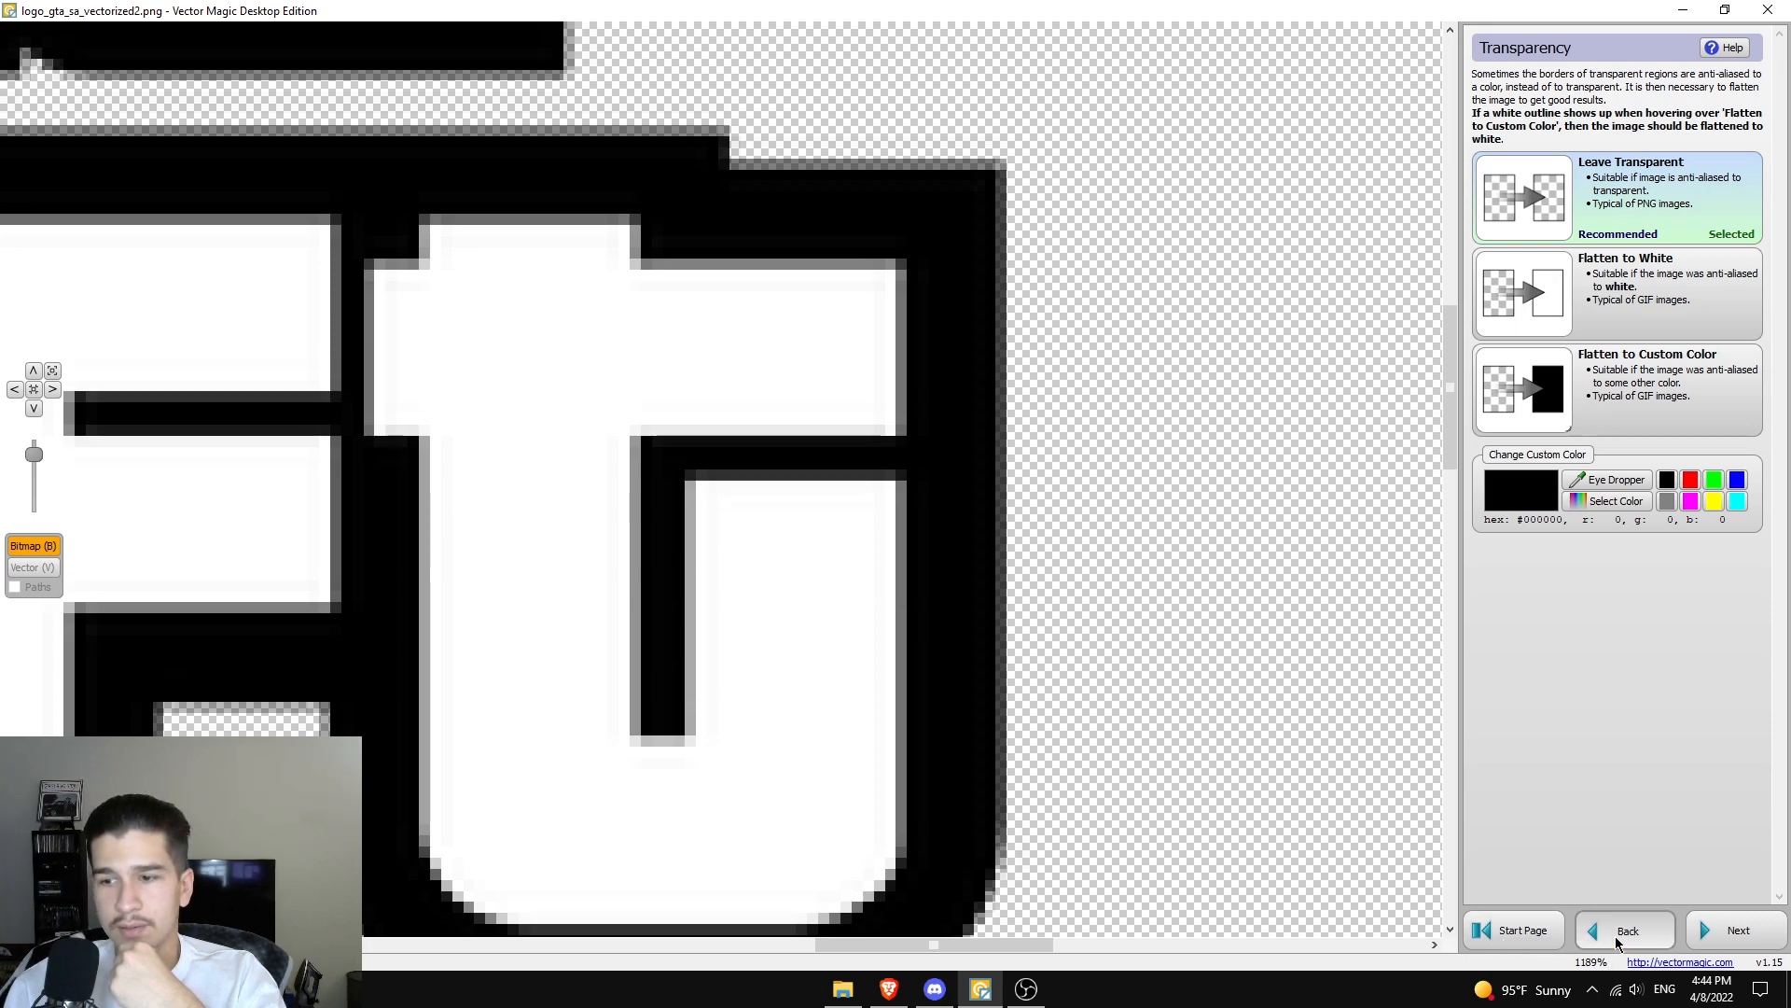
pyautogui.click(1625, 929)
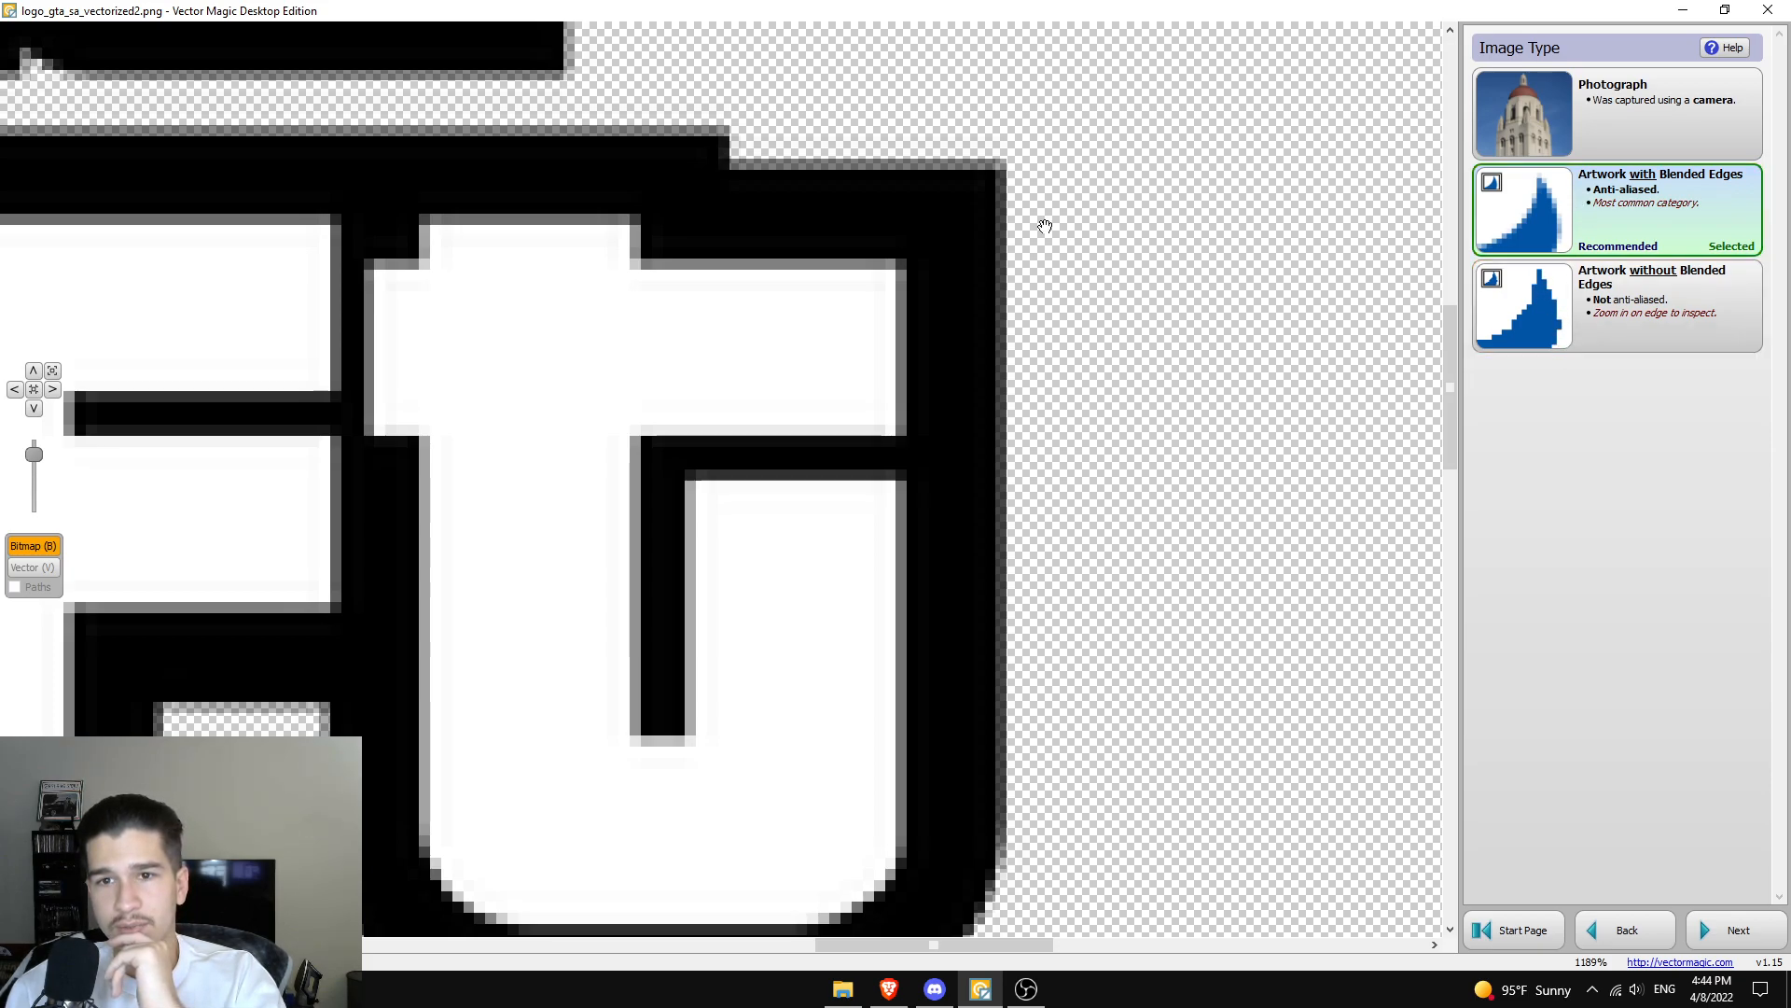
pyautogui.moveTo(1003, 179)
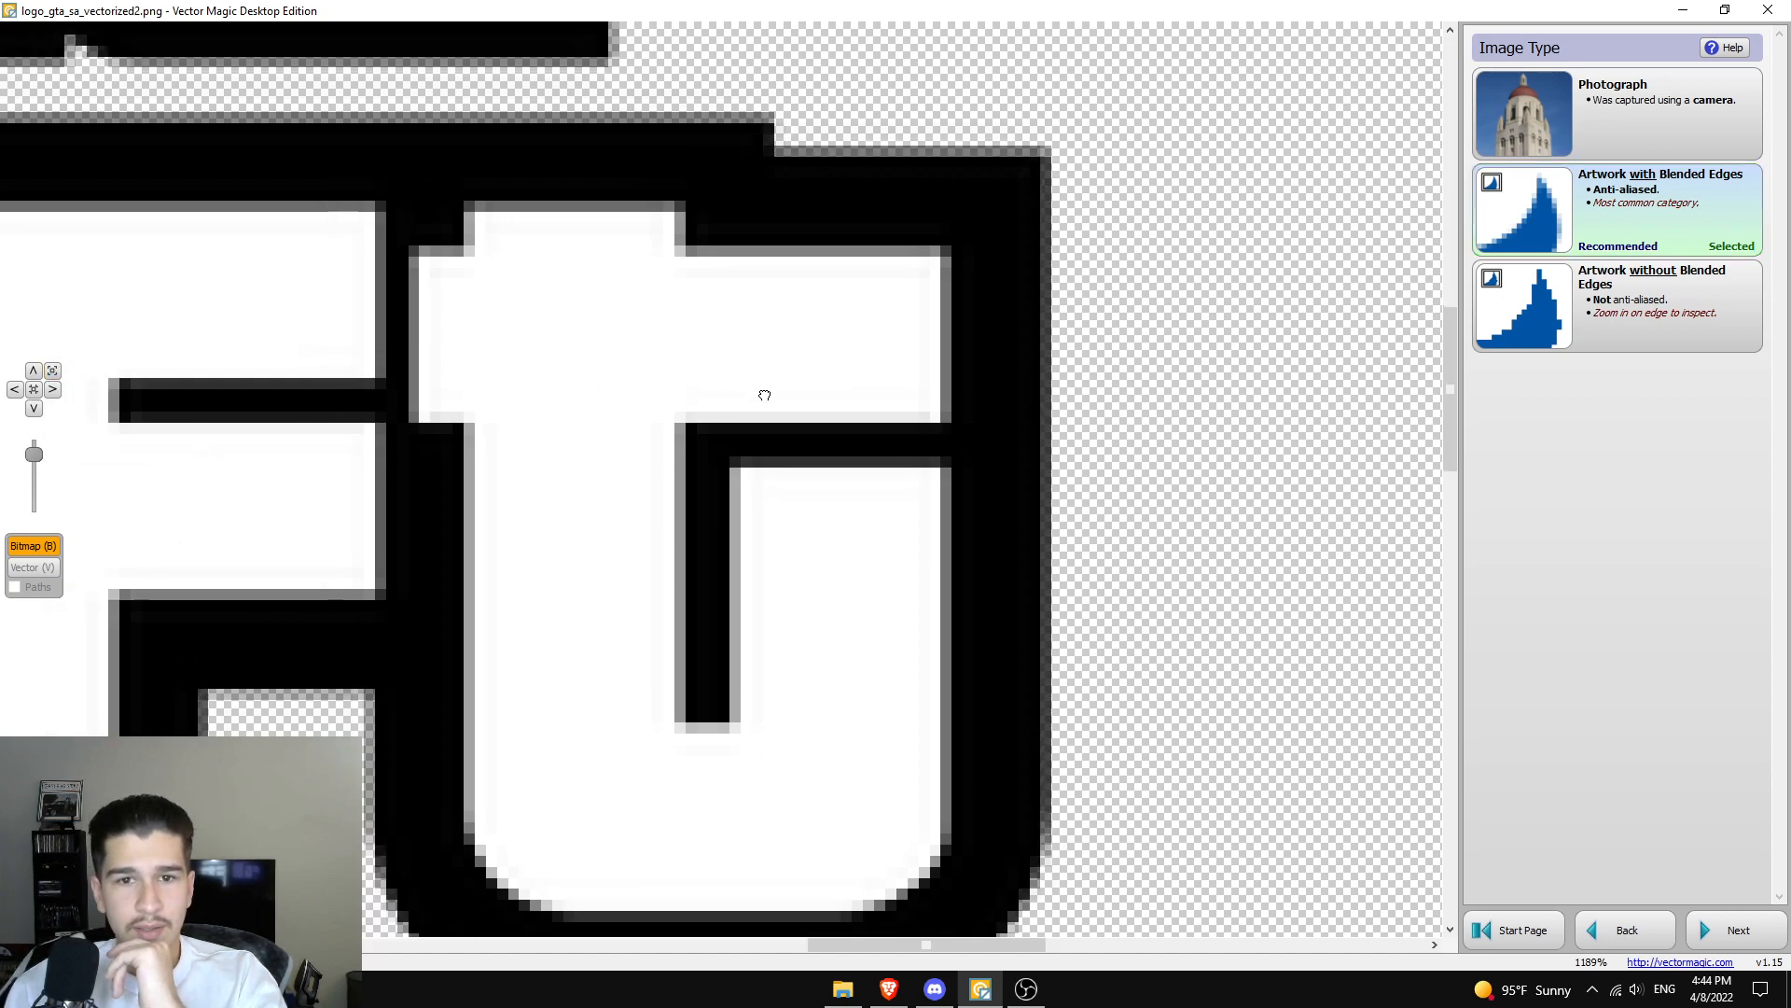
pyautogui.scroll(-3)
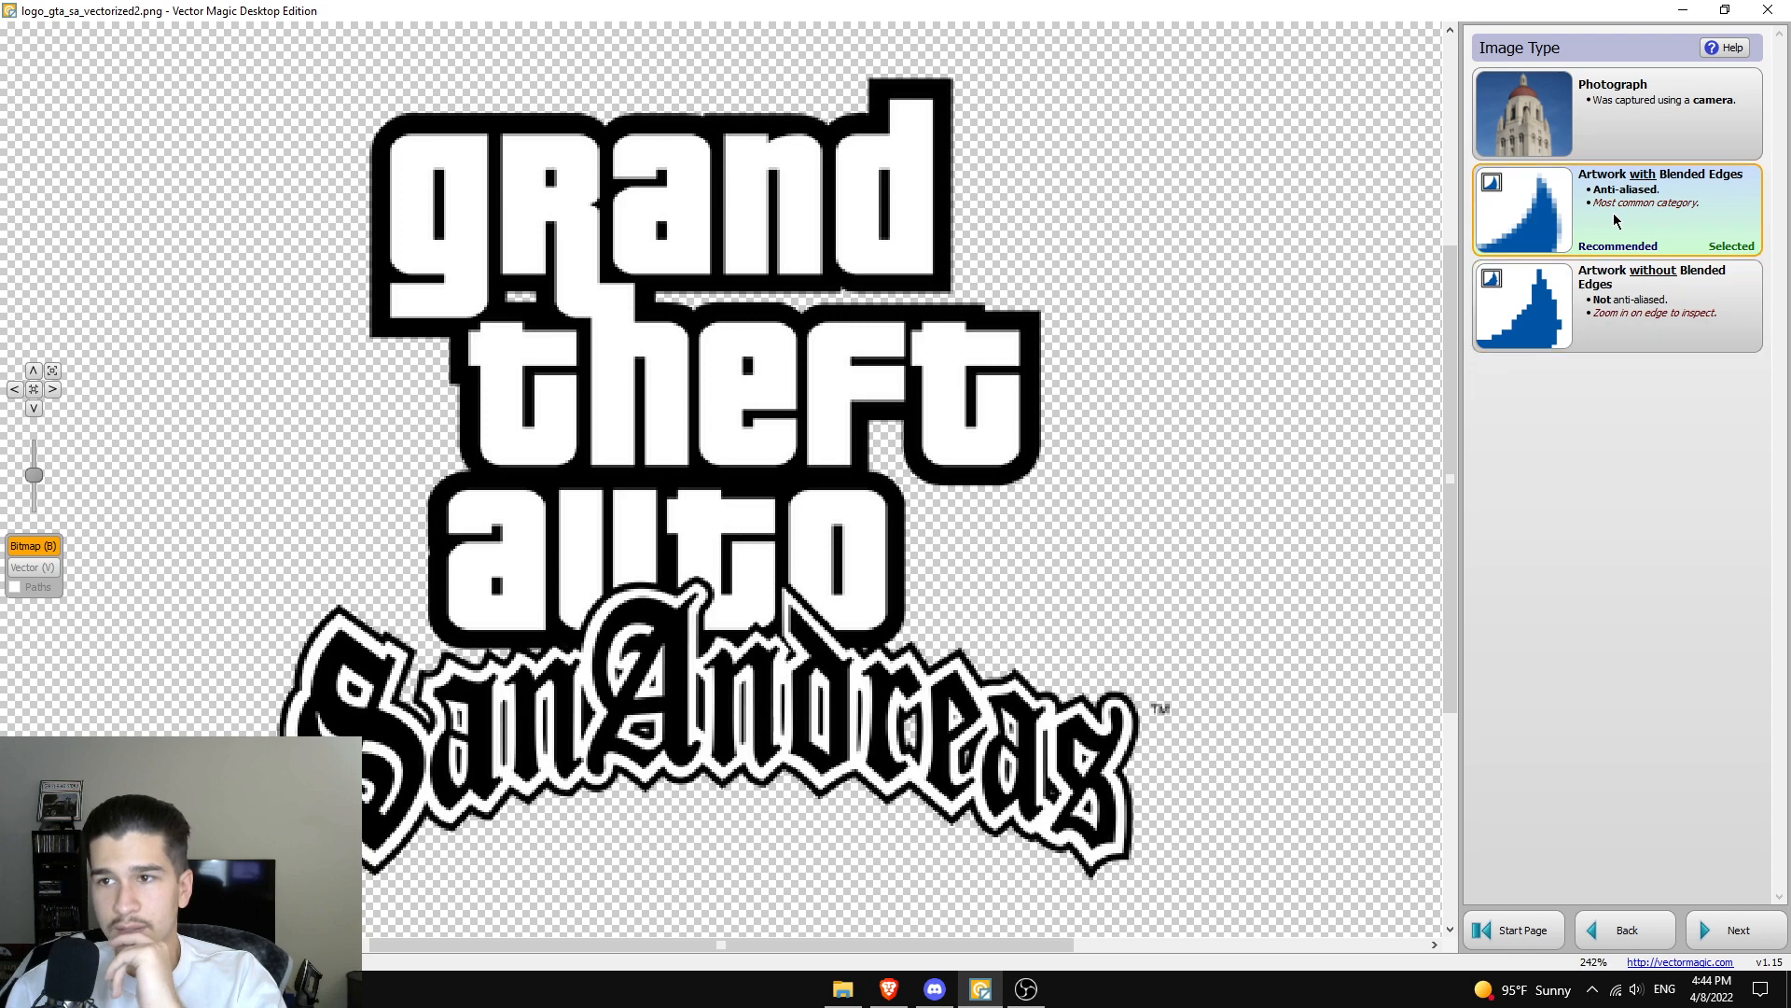
pyautogui.click(1737, 929)
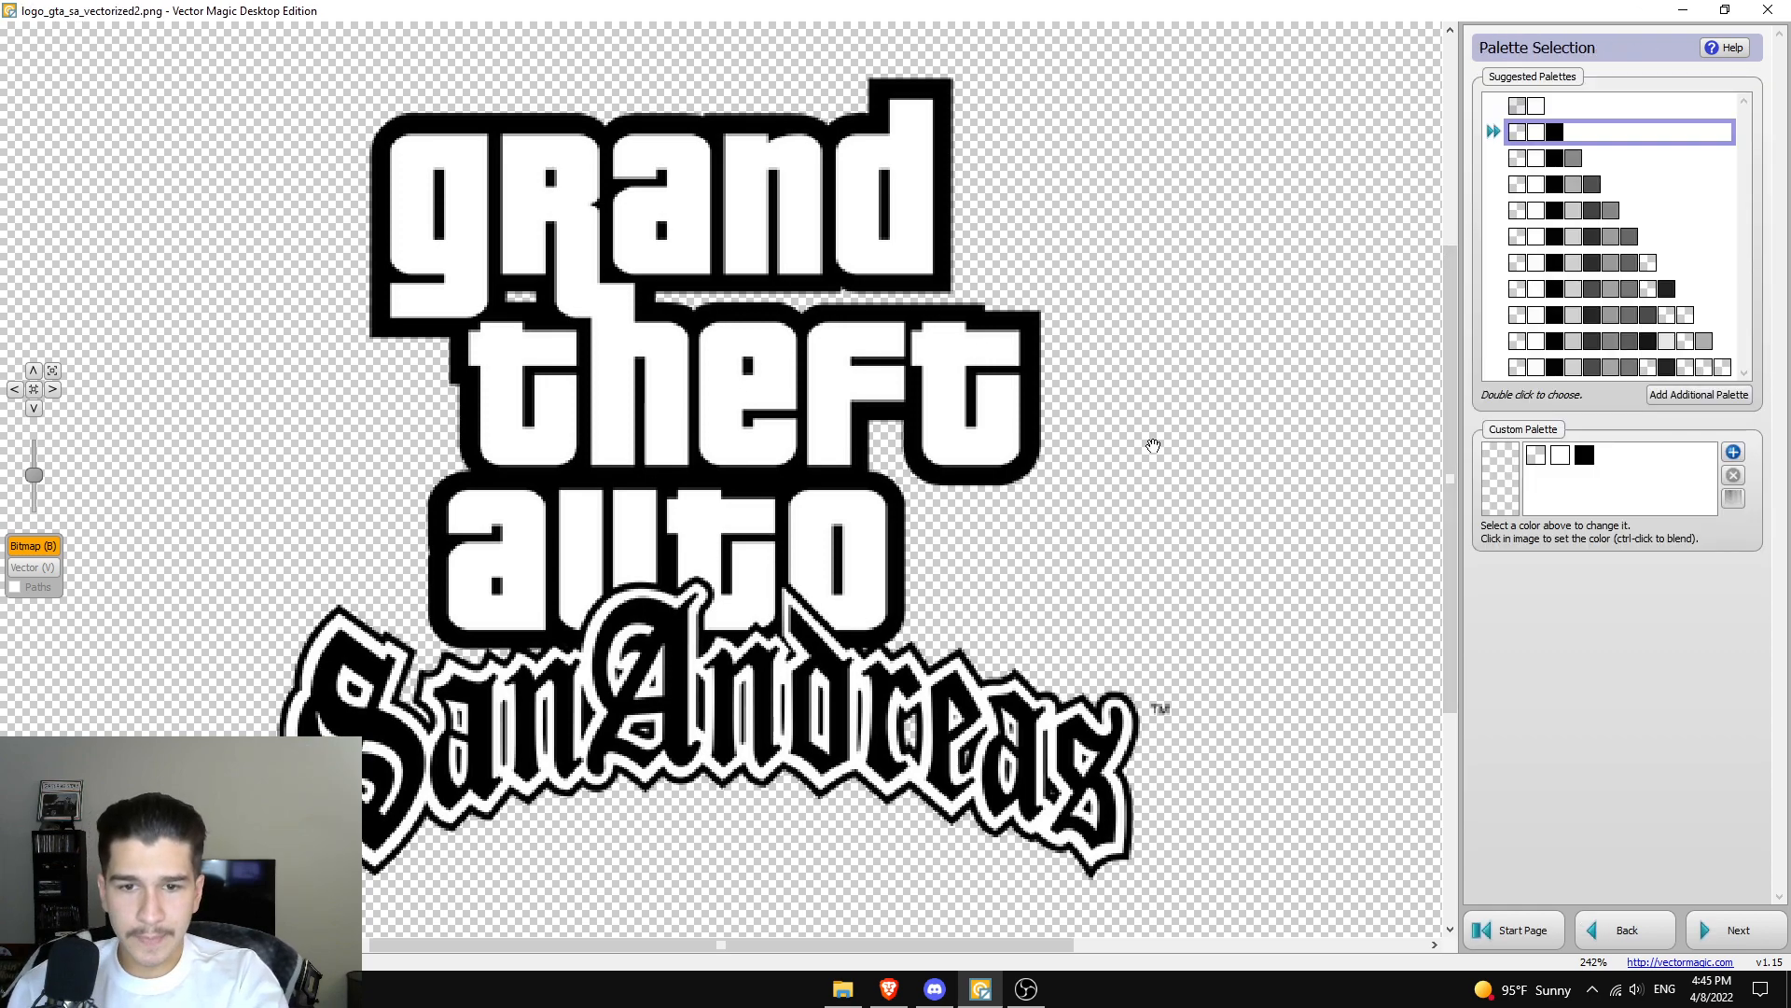
pyautogui.moveTo(935, 538)
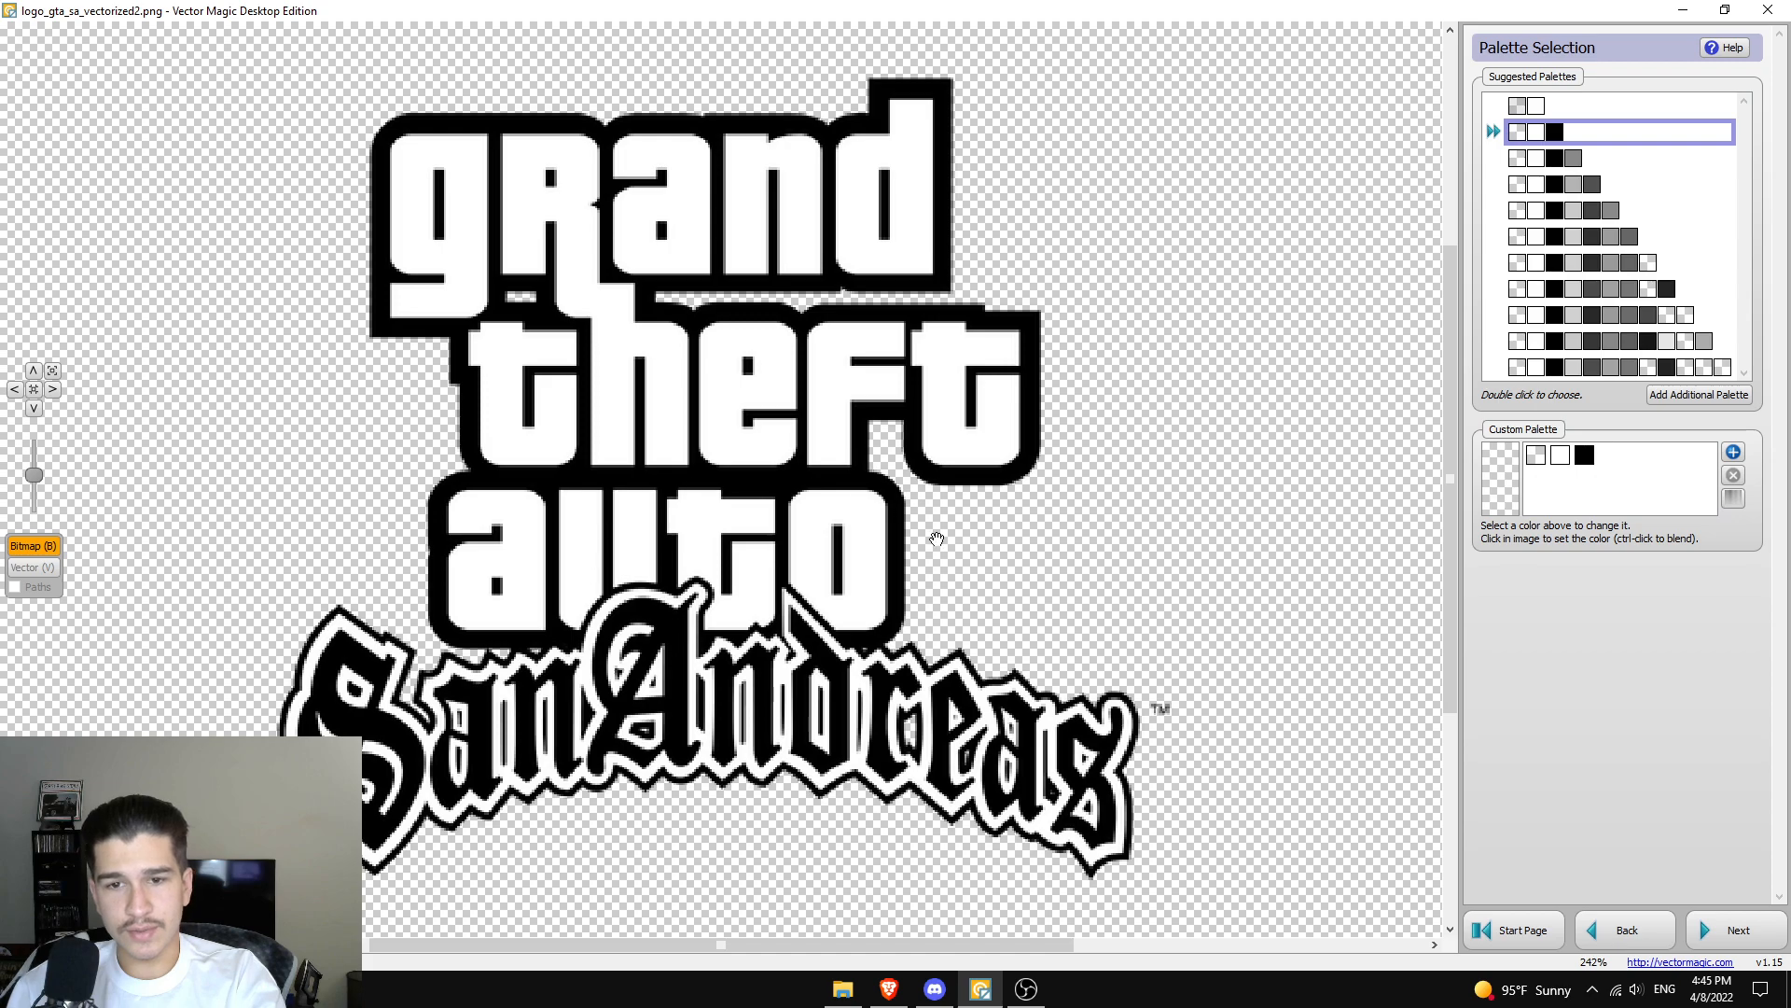
pyautogui.moveTo(873, 537)
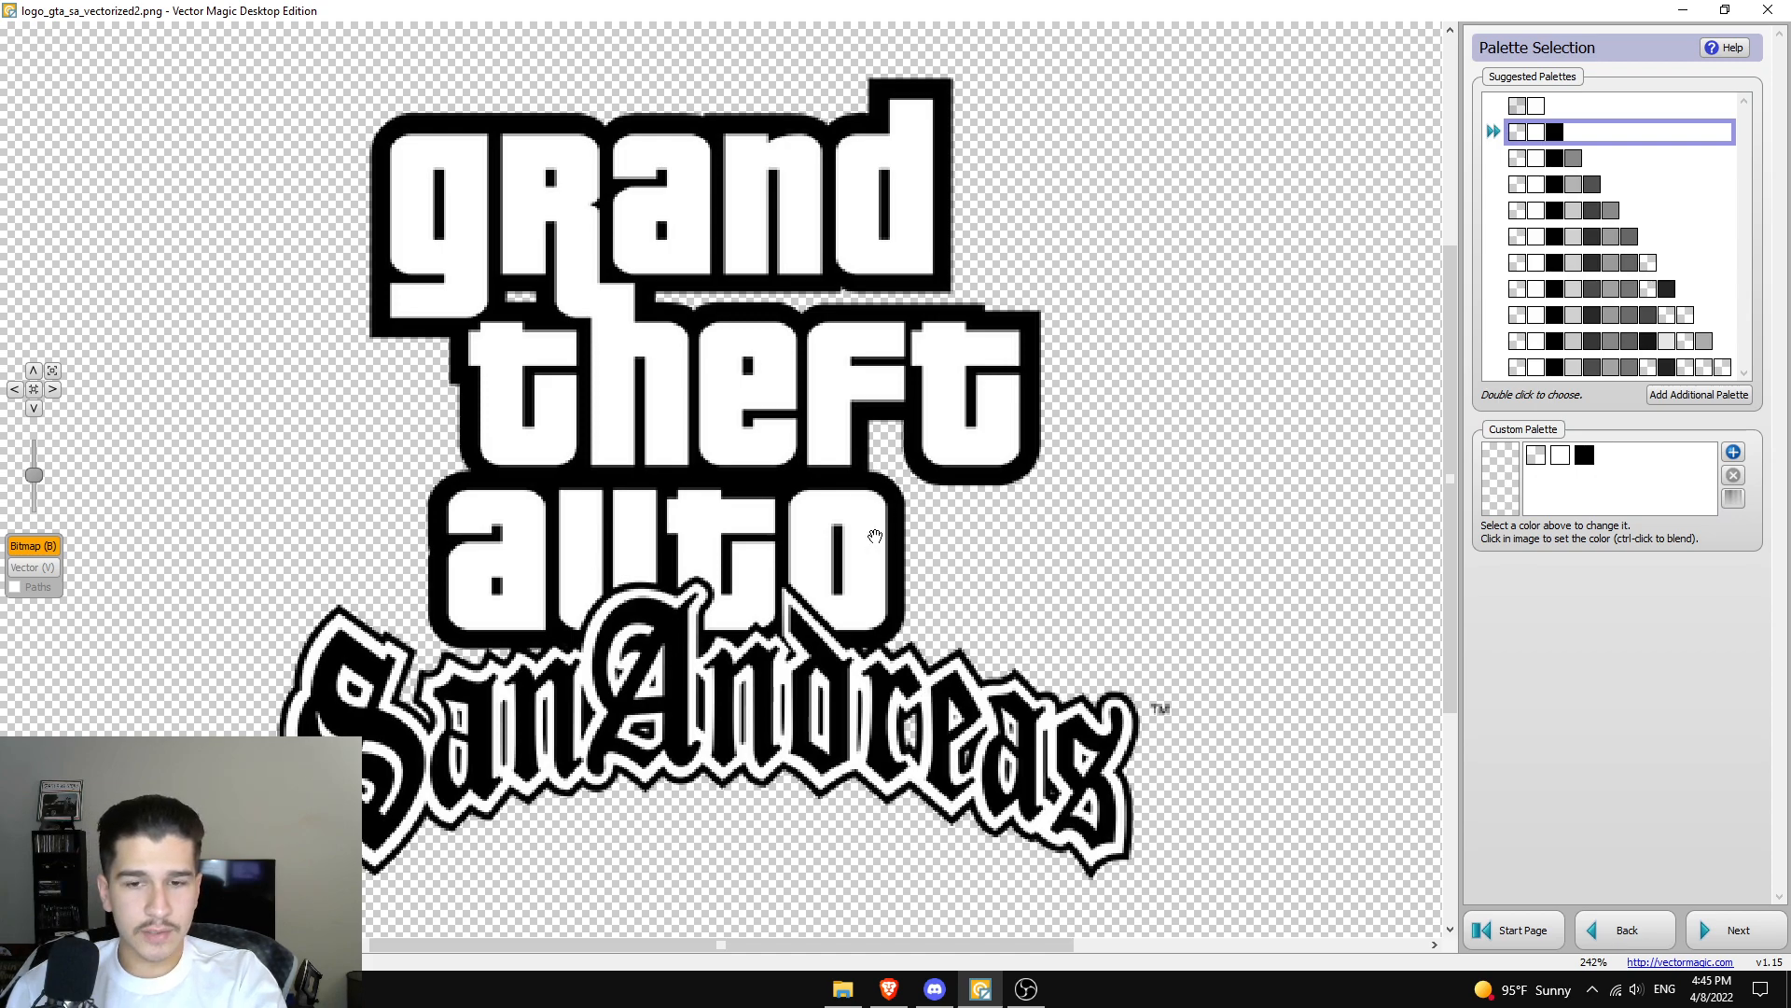
pyautogui.moveTo(1045, 538)
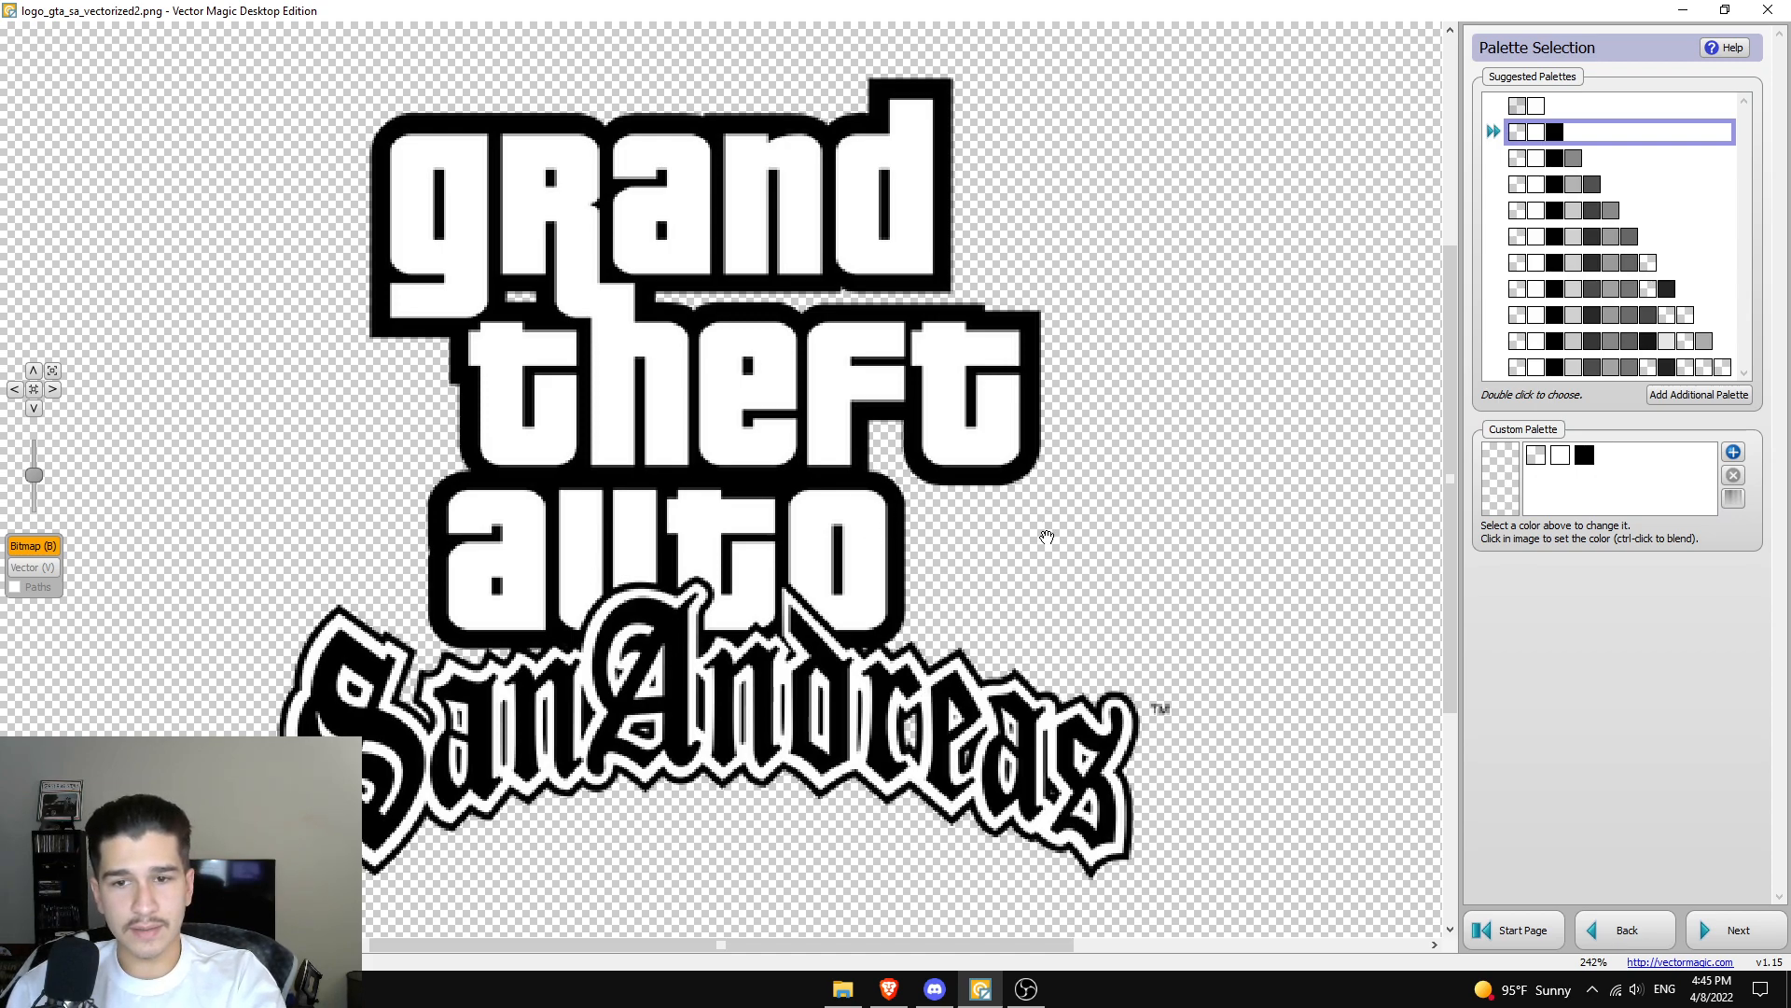
pyautogui.moveTo(1173, 237)
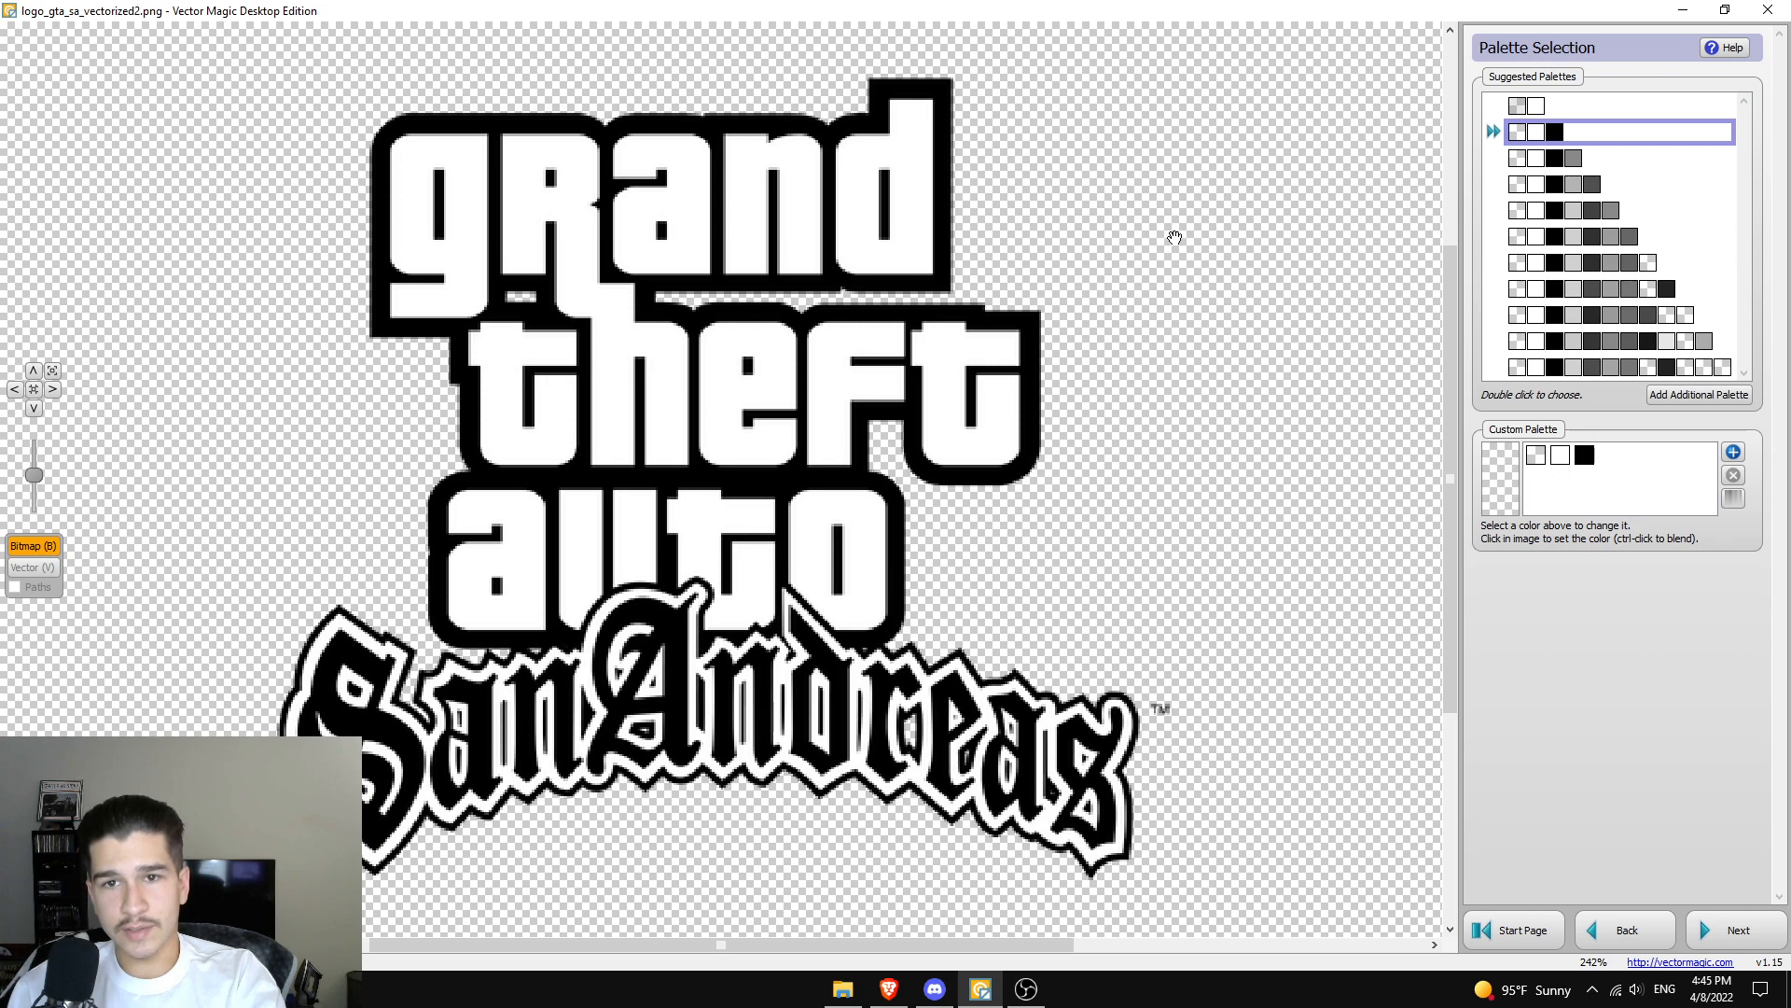
pyautogui.moveTo(1513, 129)
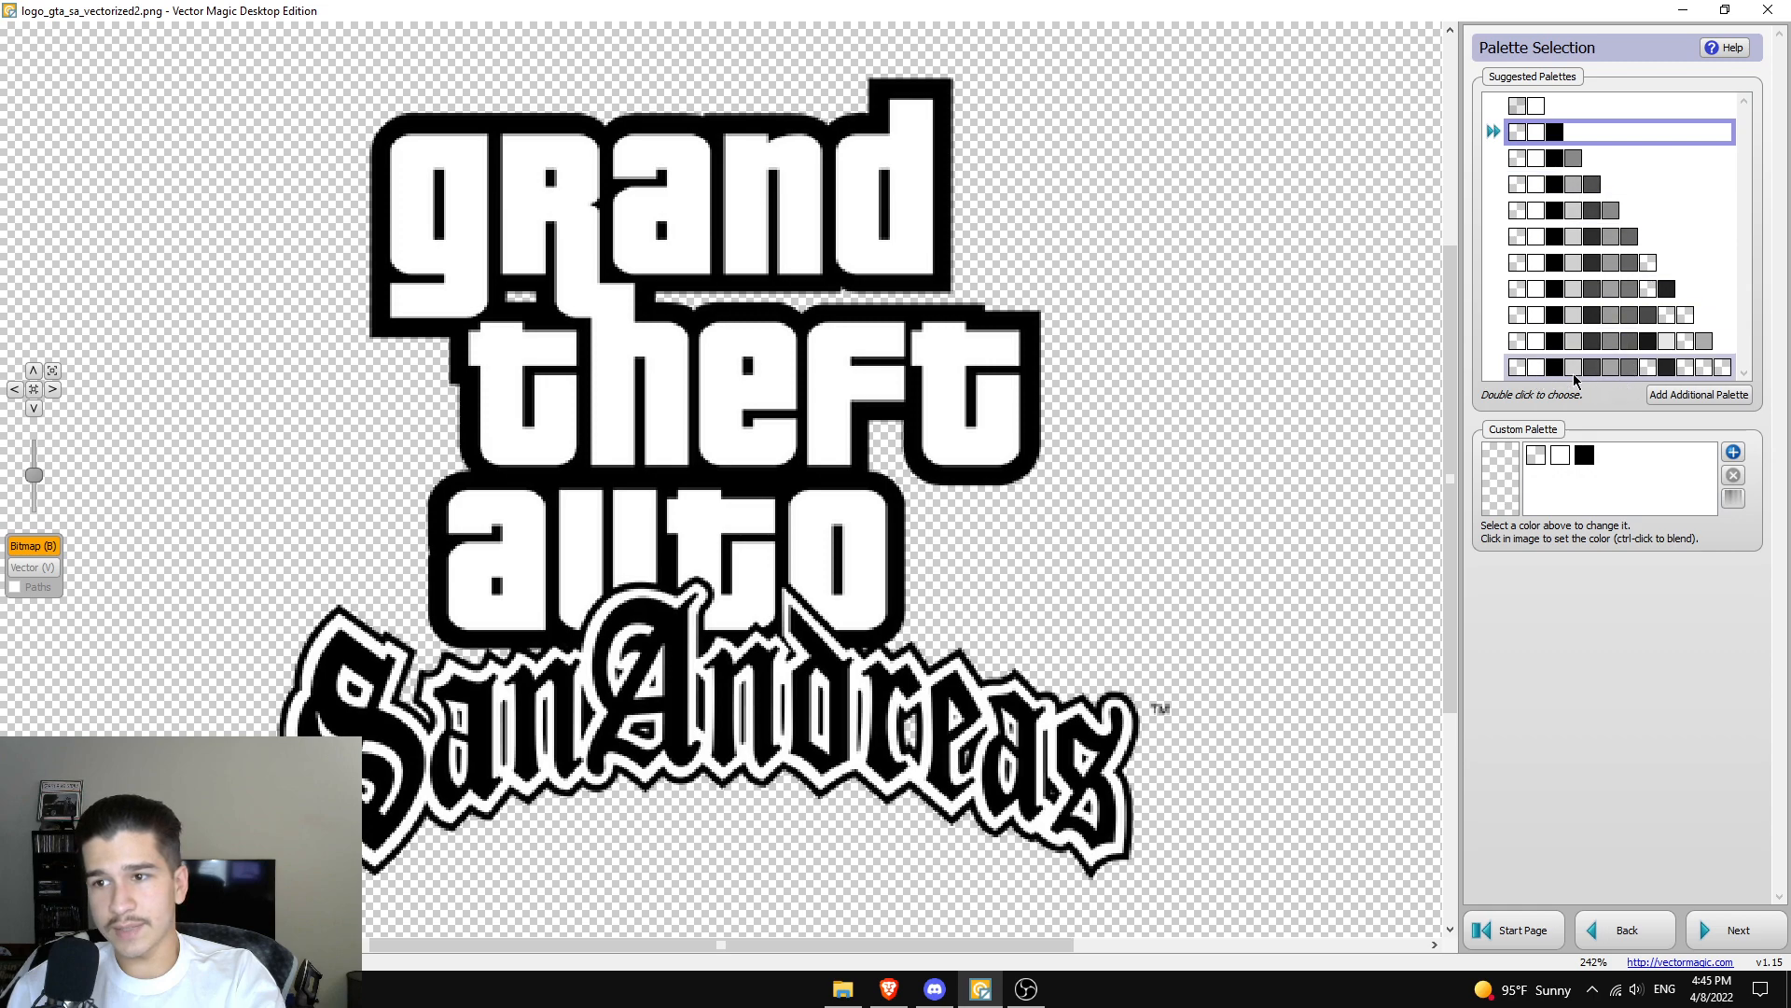
pyautogui.moveTo(1742, 375)
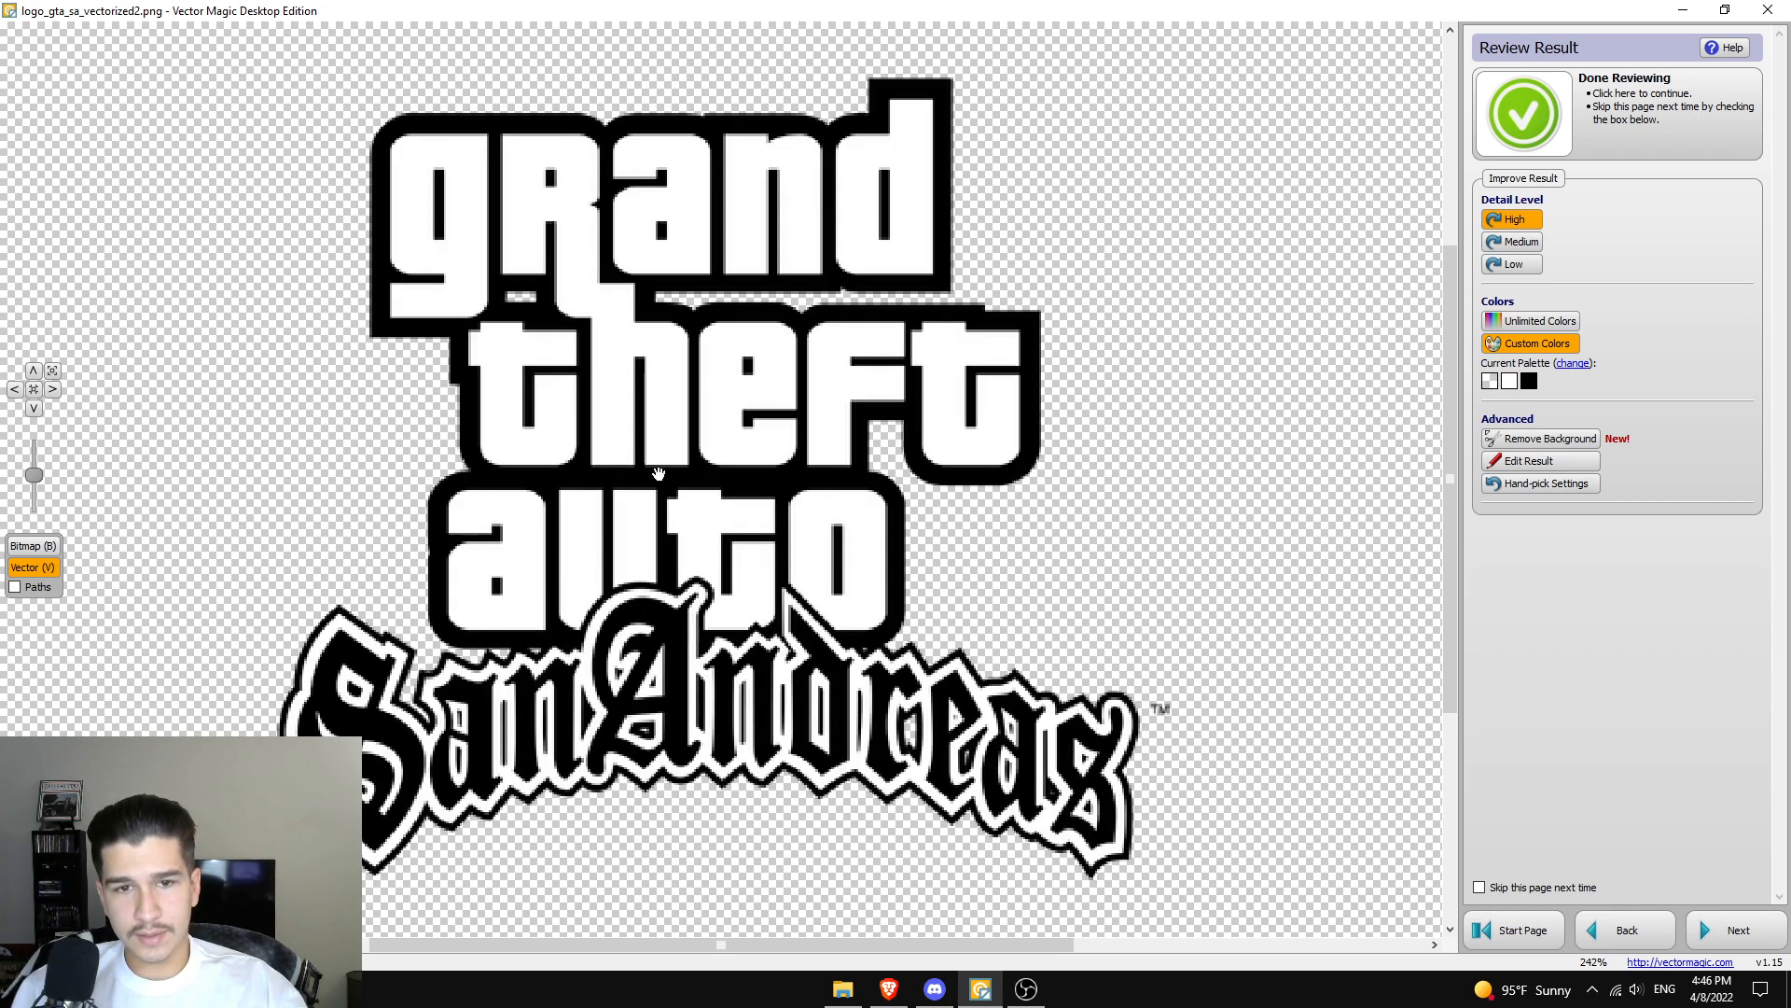
pyautogui.moveTo(237, 377)
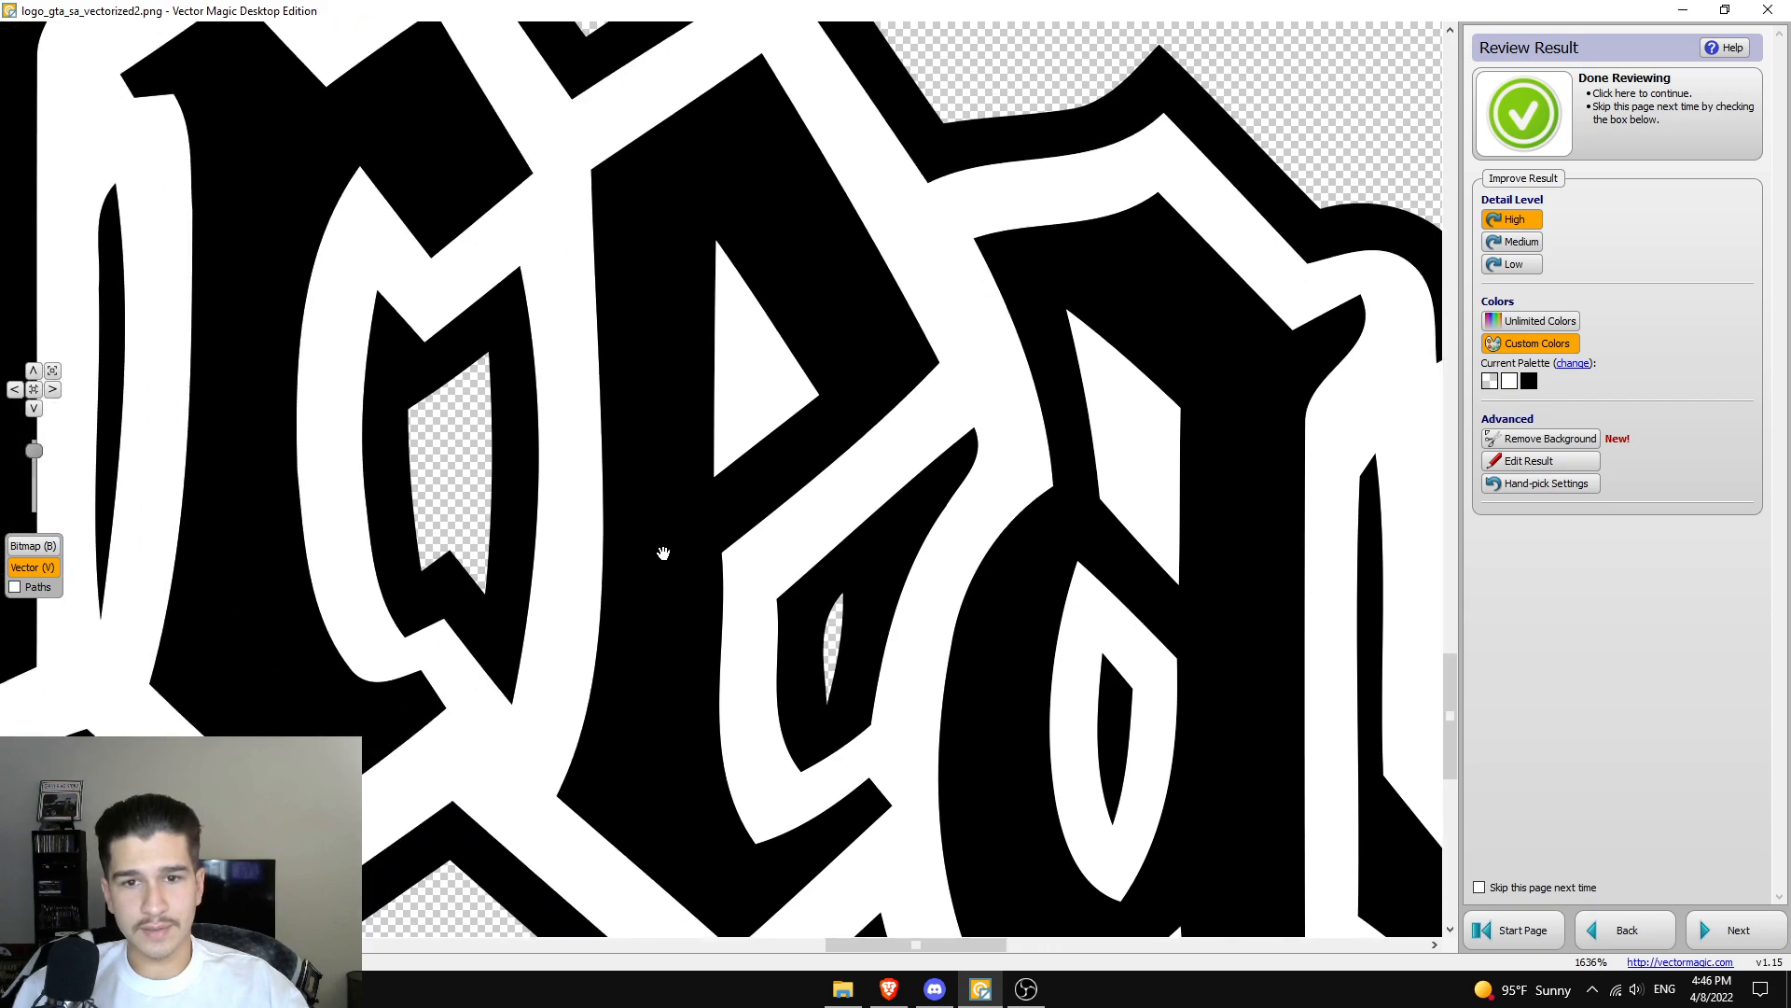
pyautogui.click(24, 545)
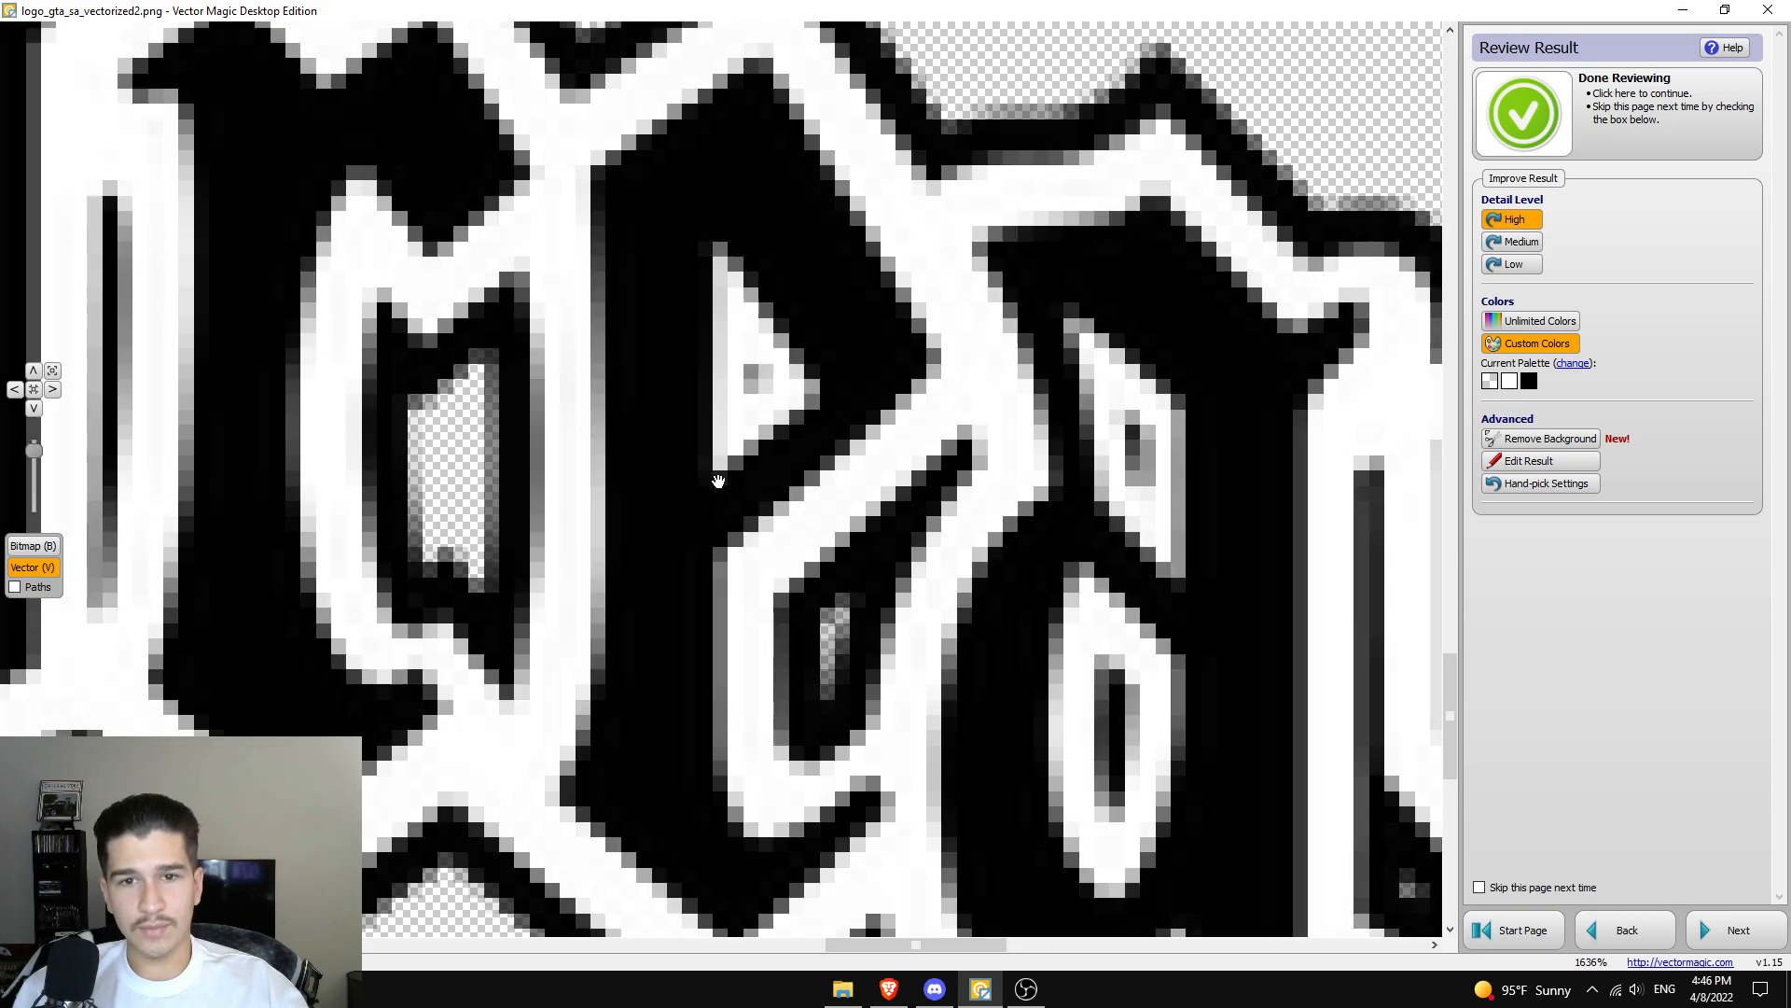
pyautogui.moveTo(1151, 451)
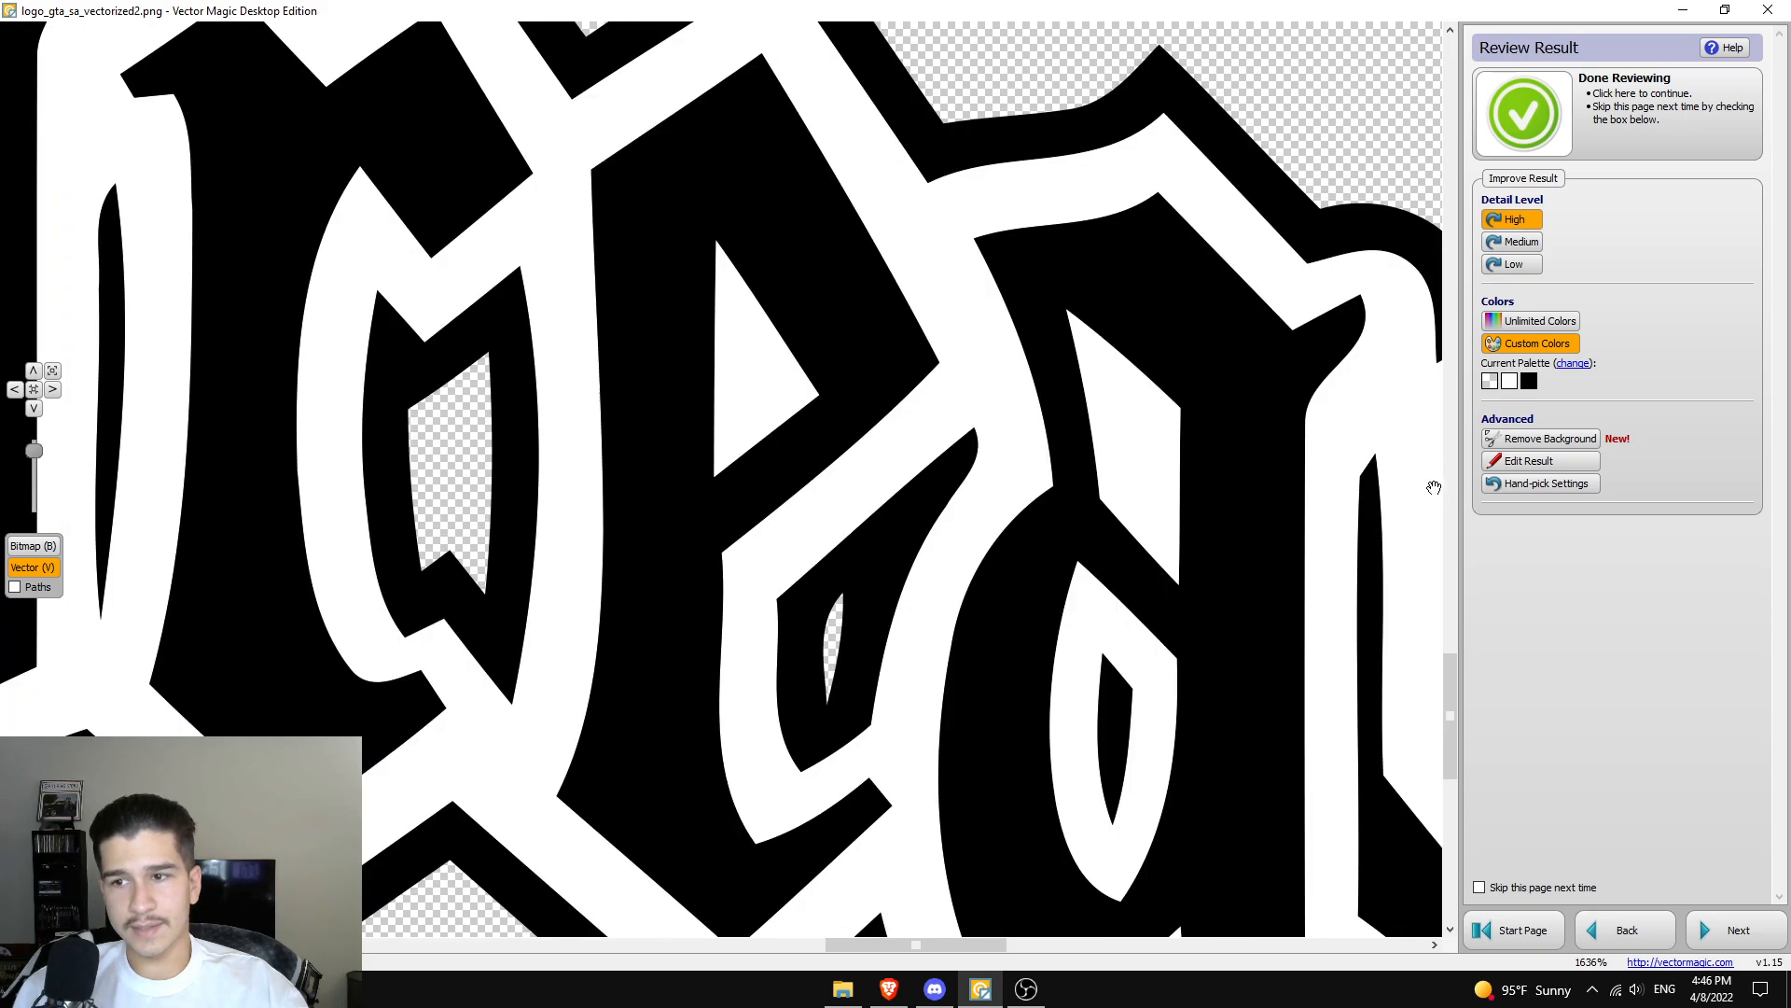
pyautogui.moveTo(1188, 450)
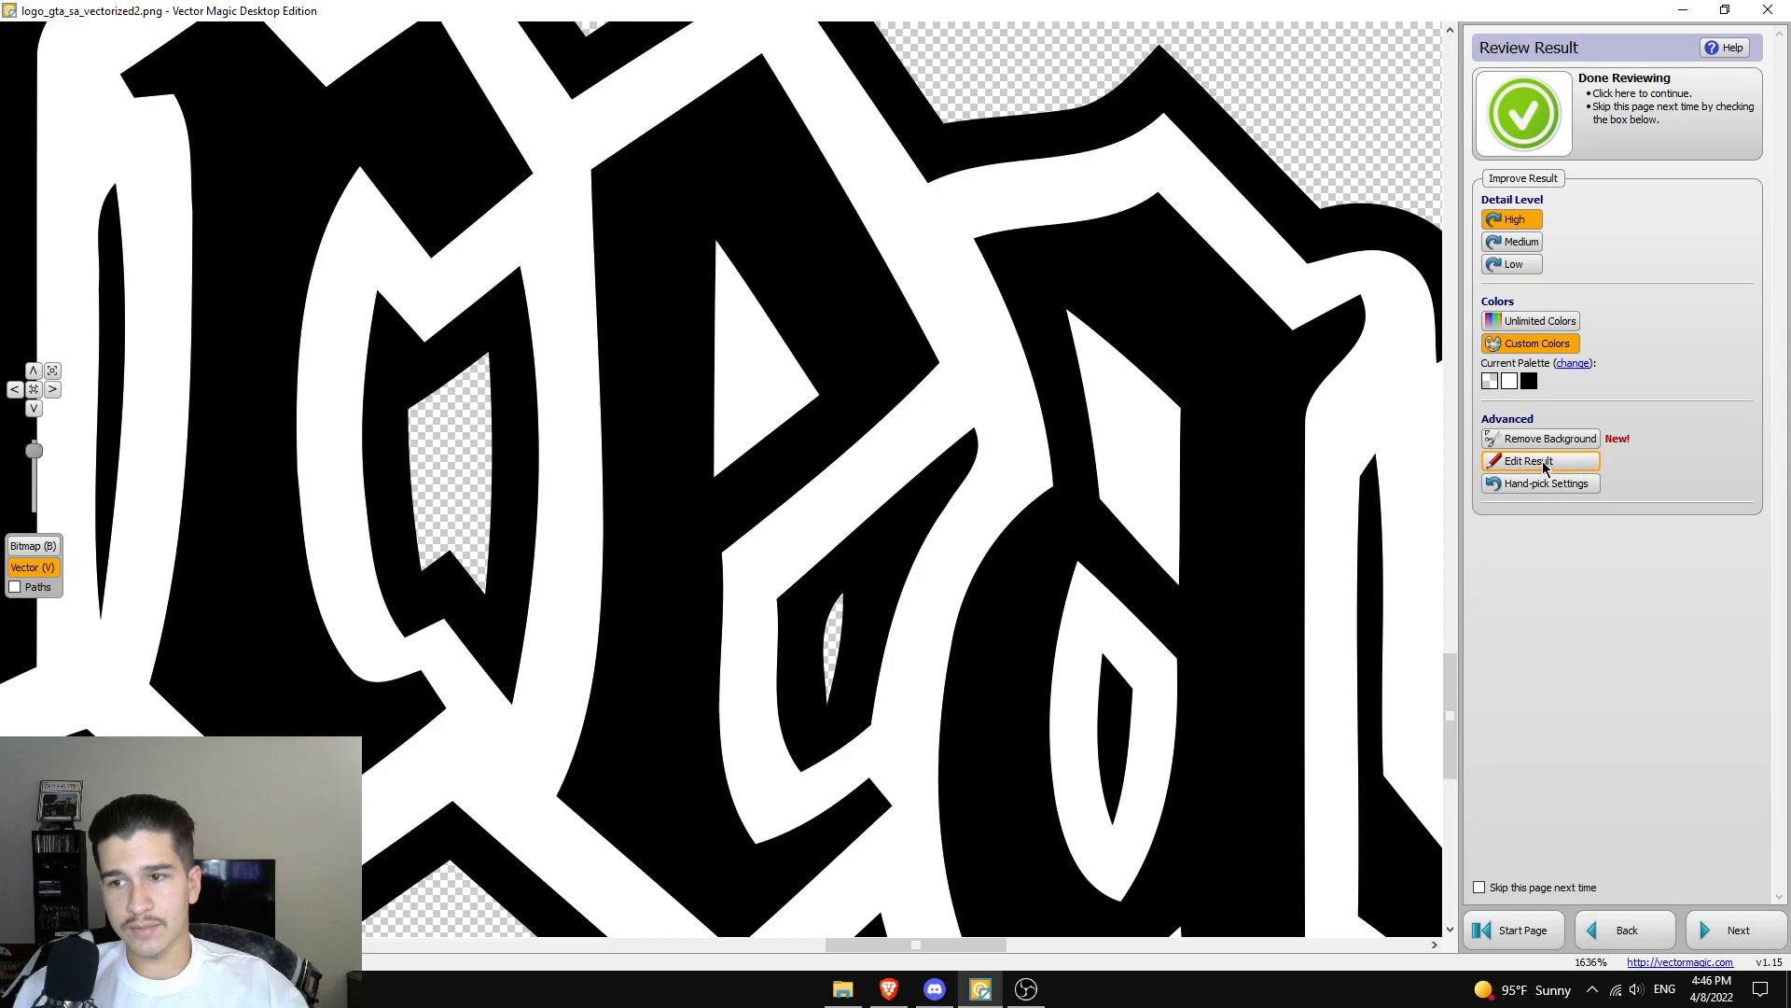
# - Hand-edit pixels in the segmentation and rebuild the vector result, fitting it to view
pyautogui.click(1530, 461)
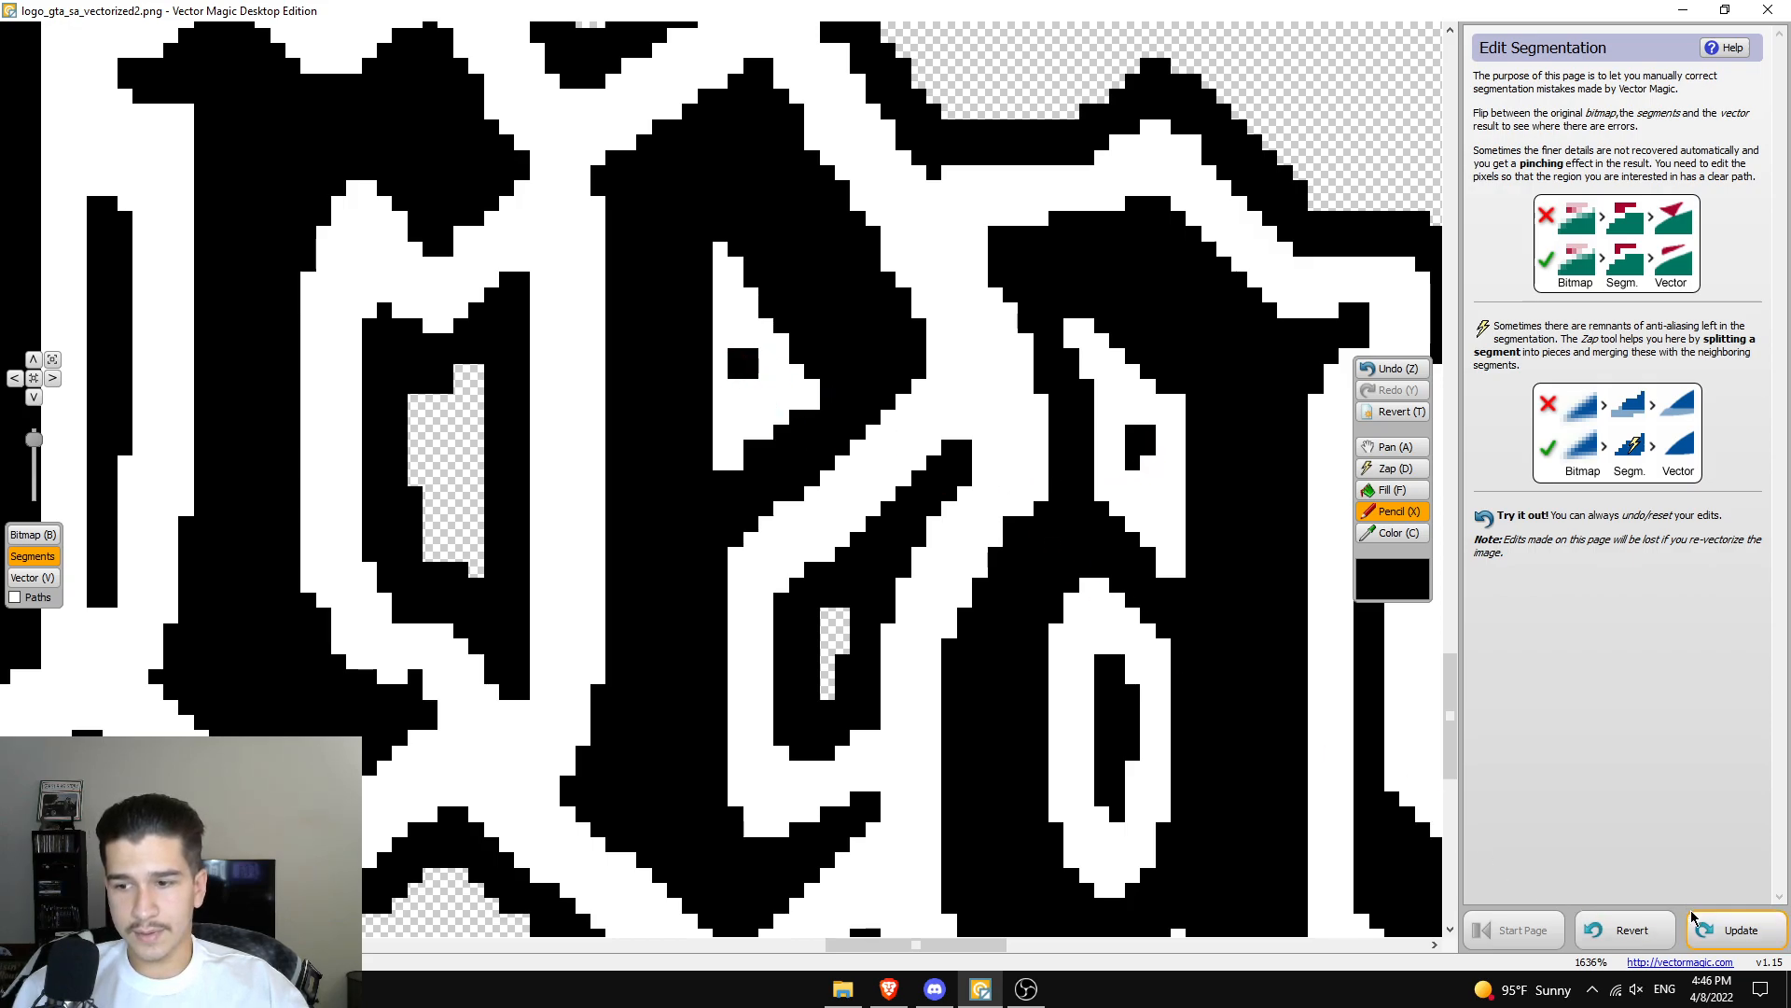
pyautogui.click(1737, 929)
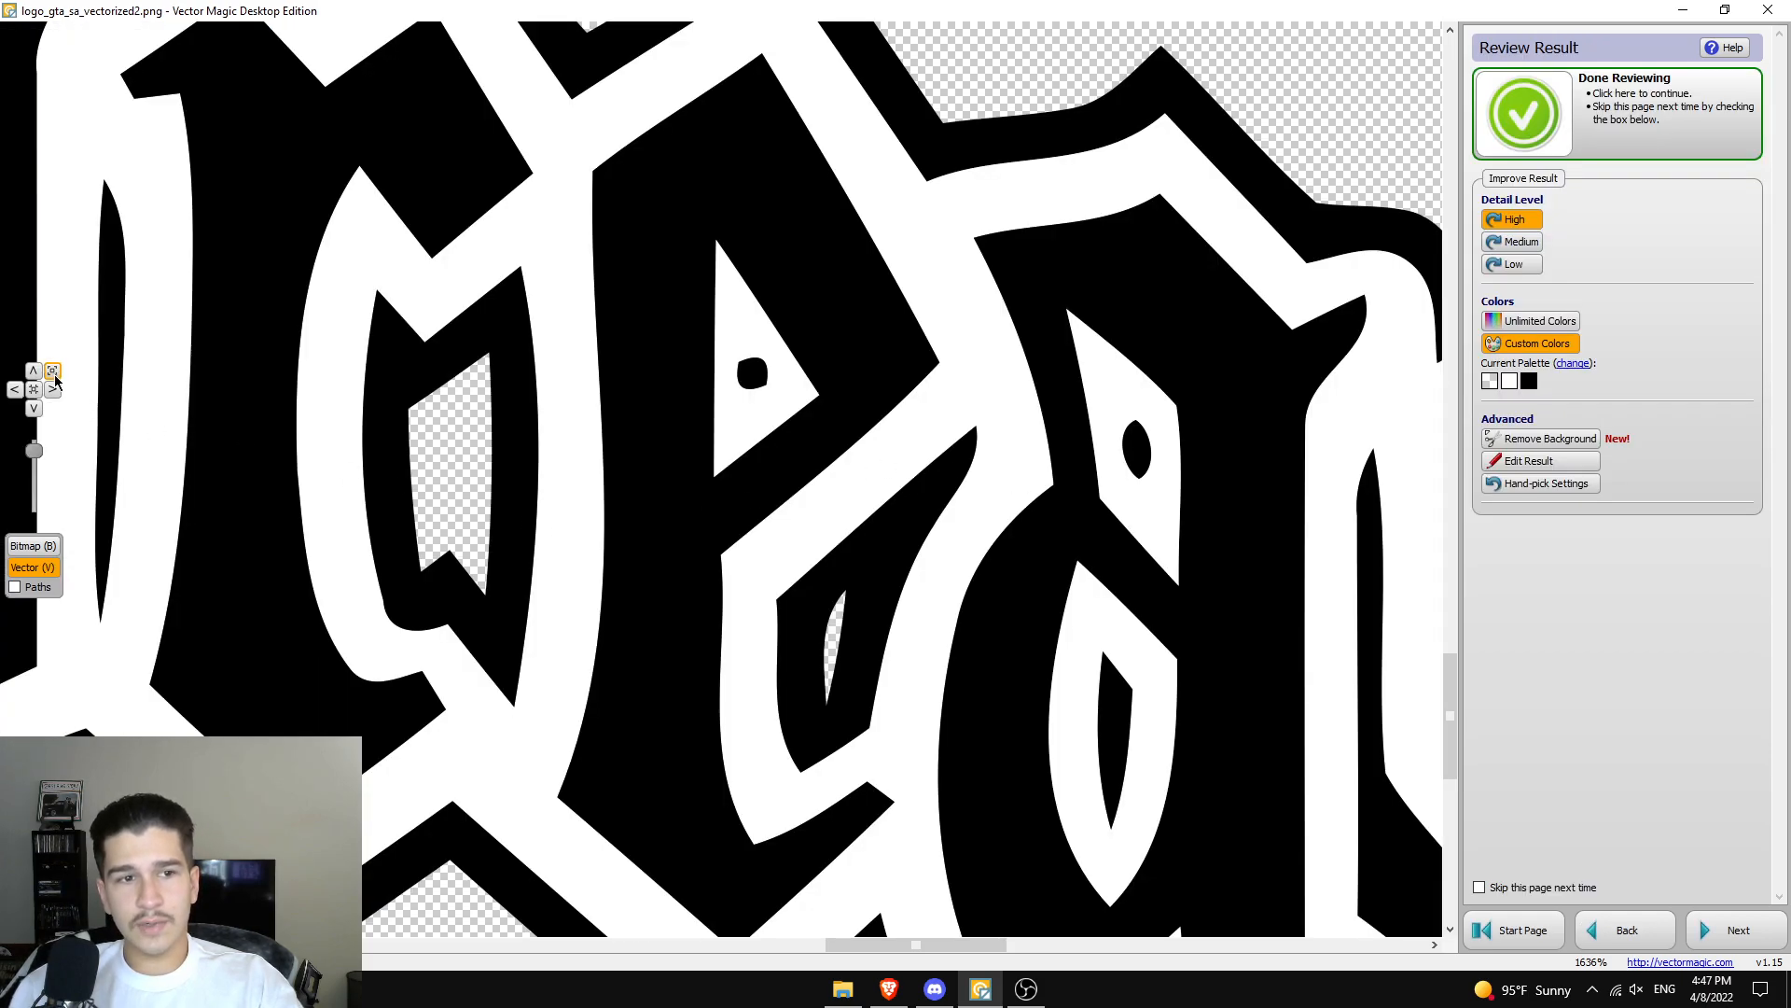
pyautogui.click(52, 370)
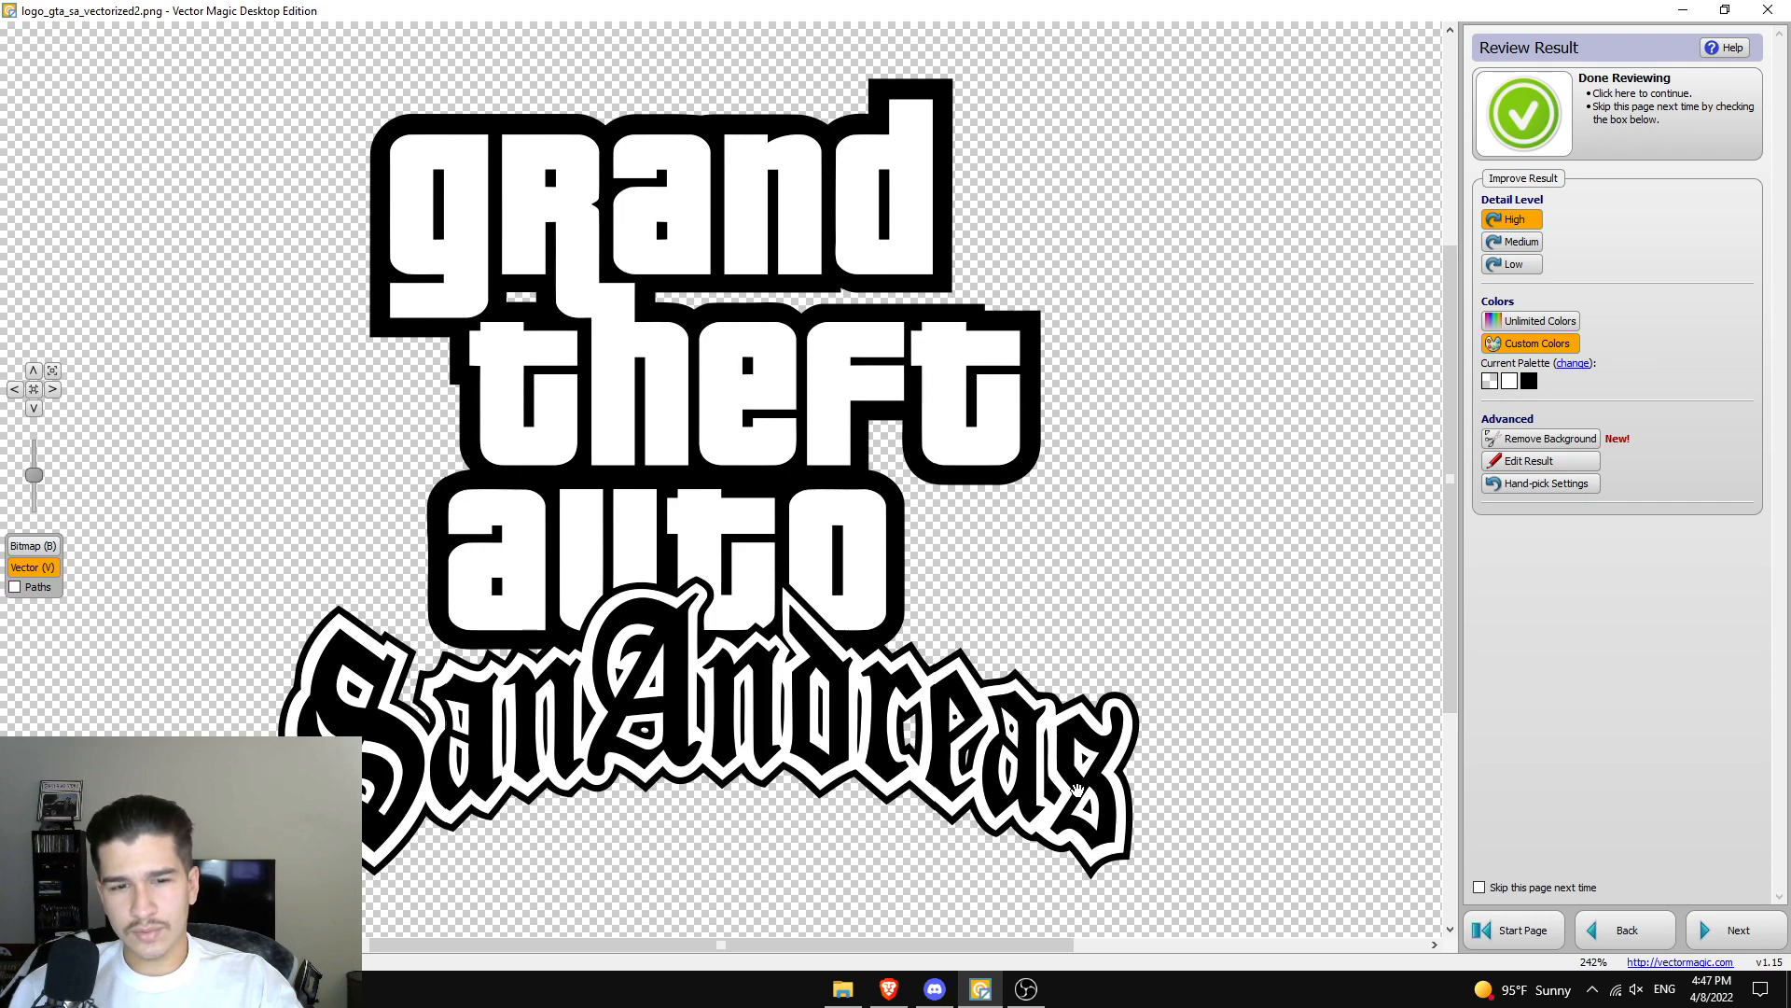
pyautogui.moveTo(1015, 765)
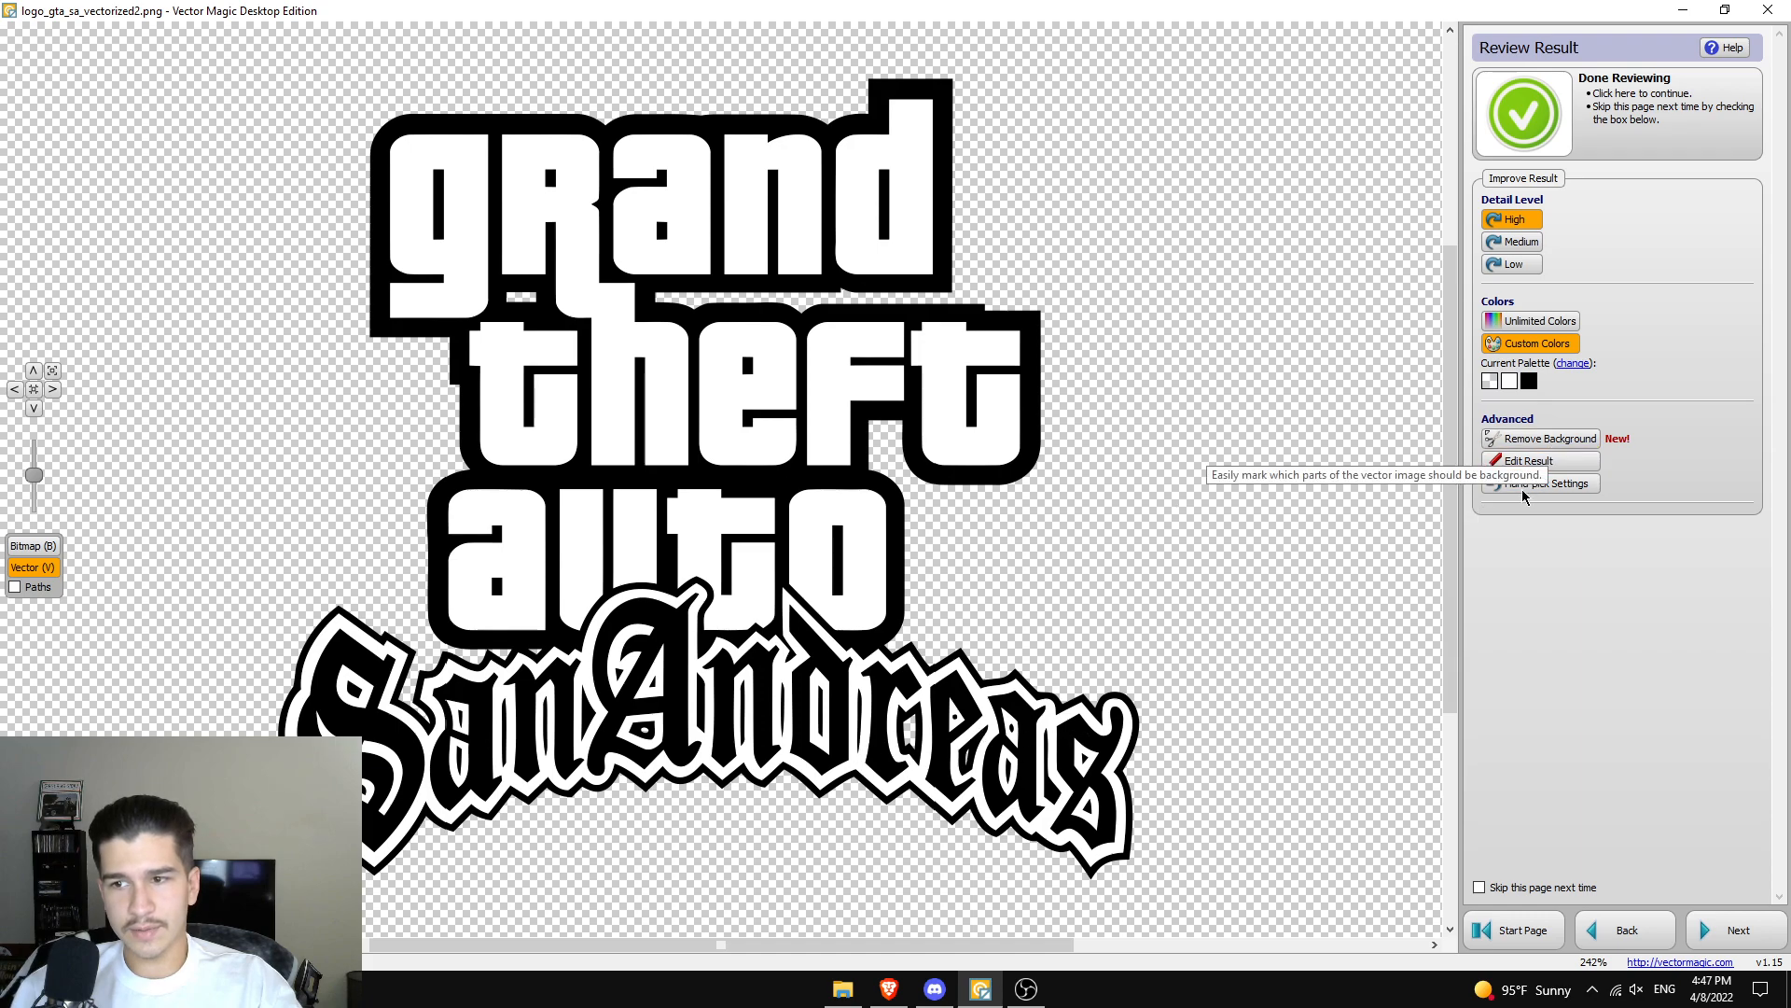
# - Edit again, picking a colour from the logo to touch up the 'theft' letters, and update
pyautogui.click(1528, 459)
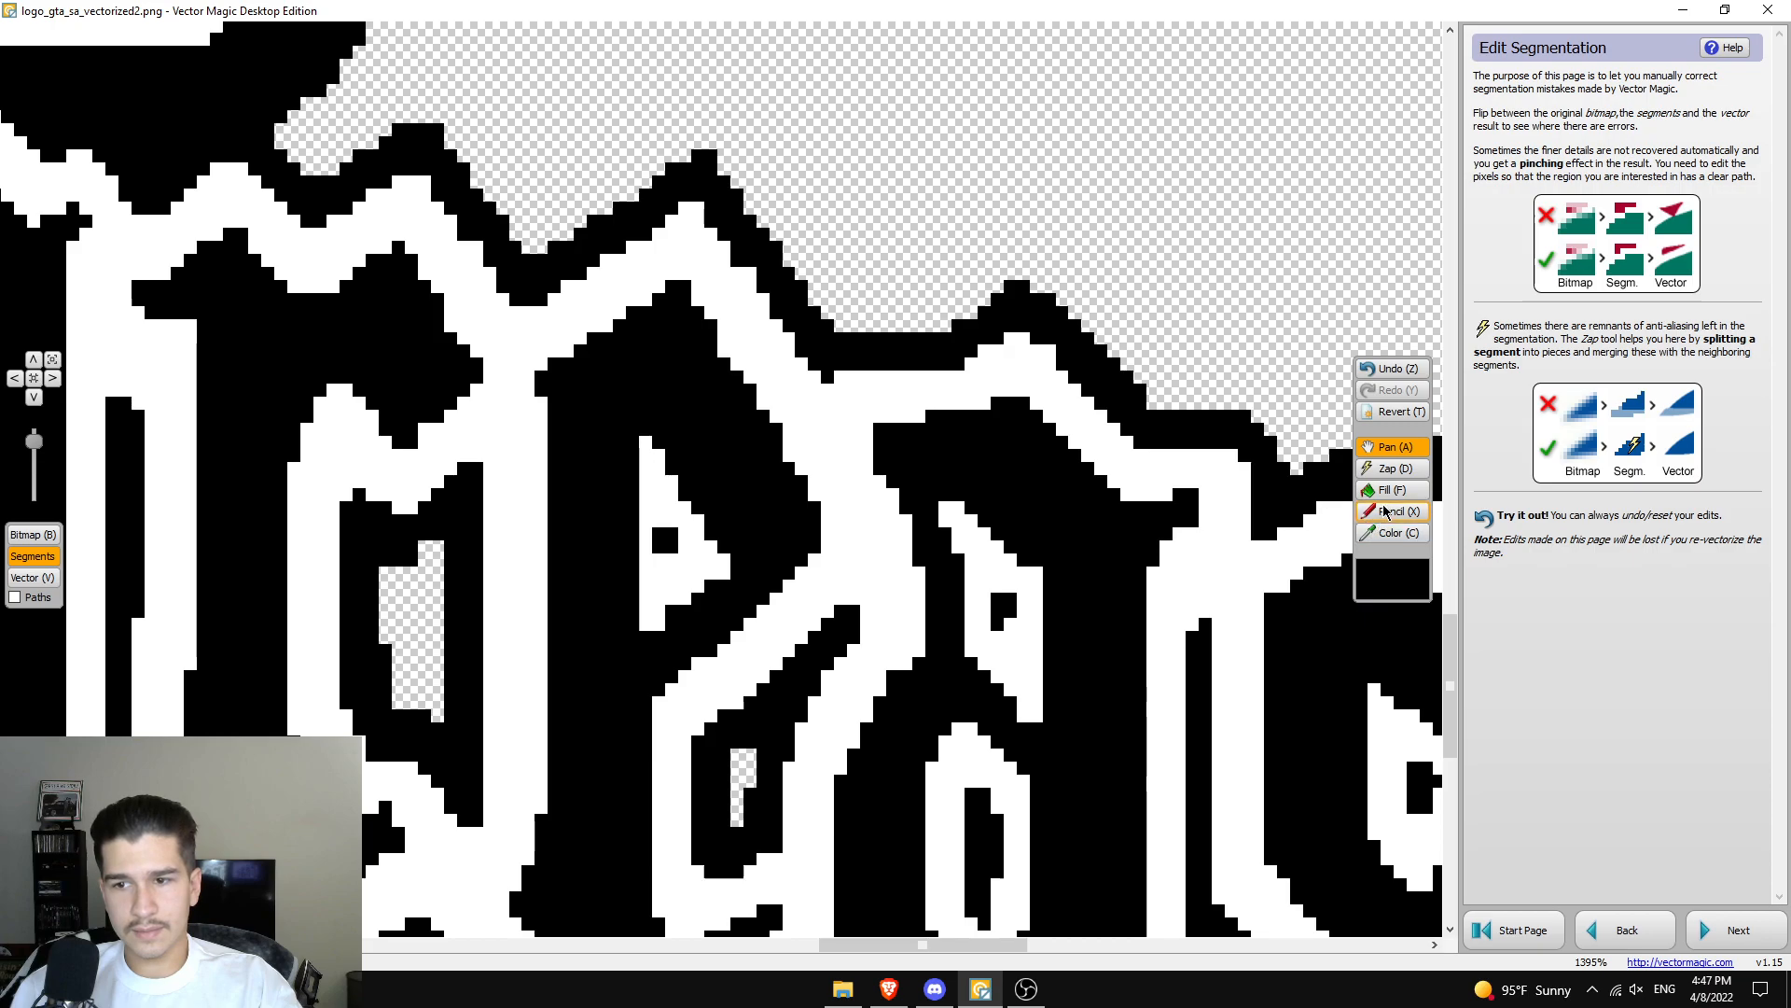
pyautogui.click(1394, 532)
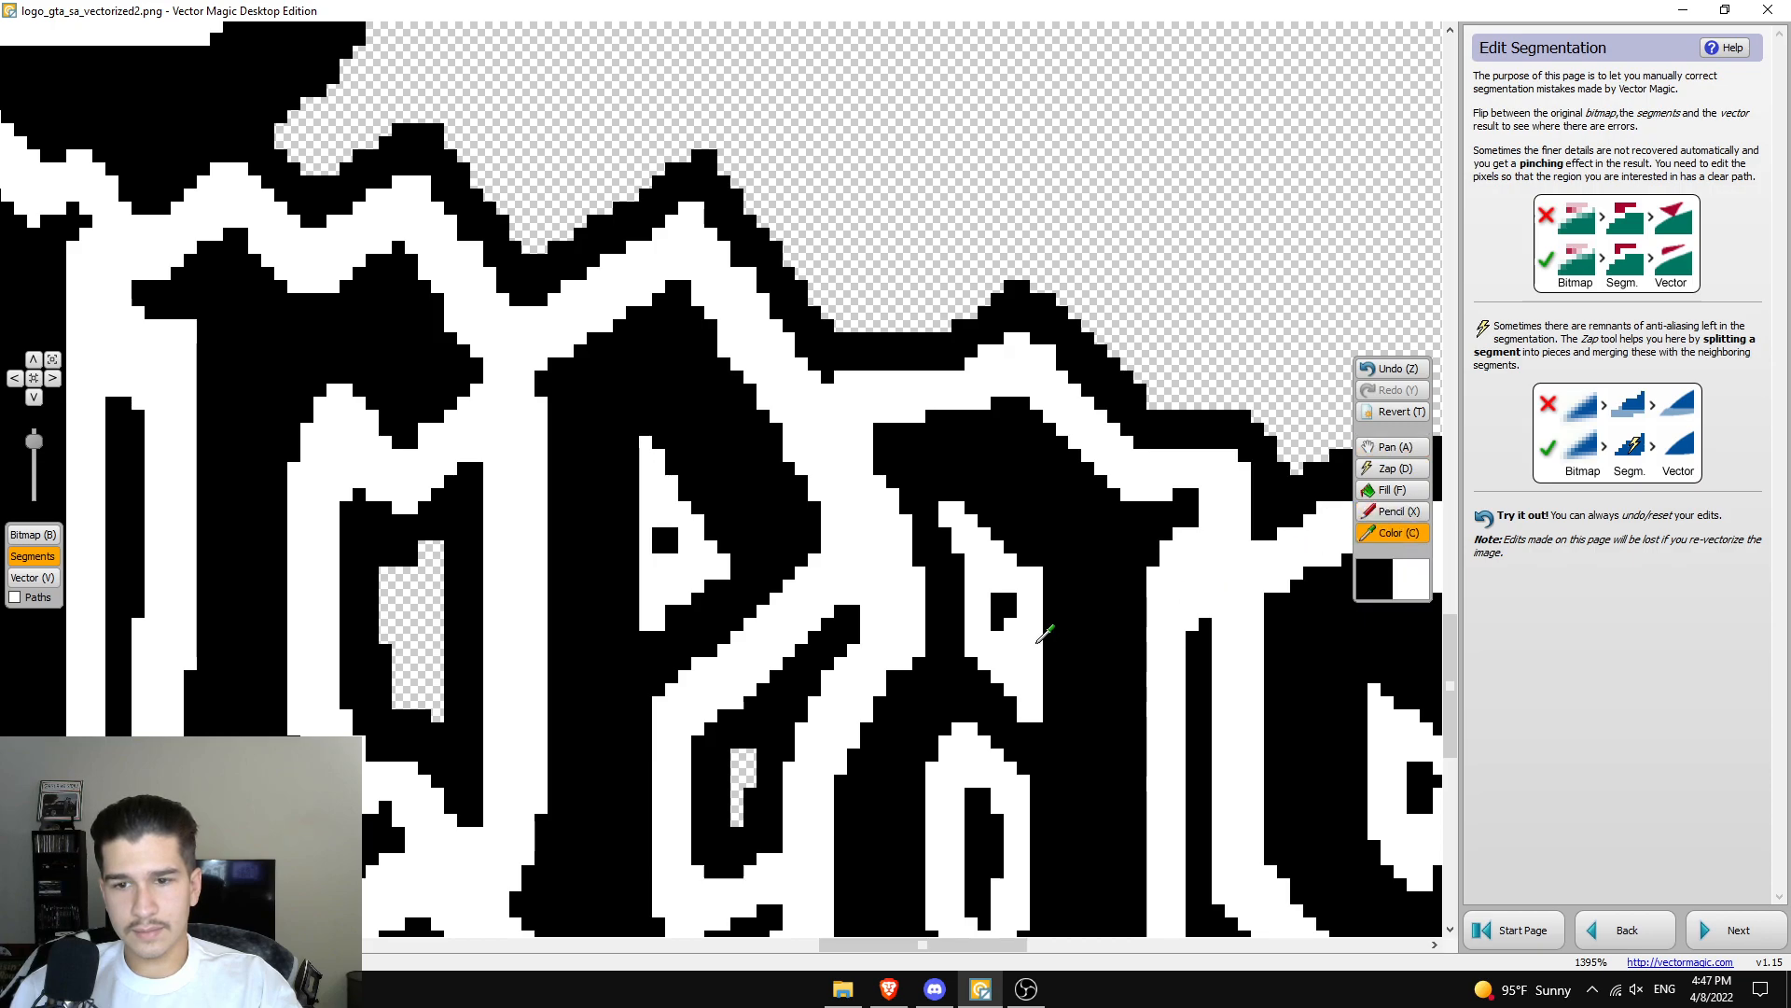
pyautogui.click(1392, 511)
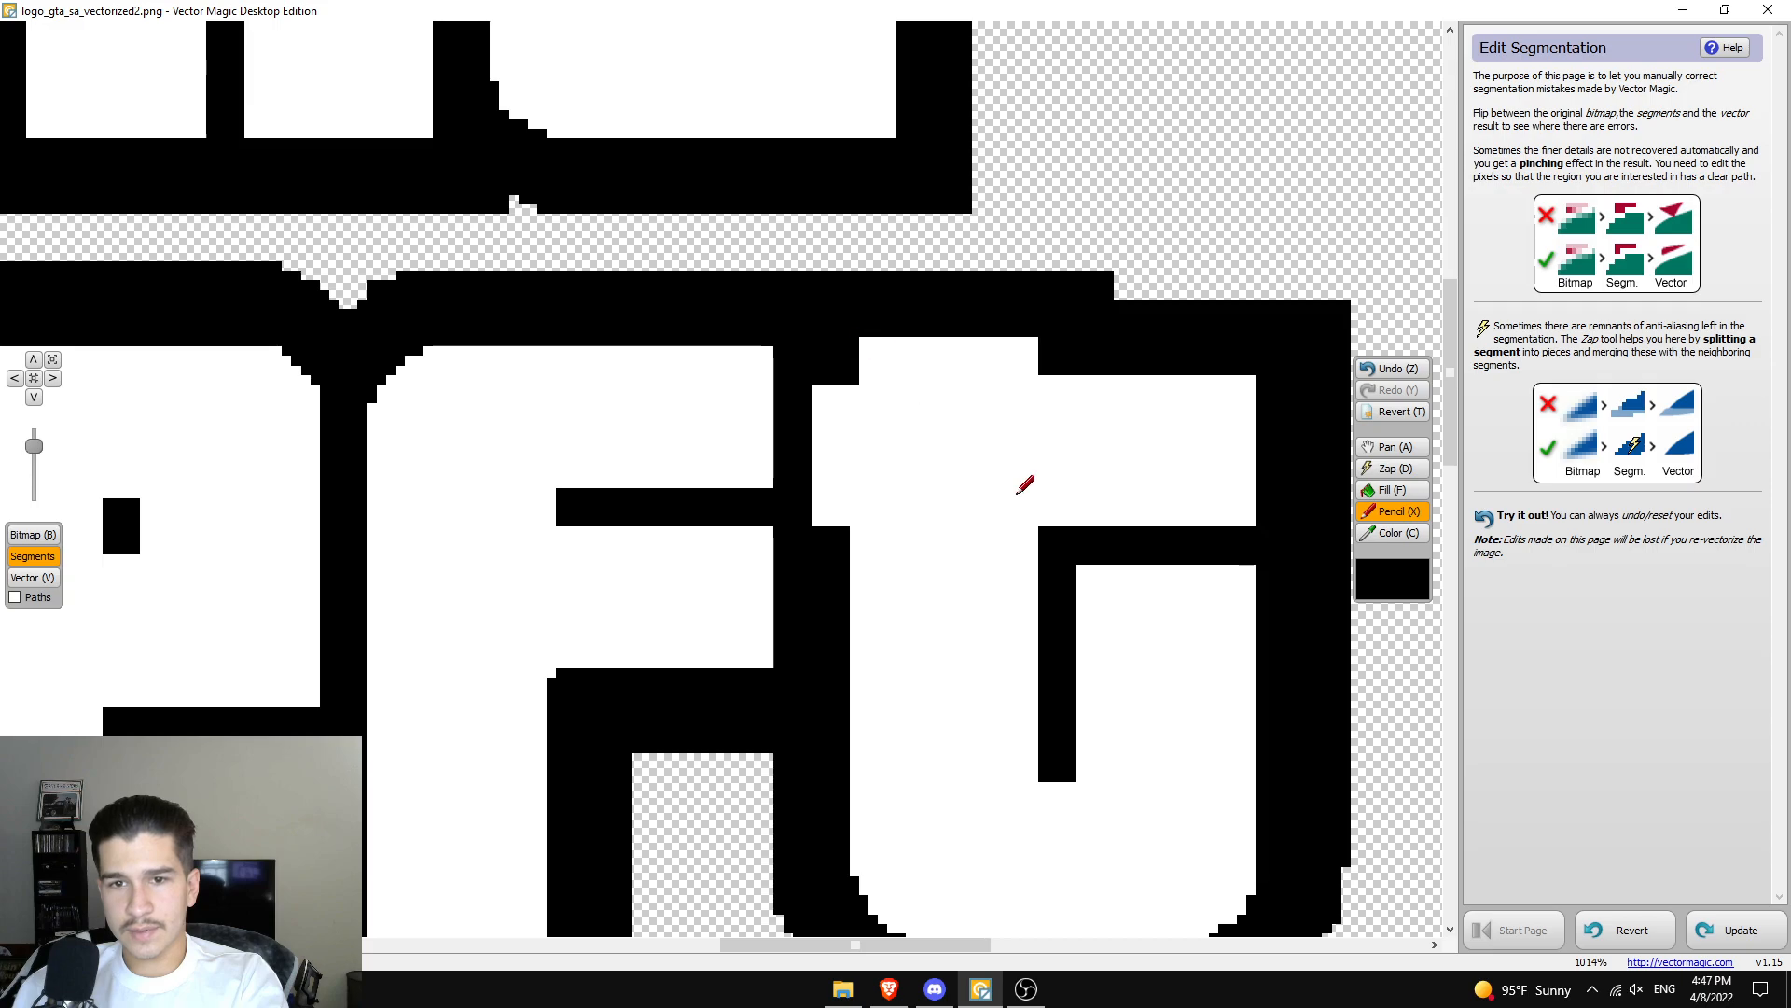
pyautogui.click(1733, 929)
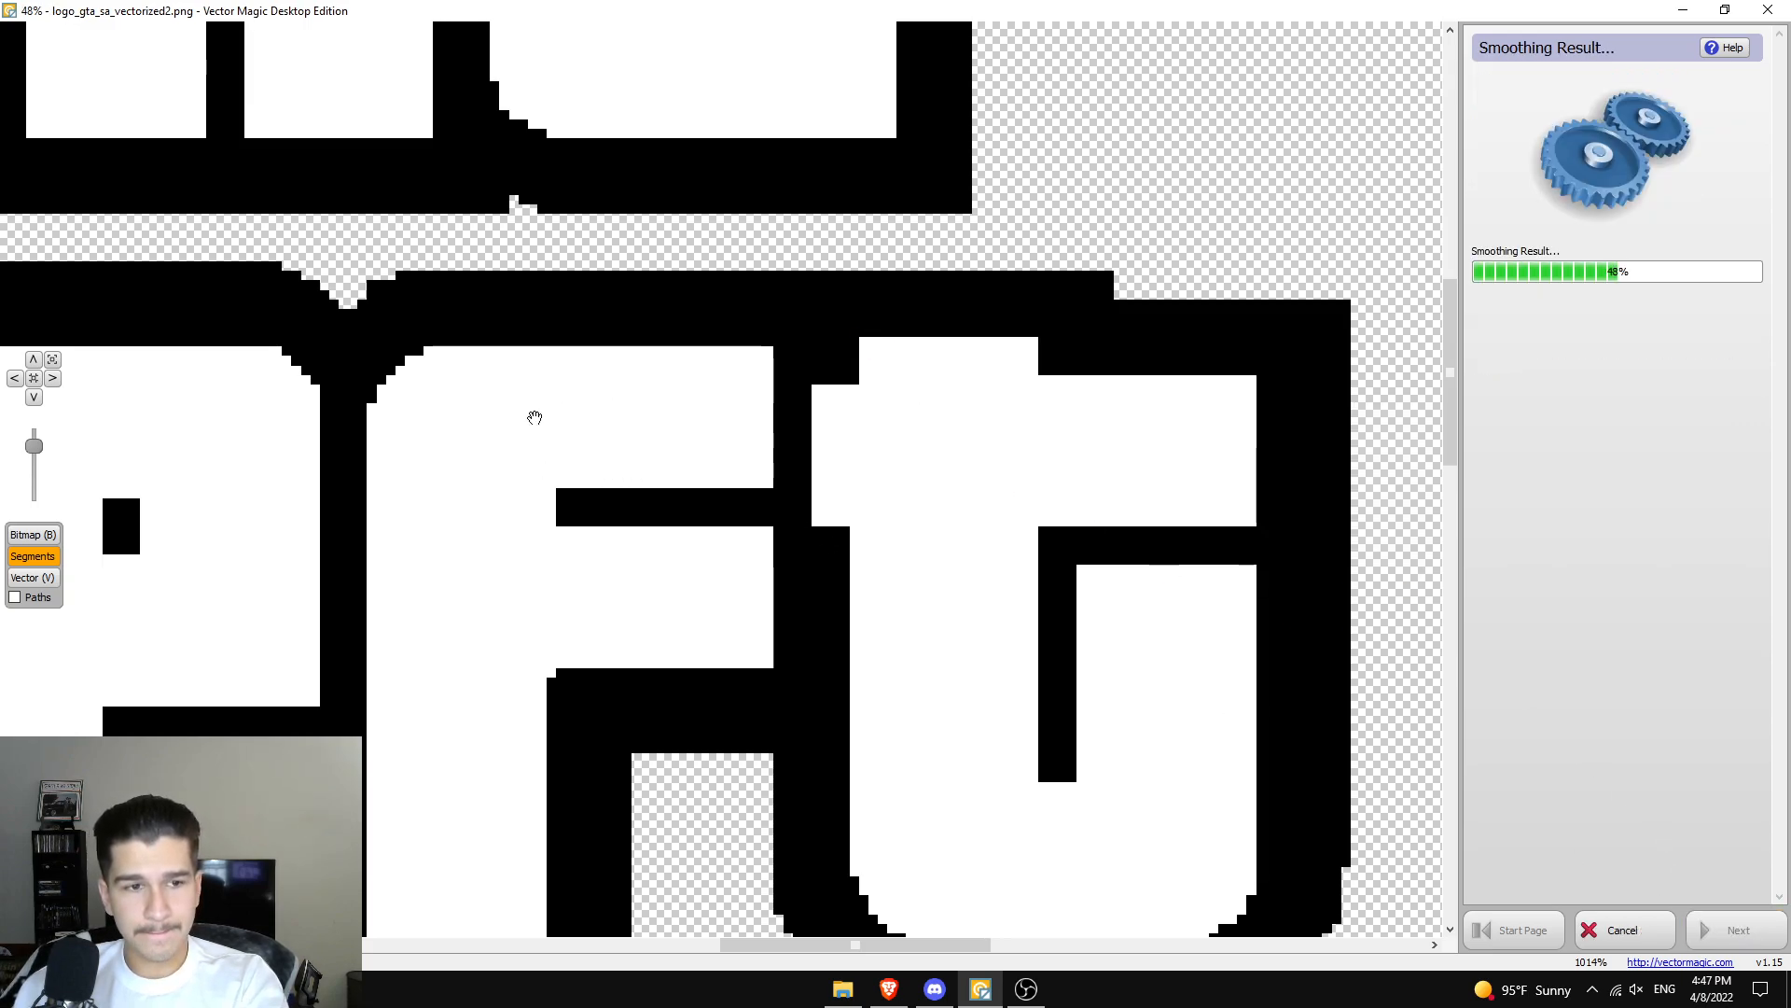
pyautogui.click(53, 360)
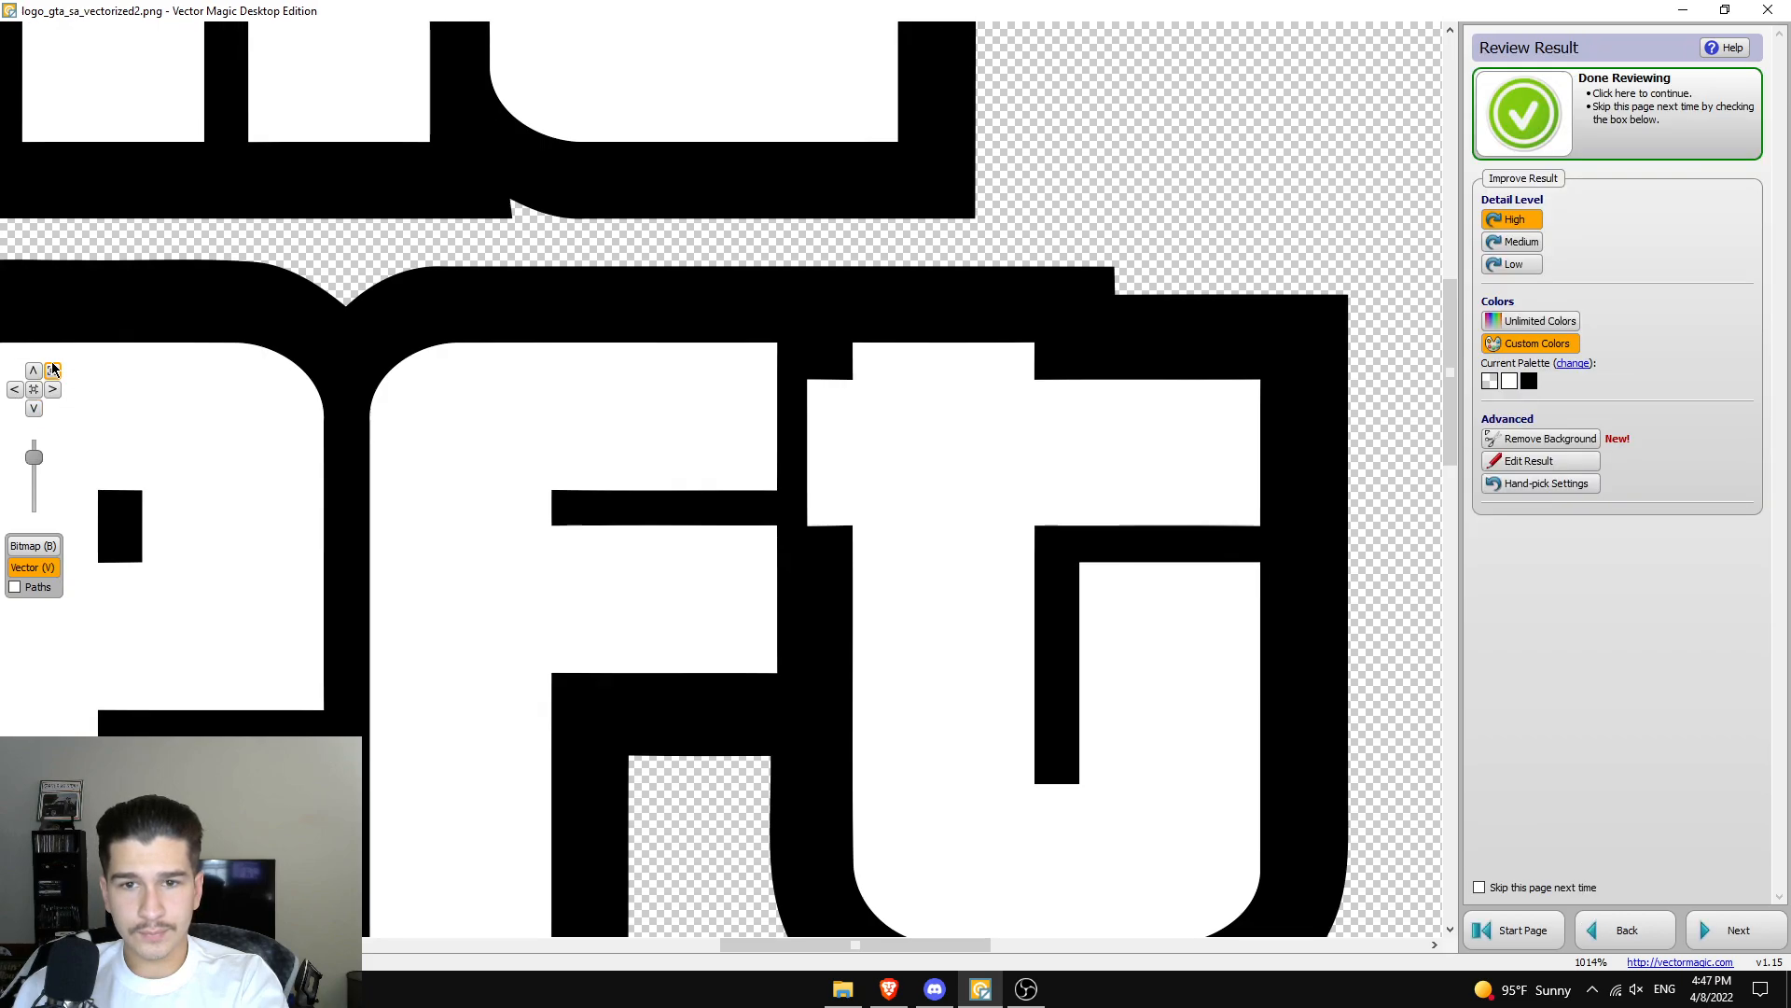
# - Fit the logo to view and move on to Export Result with 2560 × 1440 px bitmap size
pyautogui.click(52, 369)
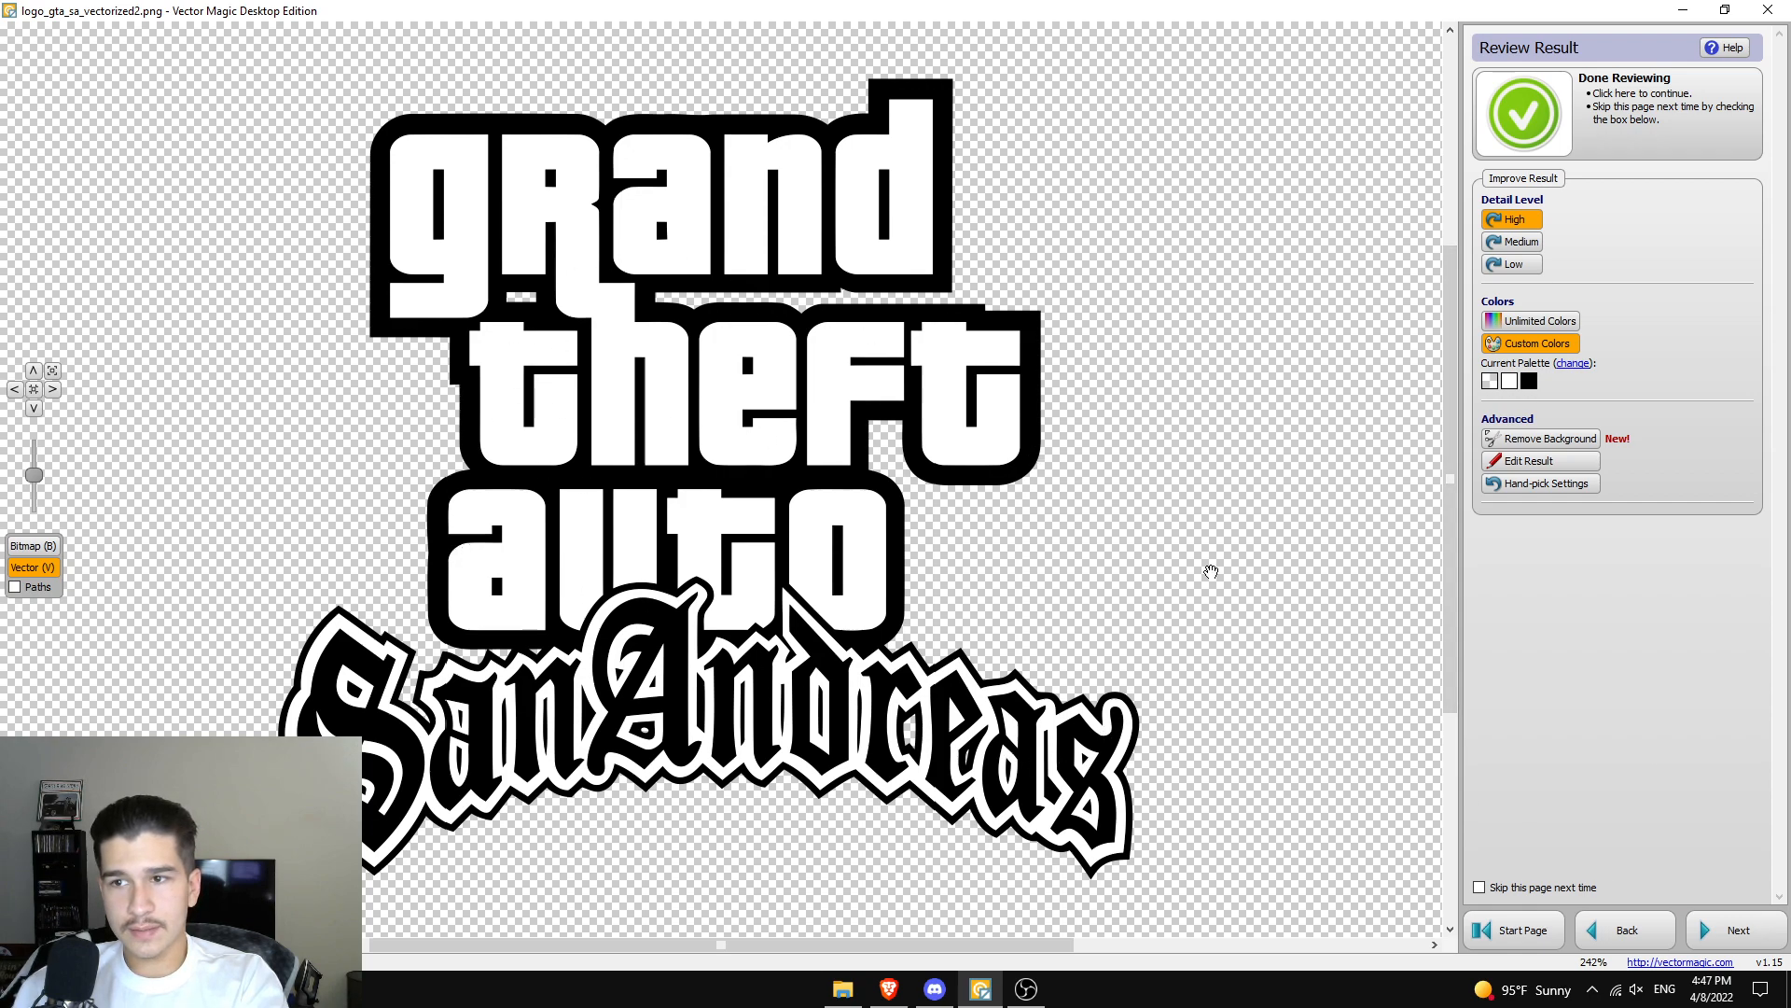
pyautogui.click(1523, 112)
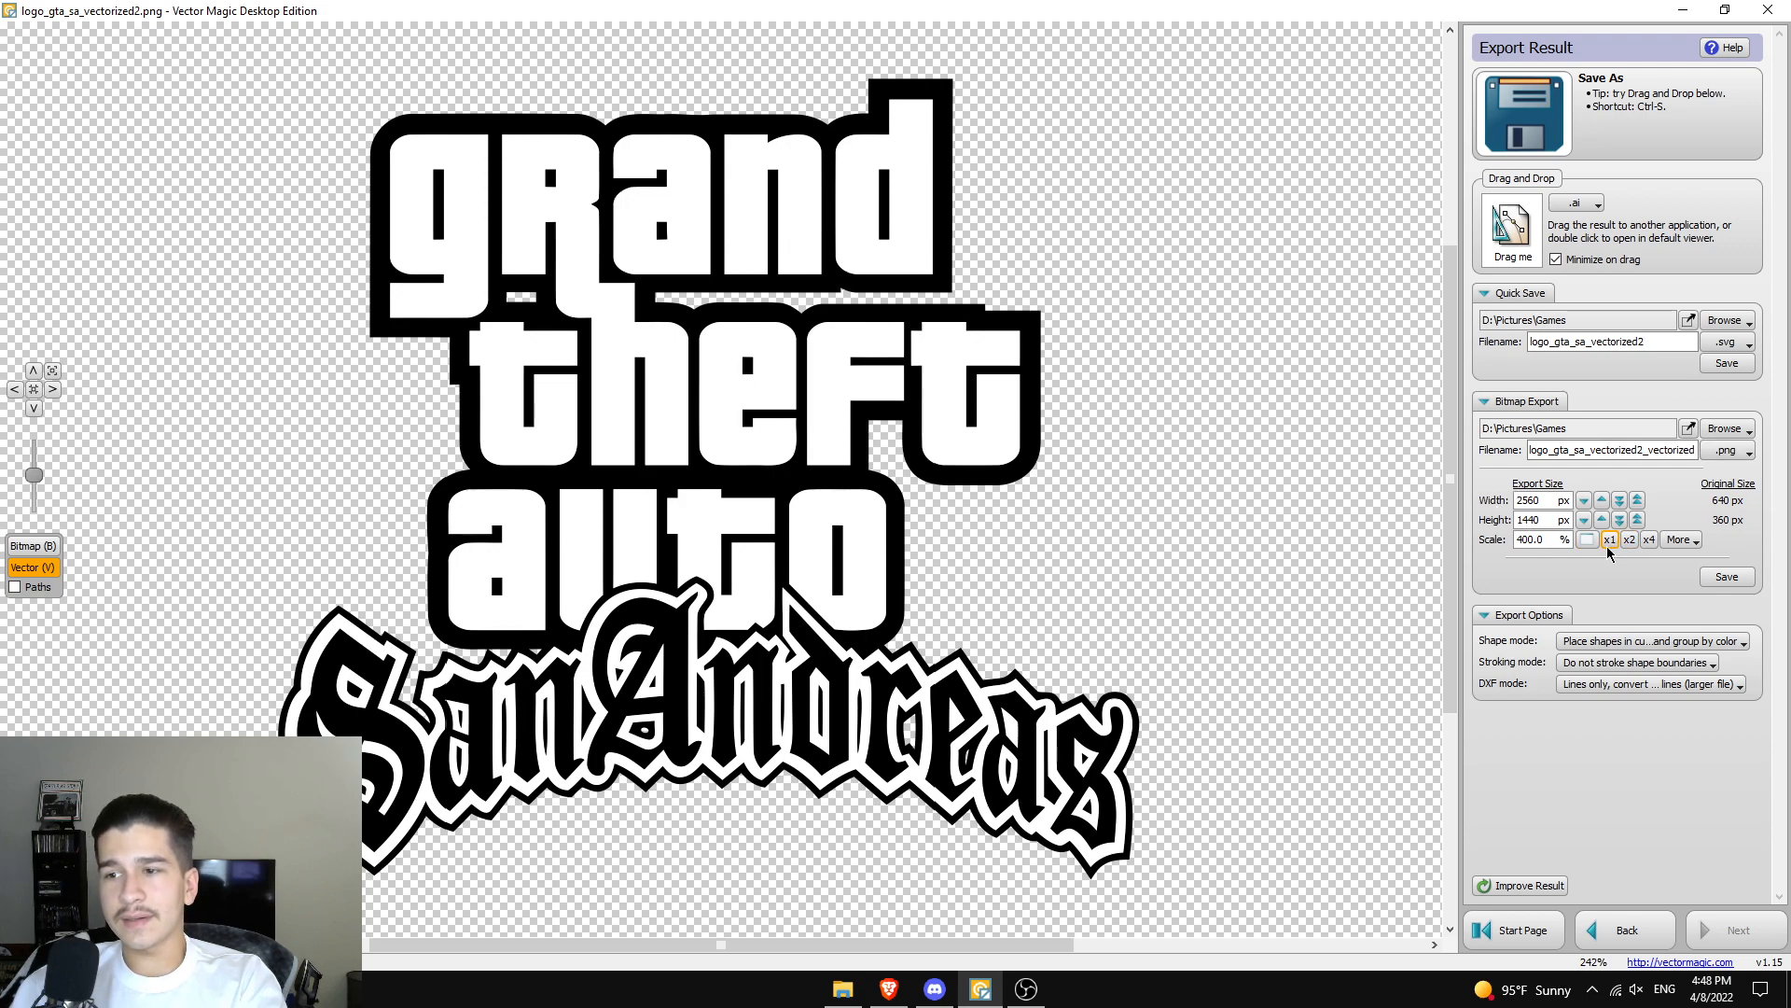
pyautogui.click(1610, 537)
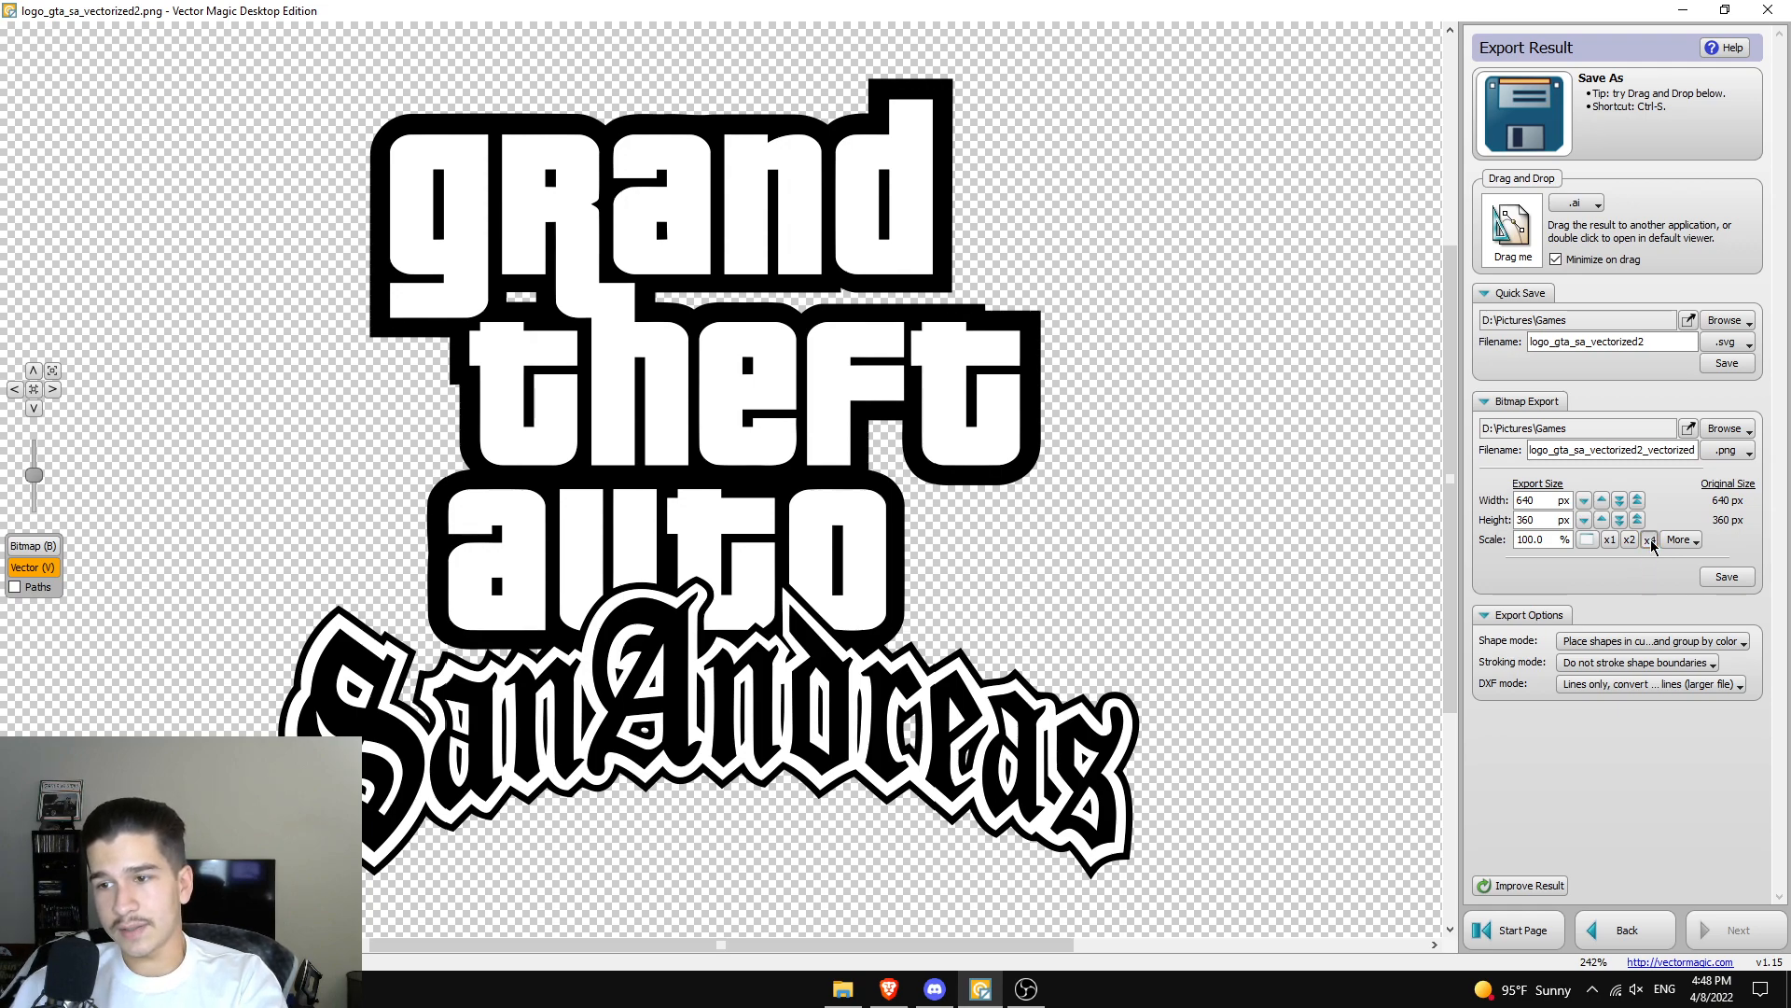
pyautogui.click(1647, 538)
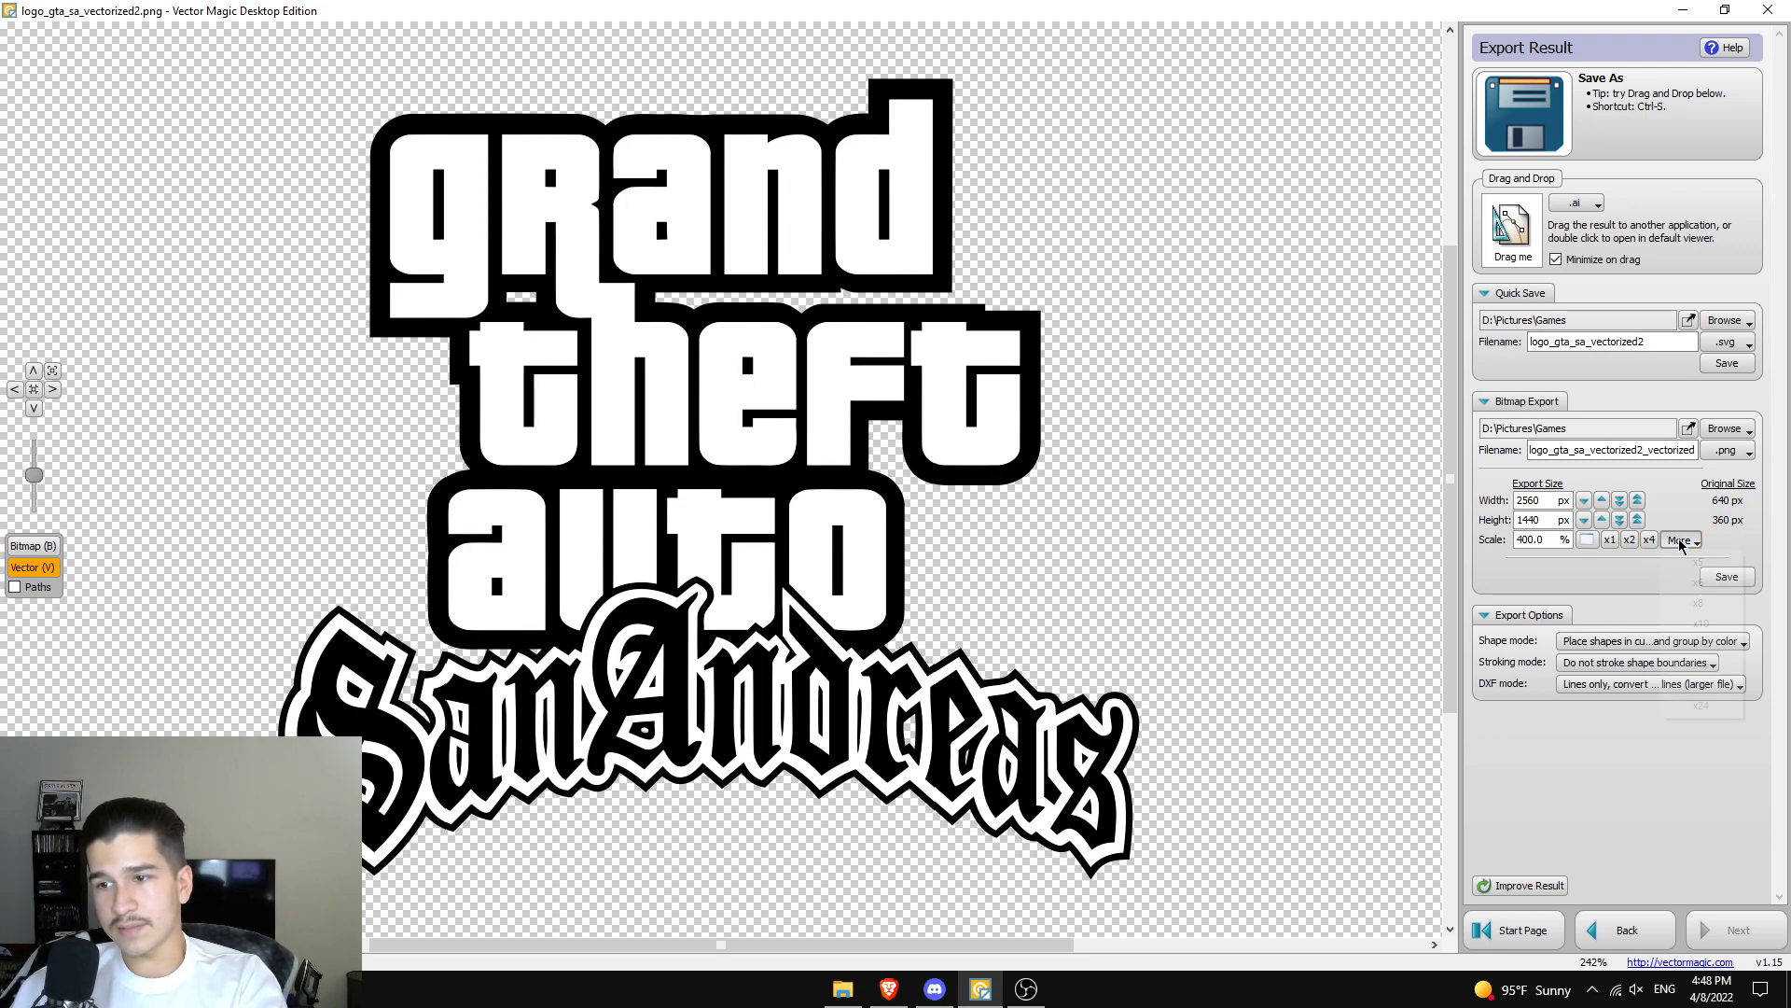
pyautogui.click(1679, 539)
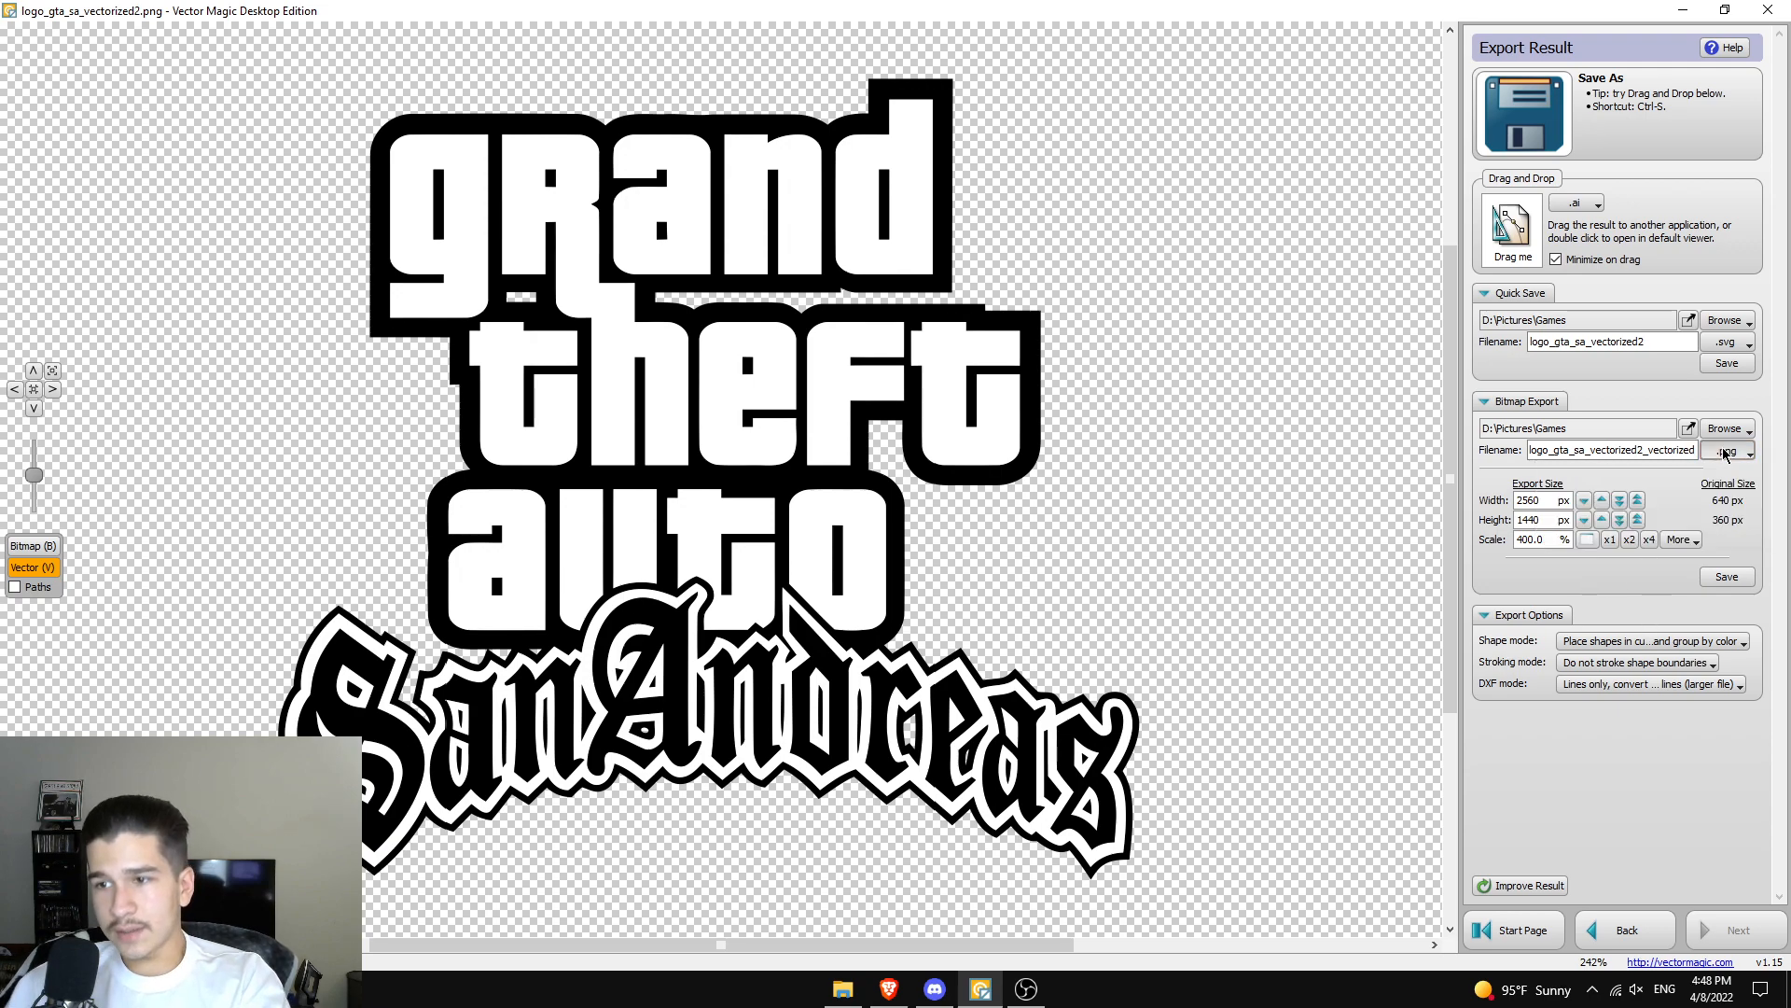
pyautogui.click(1732, 449)
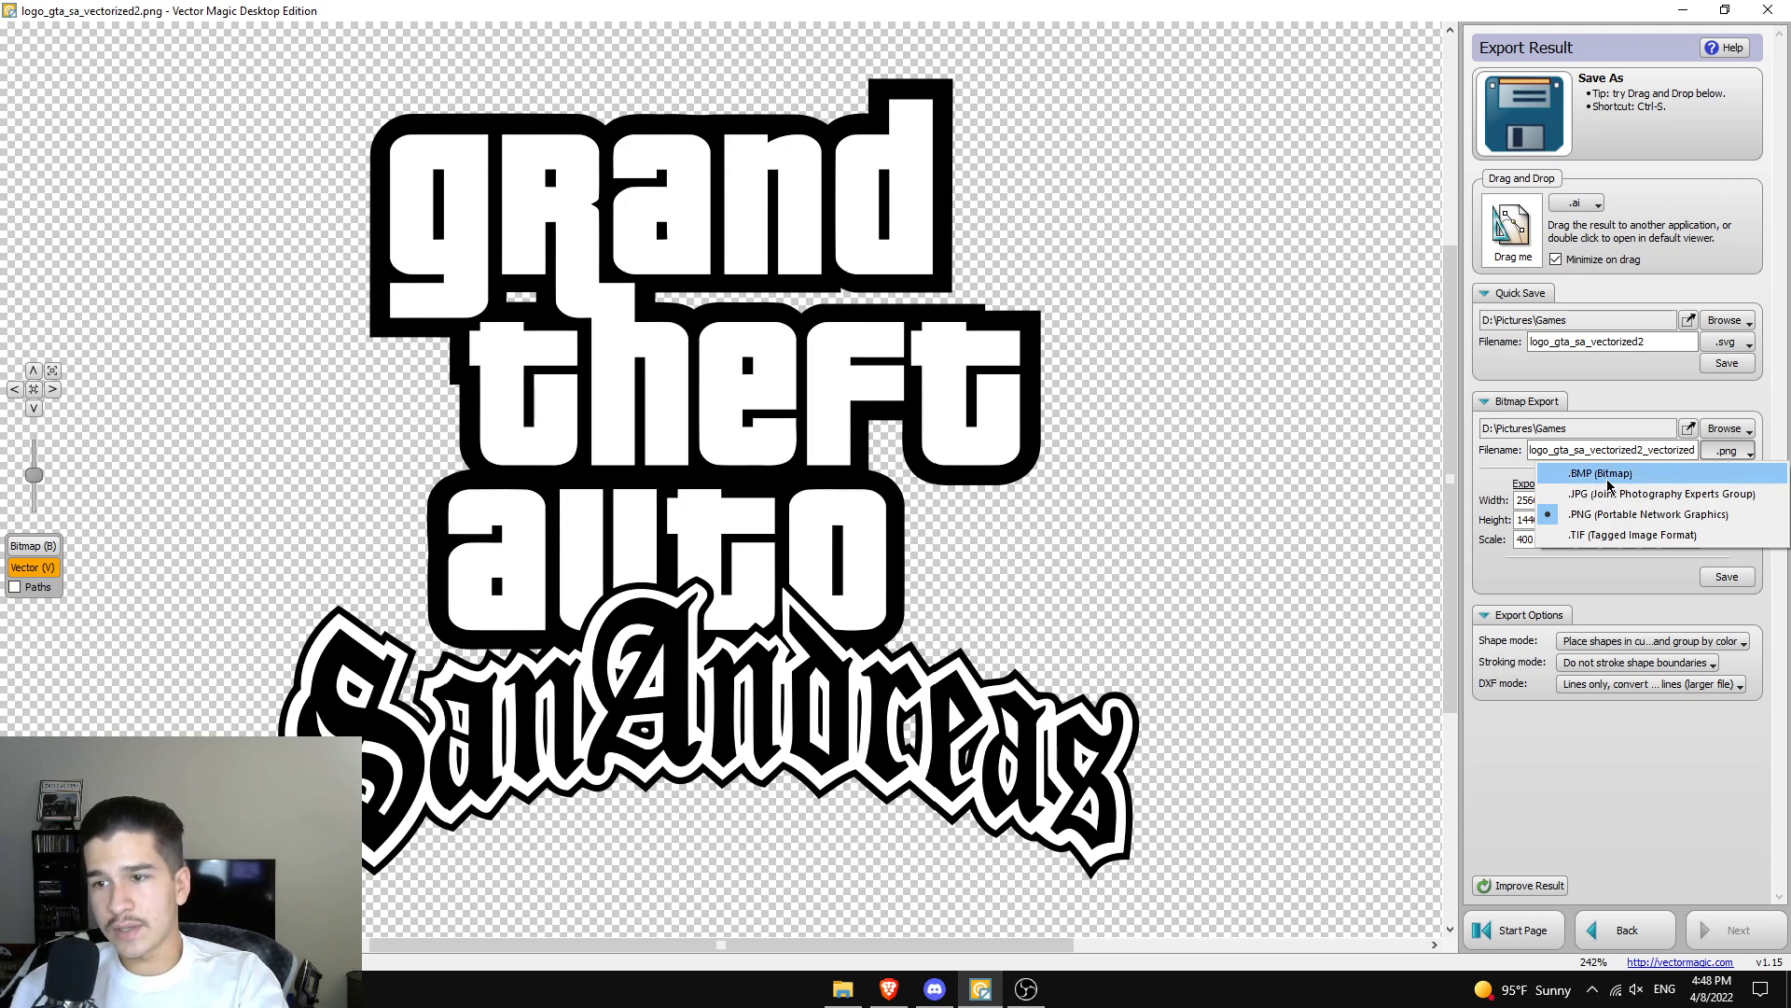
pyautogui.moveTo(1631, 485)
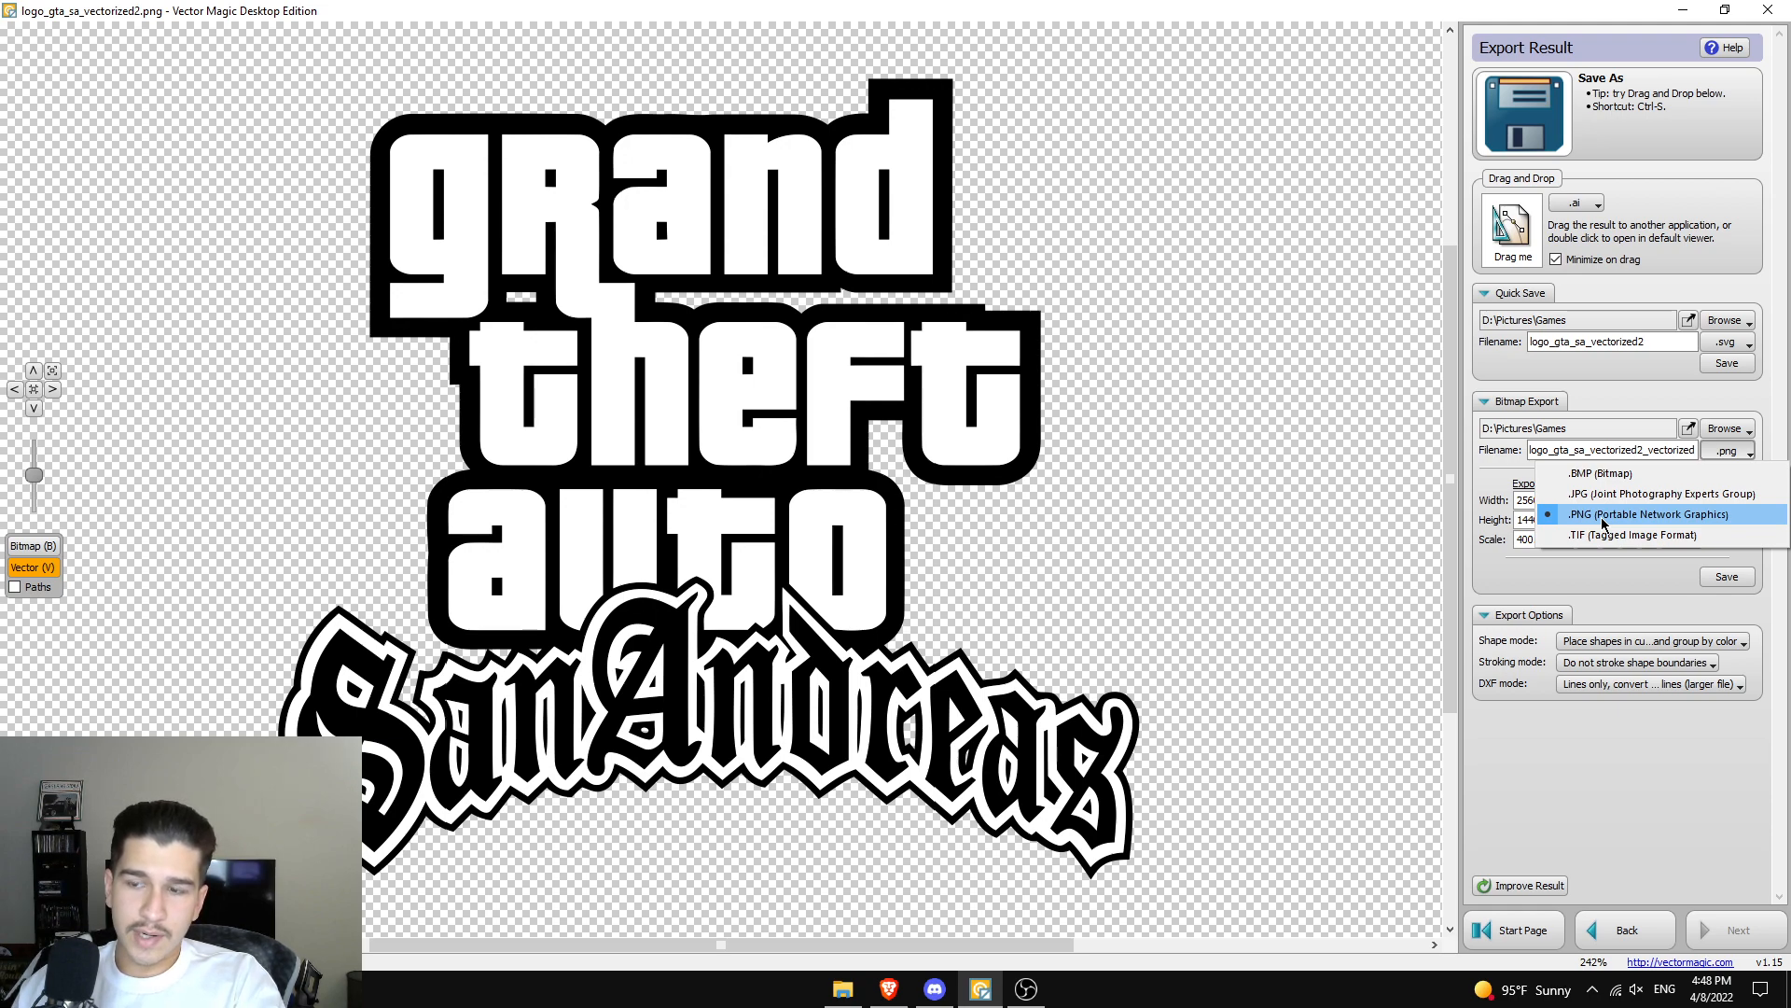
pyautogui.moveTo(1599, 493)
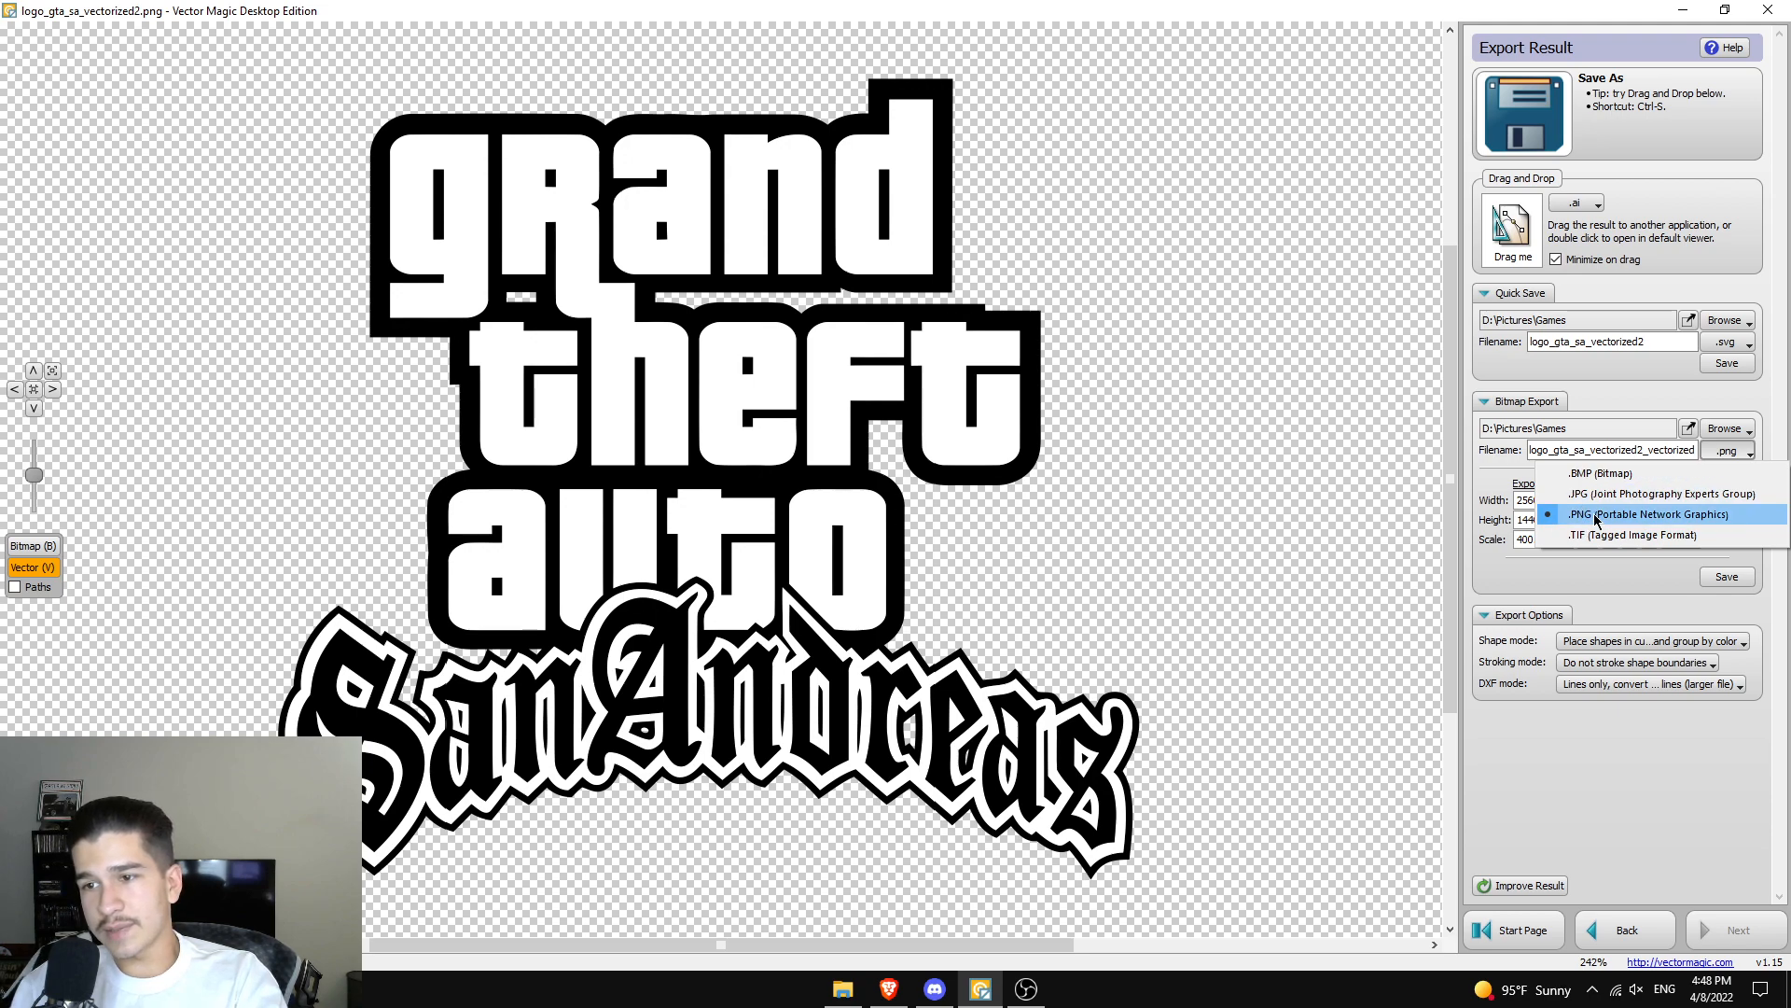
pyautogui.click(1646, 513)
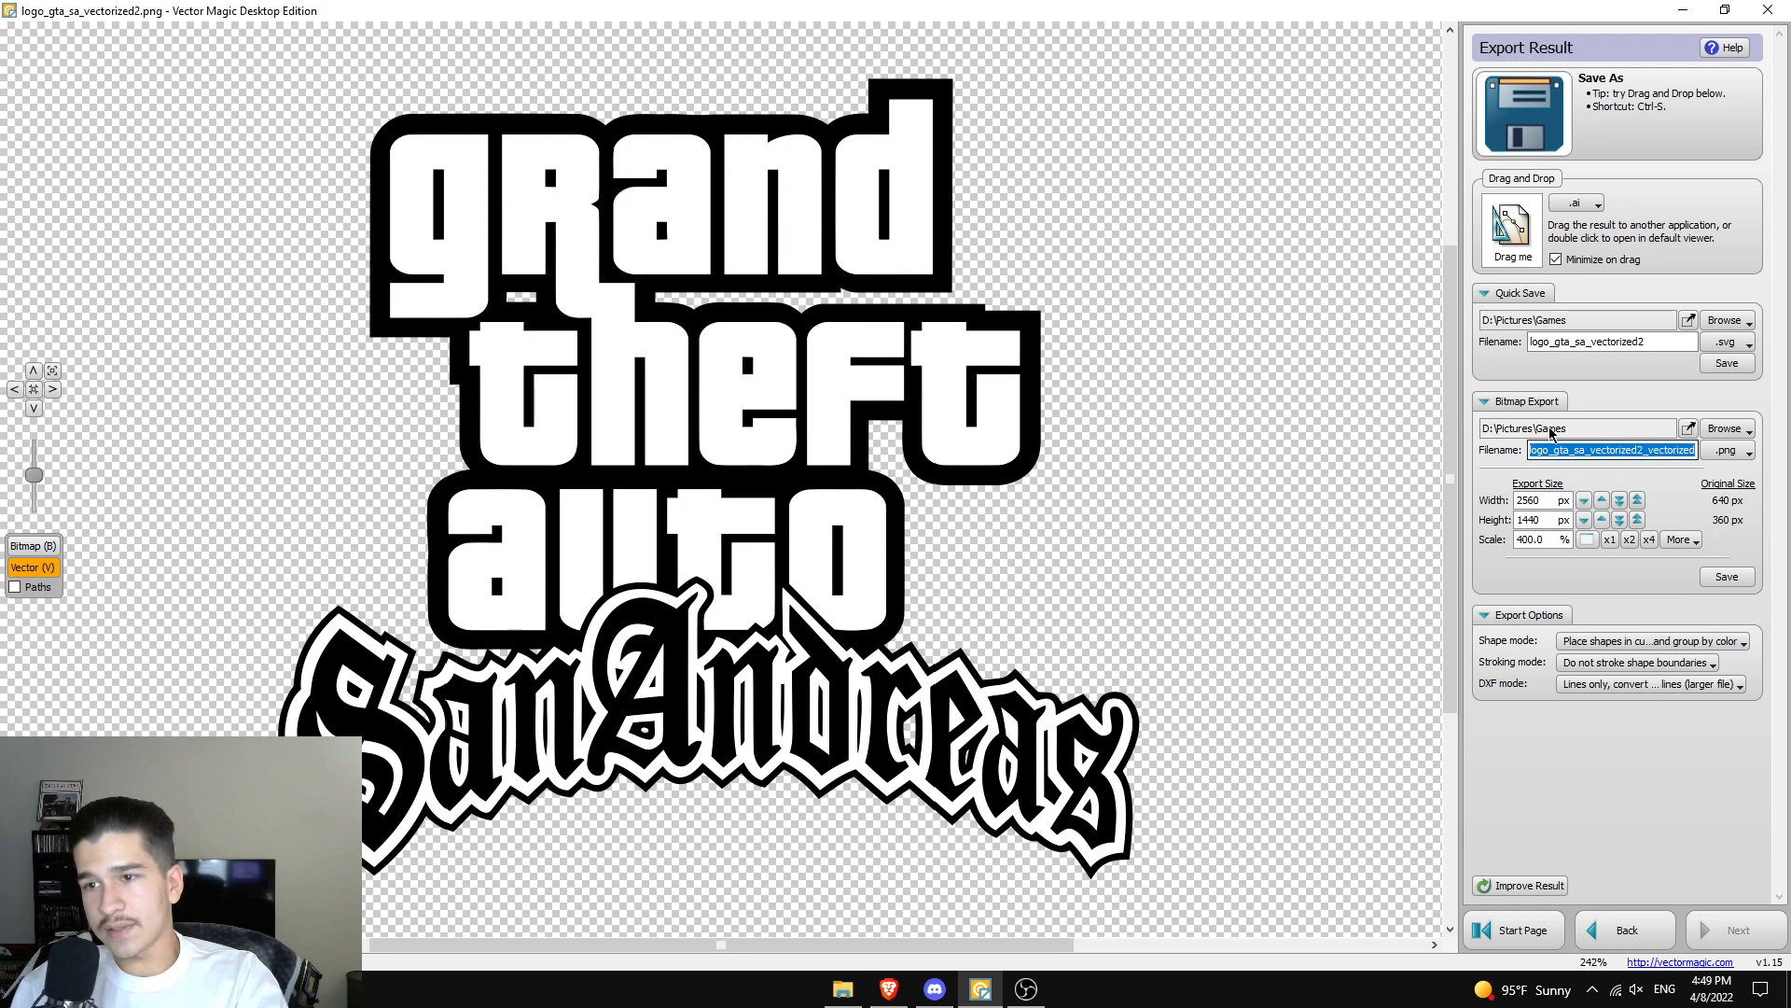
pyautogui.moveTo(1713, 536)
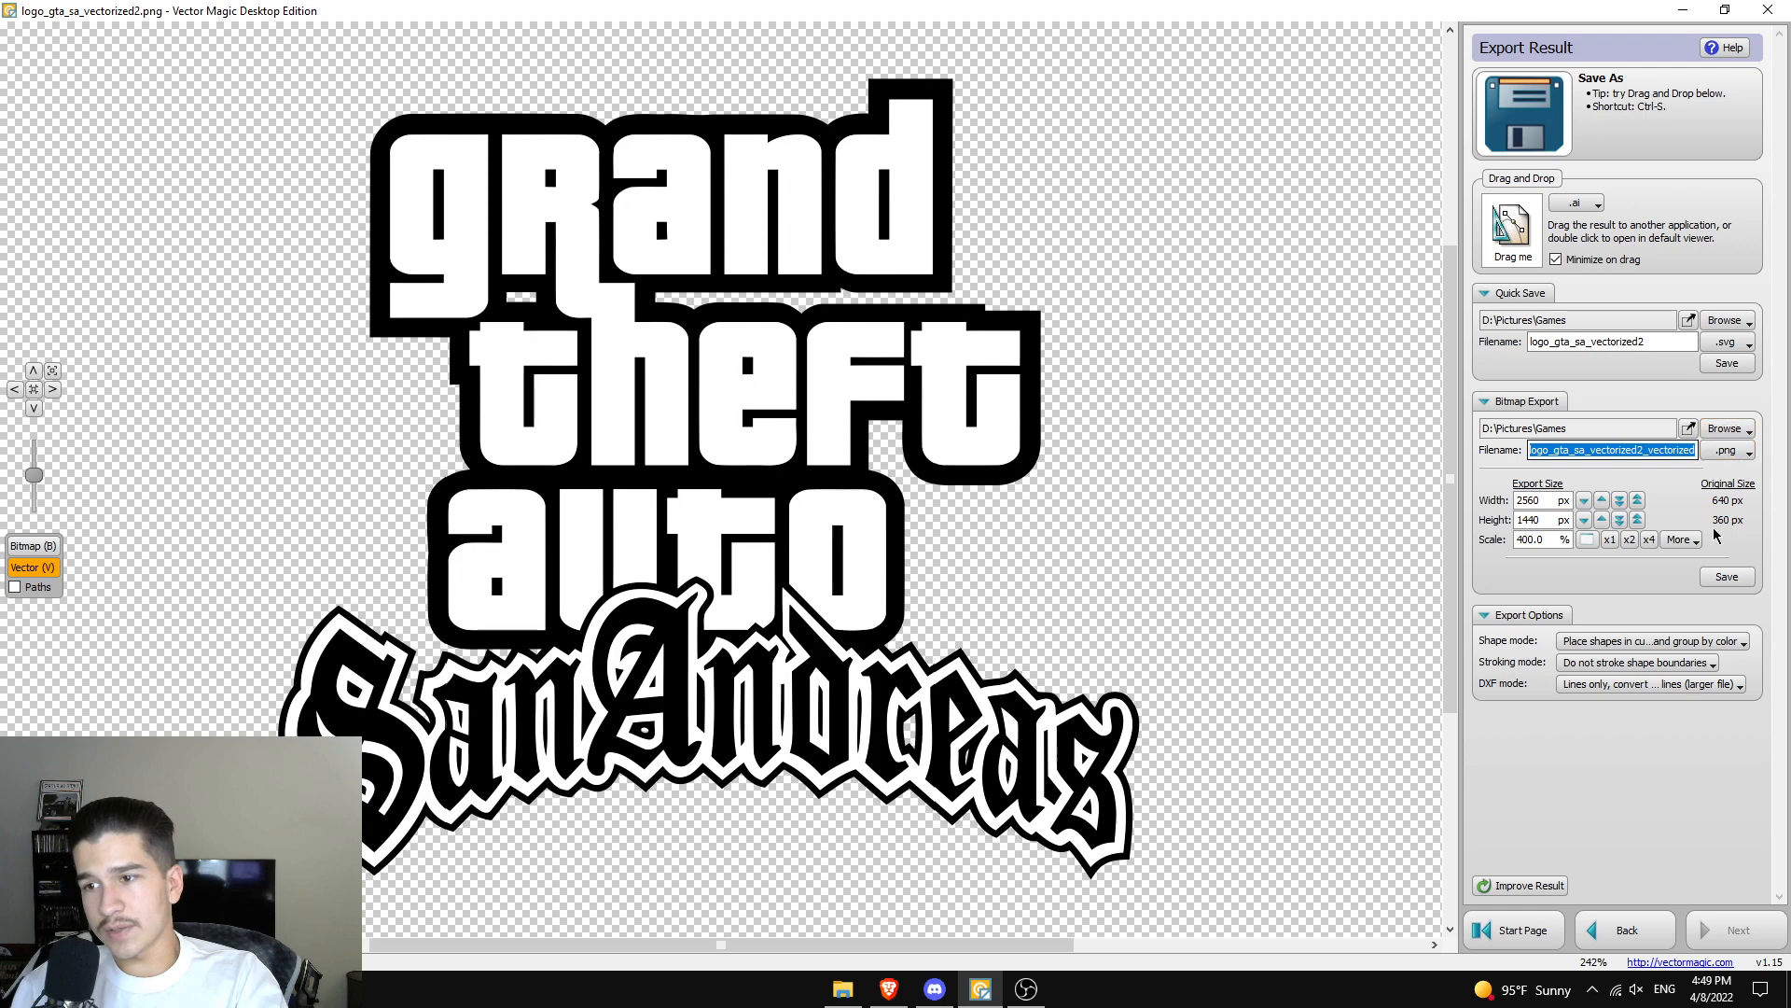
pyautogui.moveTo(1581, 567)
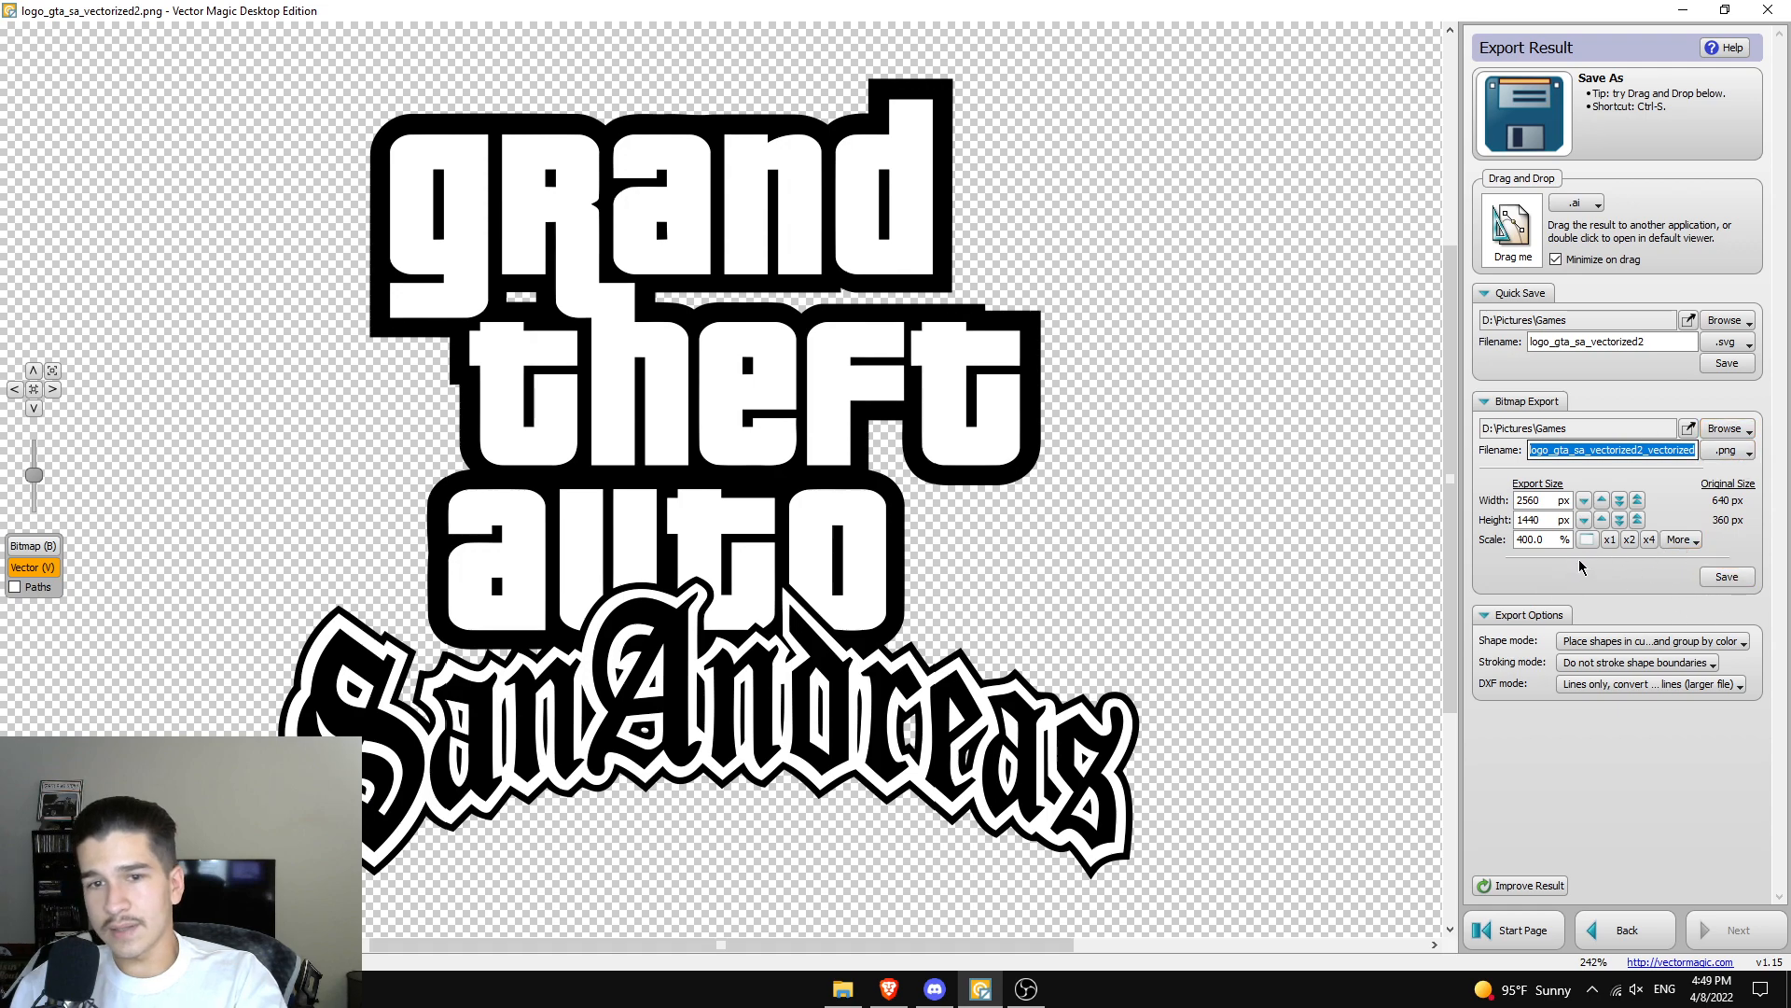
pyautogui.moveTo(1491, 461)
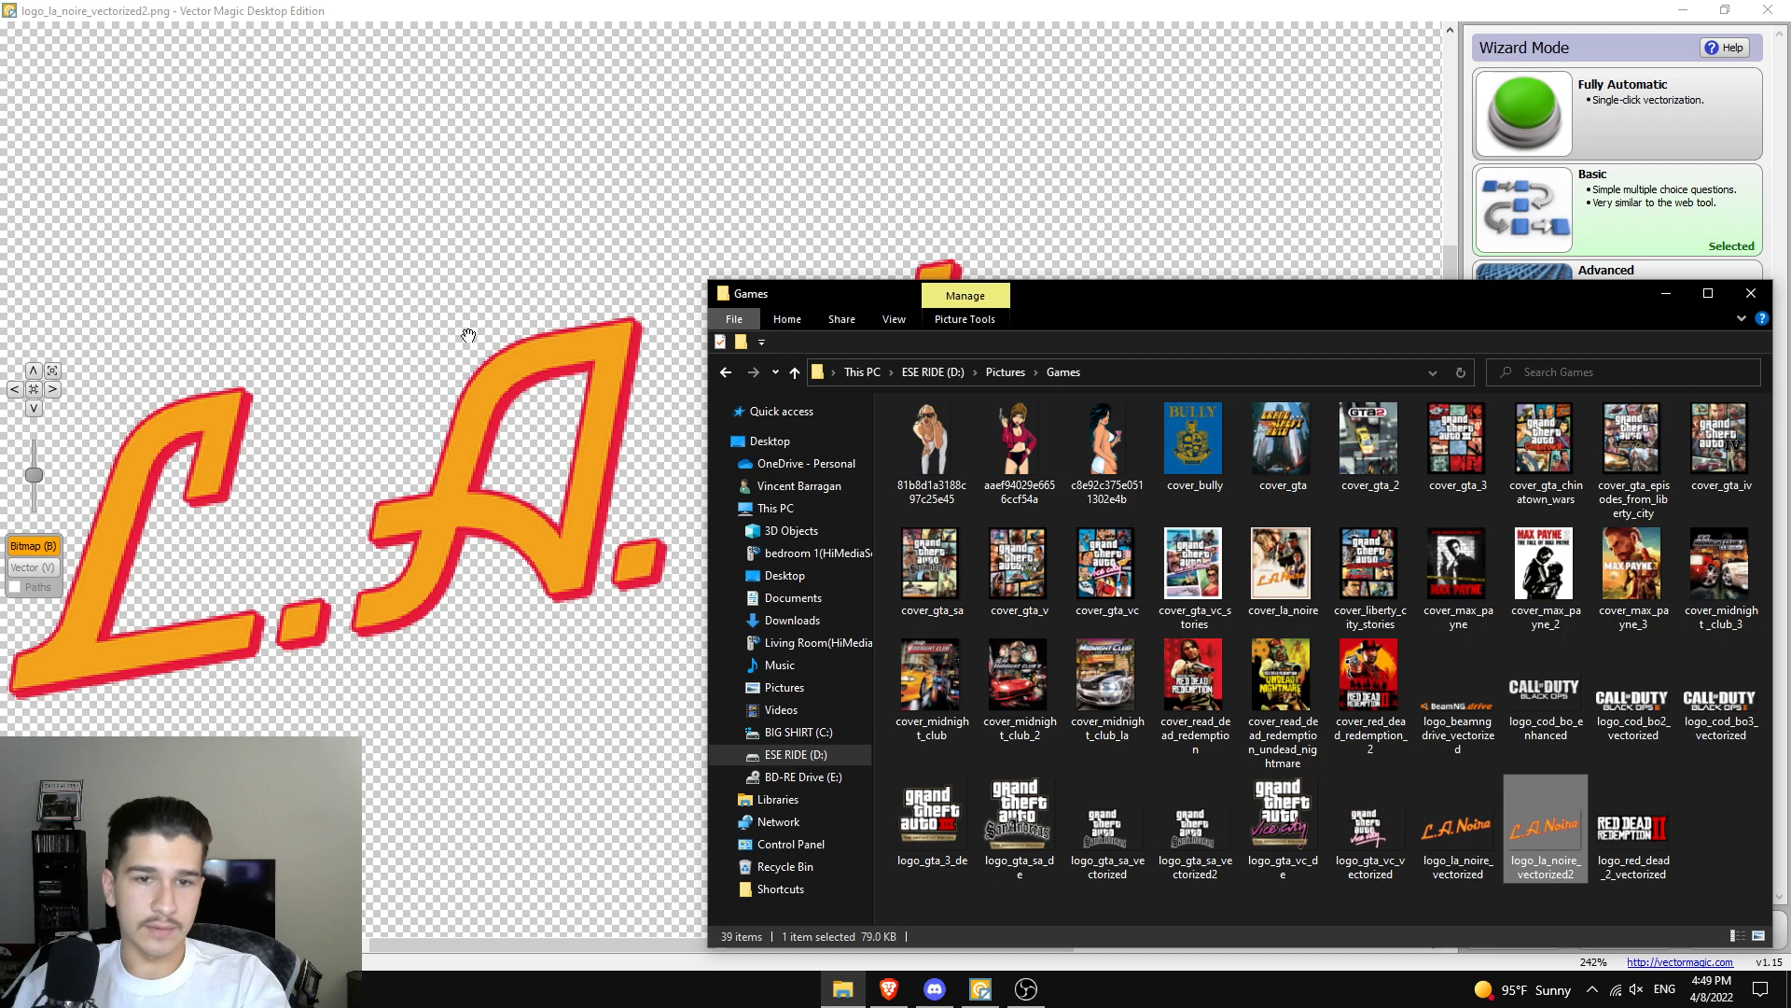
# - In Basic mode, class the L.A. Noire logo as Artwork with Blended Edges with a transparent background
pyautogui.click(1523, 111)
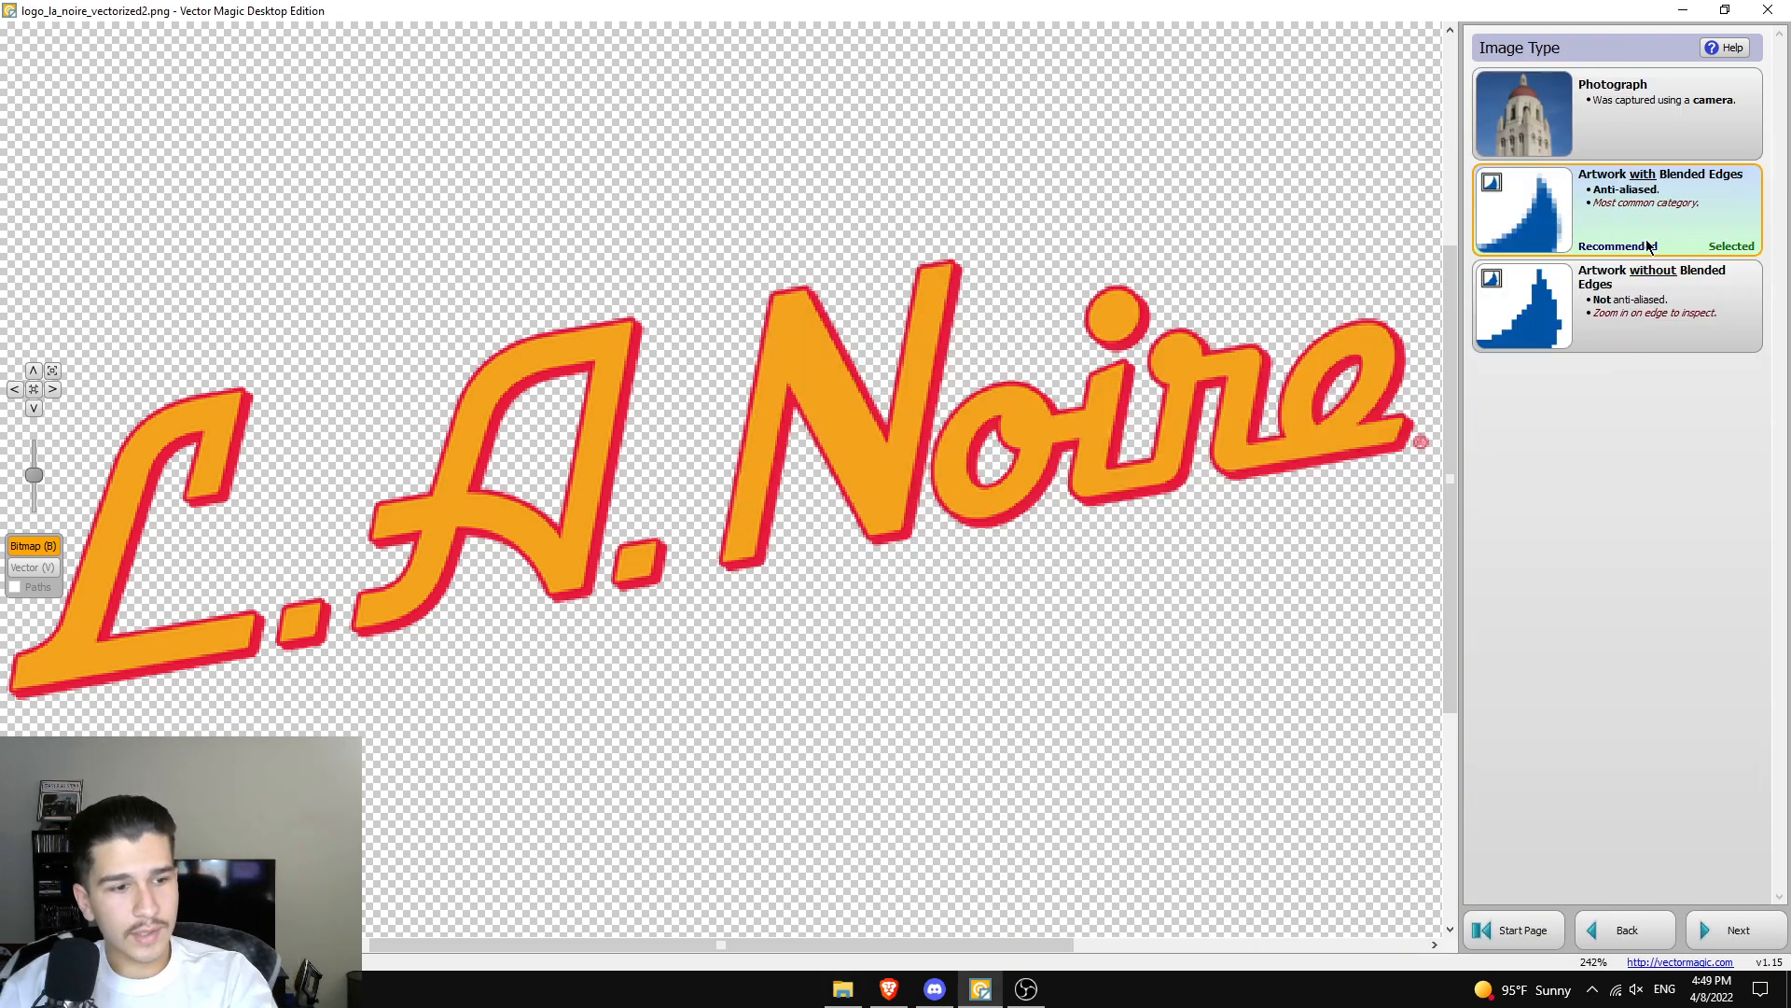
pyautogui.click(1732, 929)
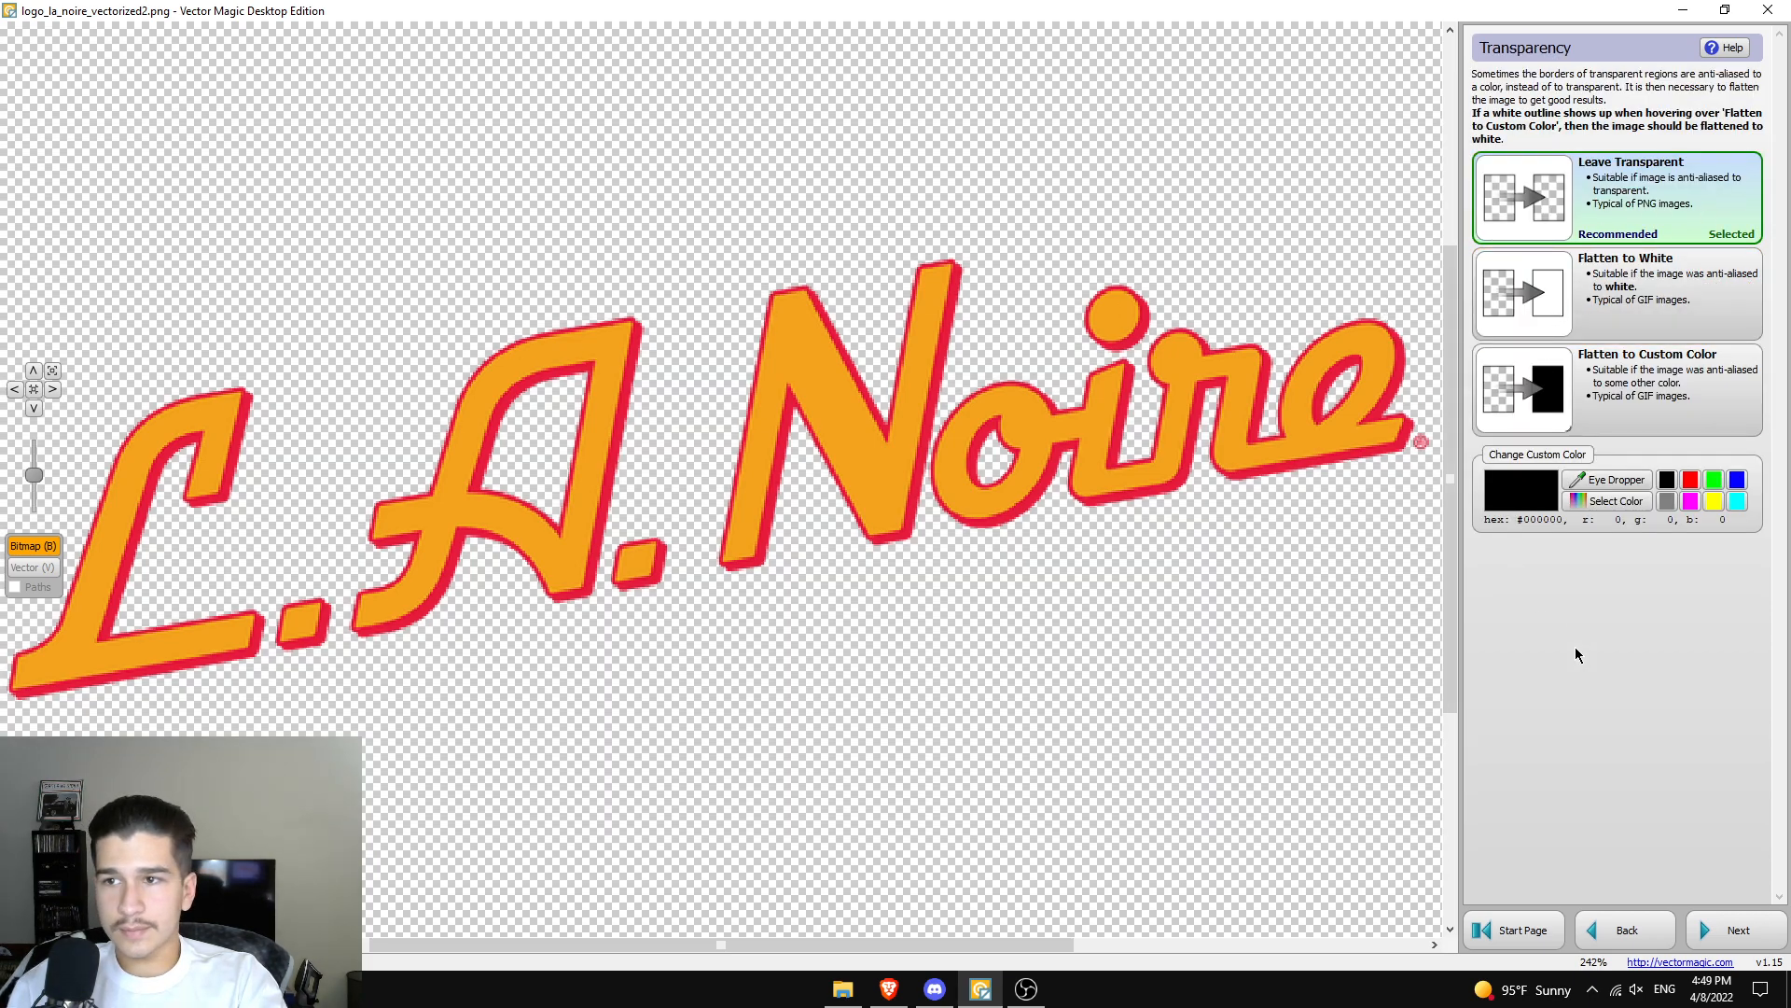
pyautogui.click(1737, 929)
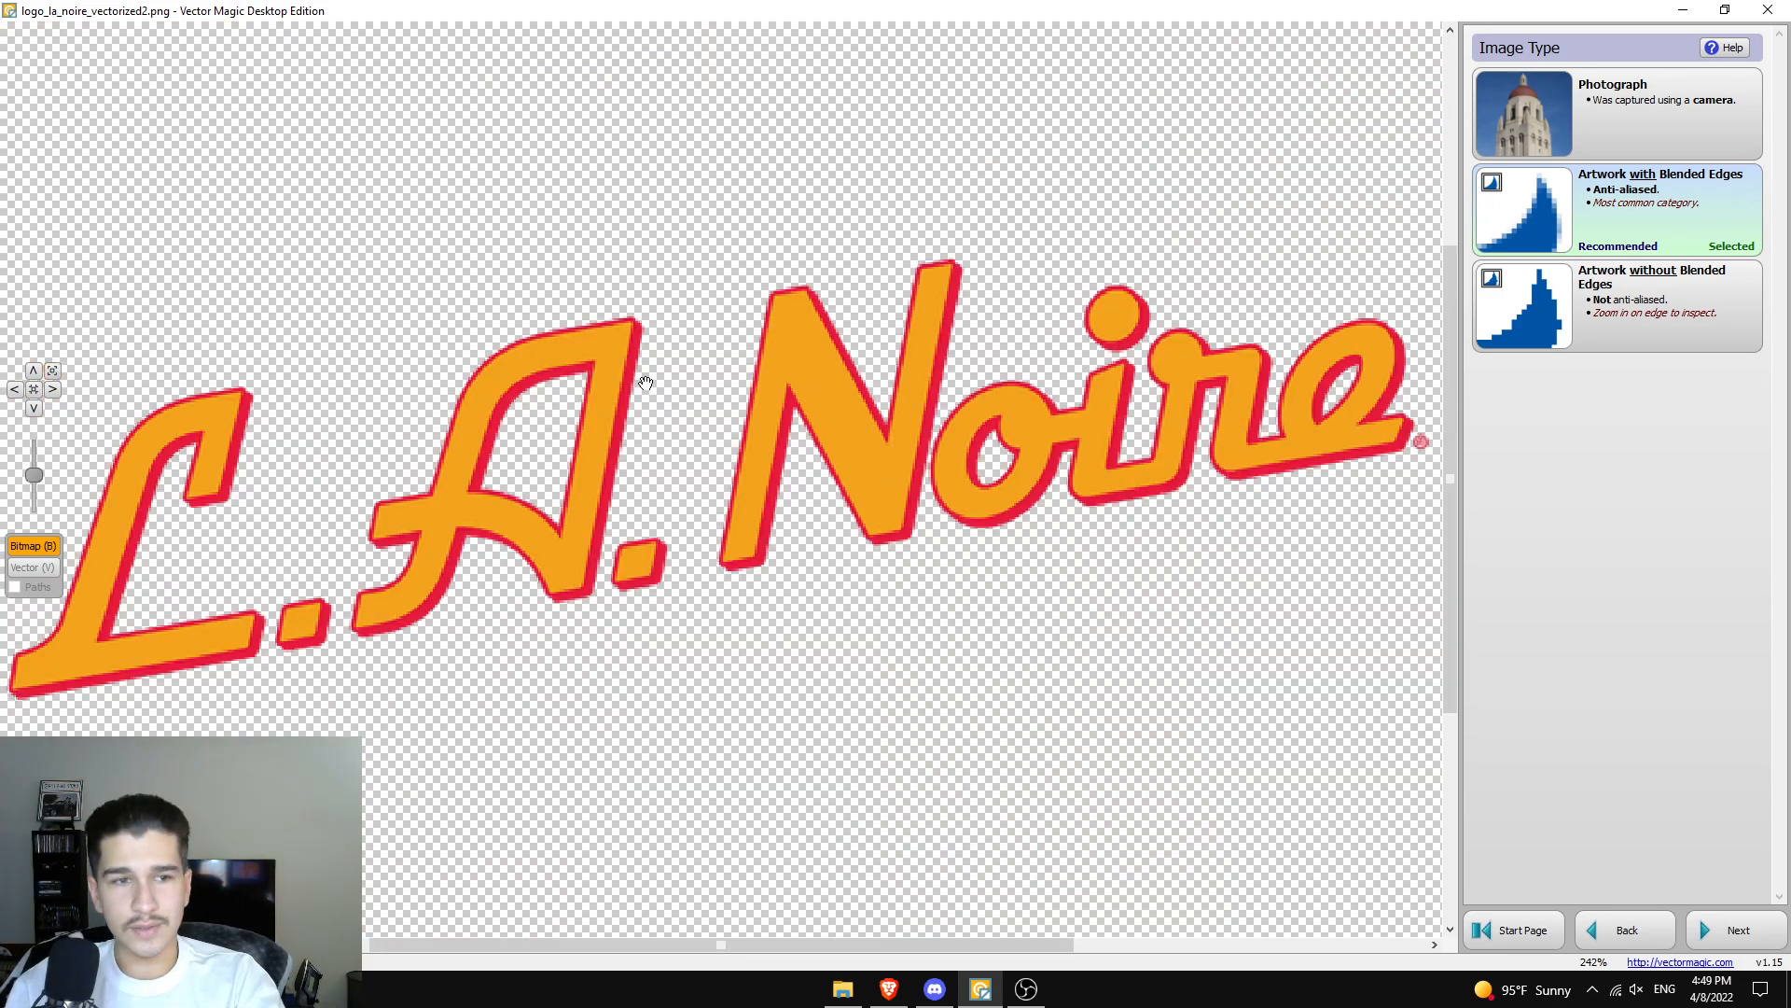
pyautogui.click(1732, 929)
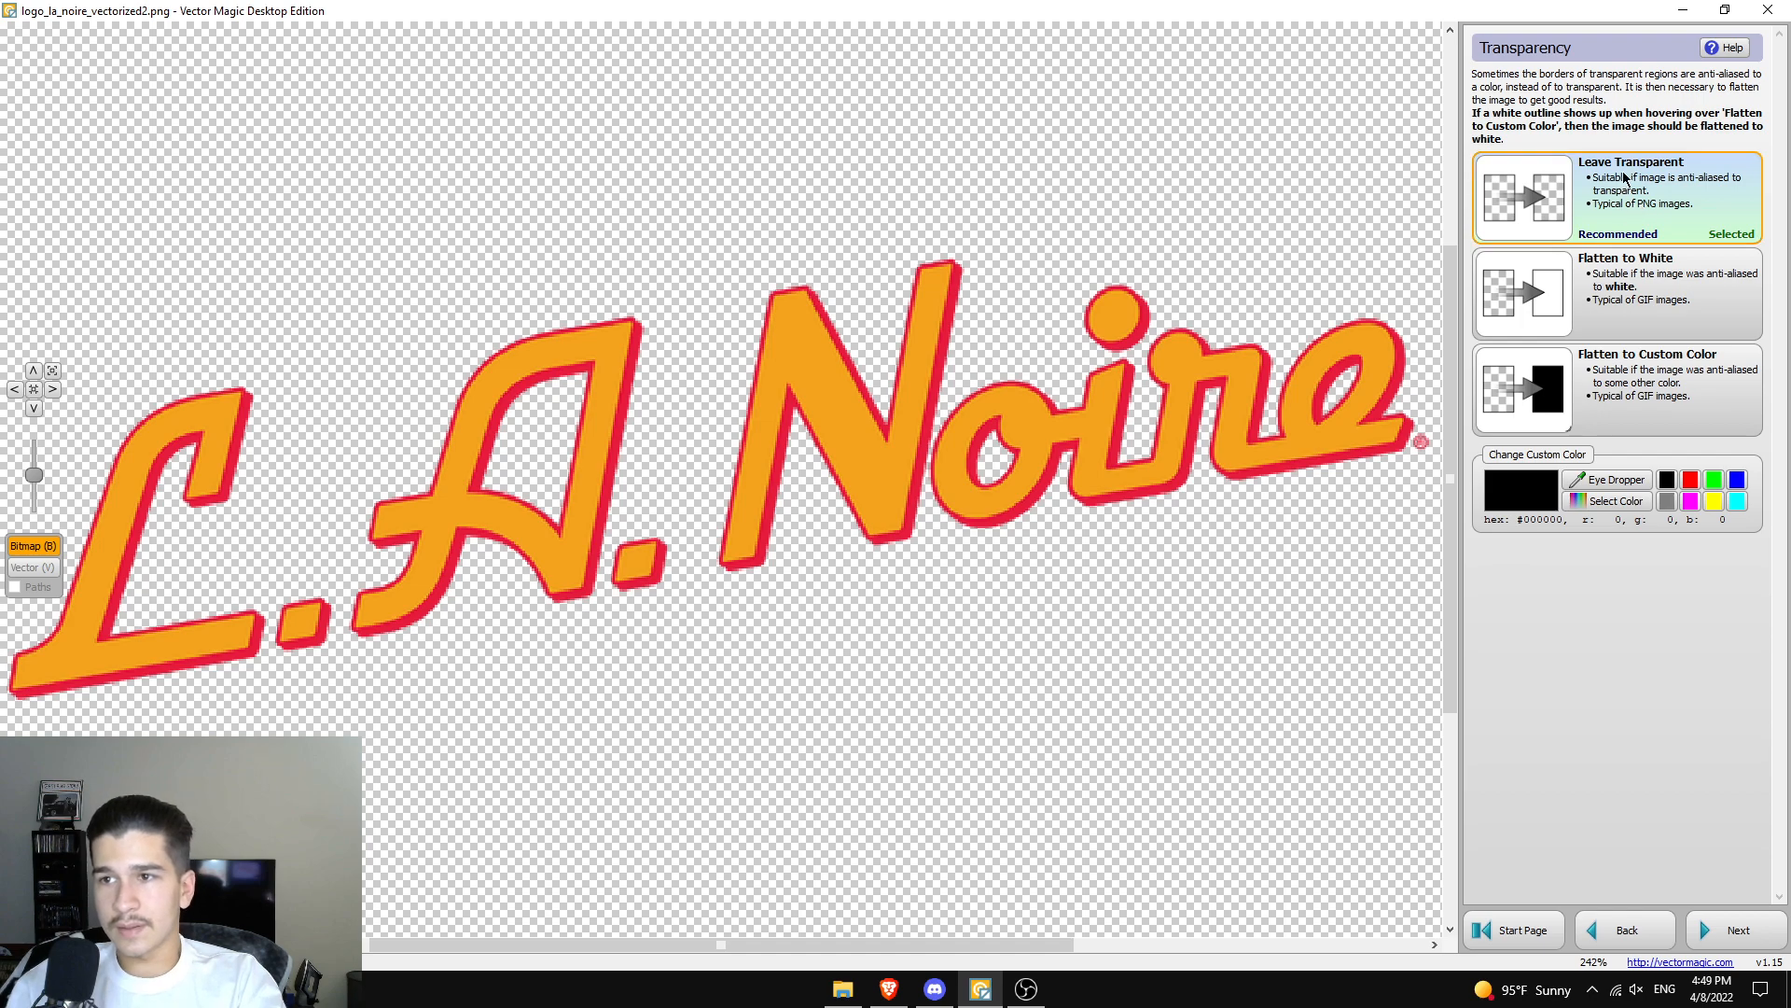
pyautogui.click(1735, 929)
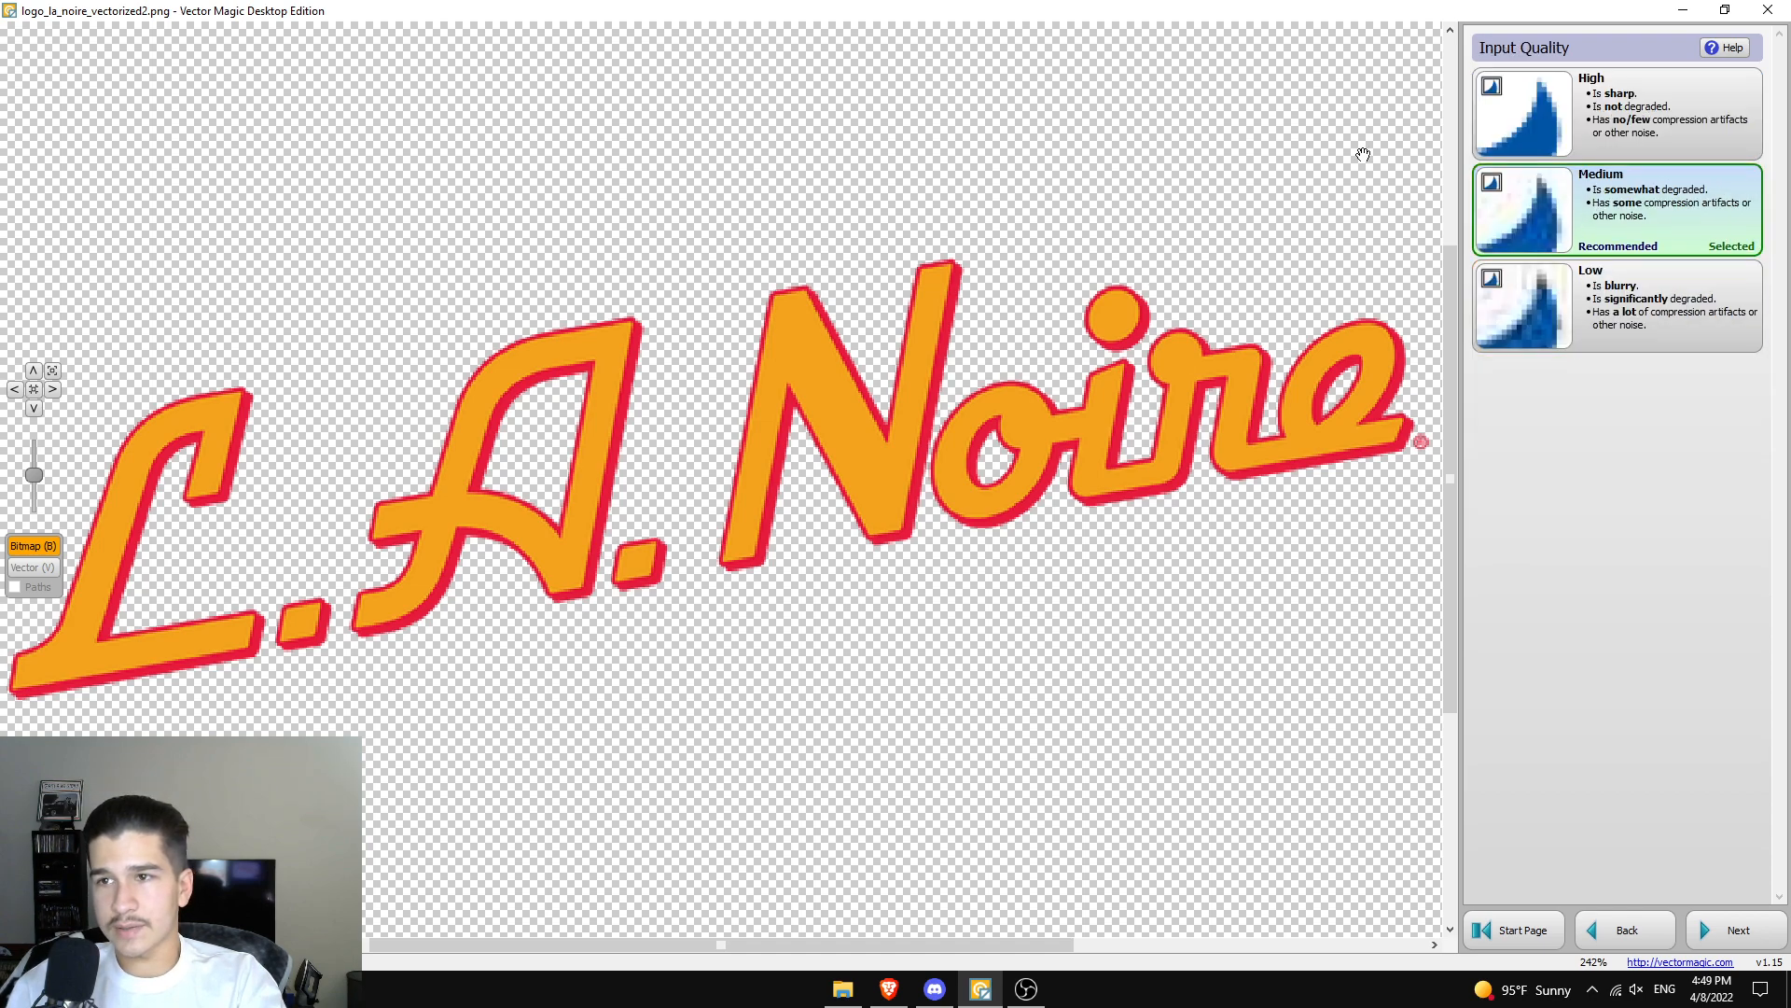
# - Accept Medium input quality and vectorize with the three-colour transparent, orange, red palette
pyautogui.click(1737, 929)
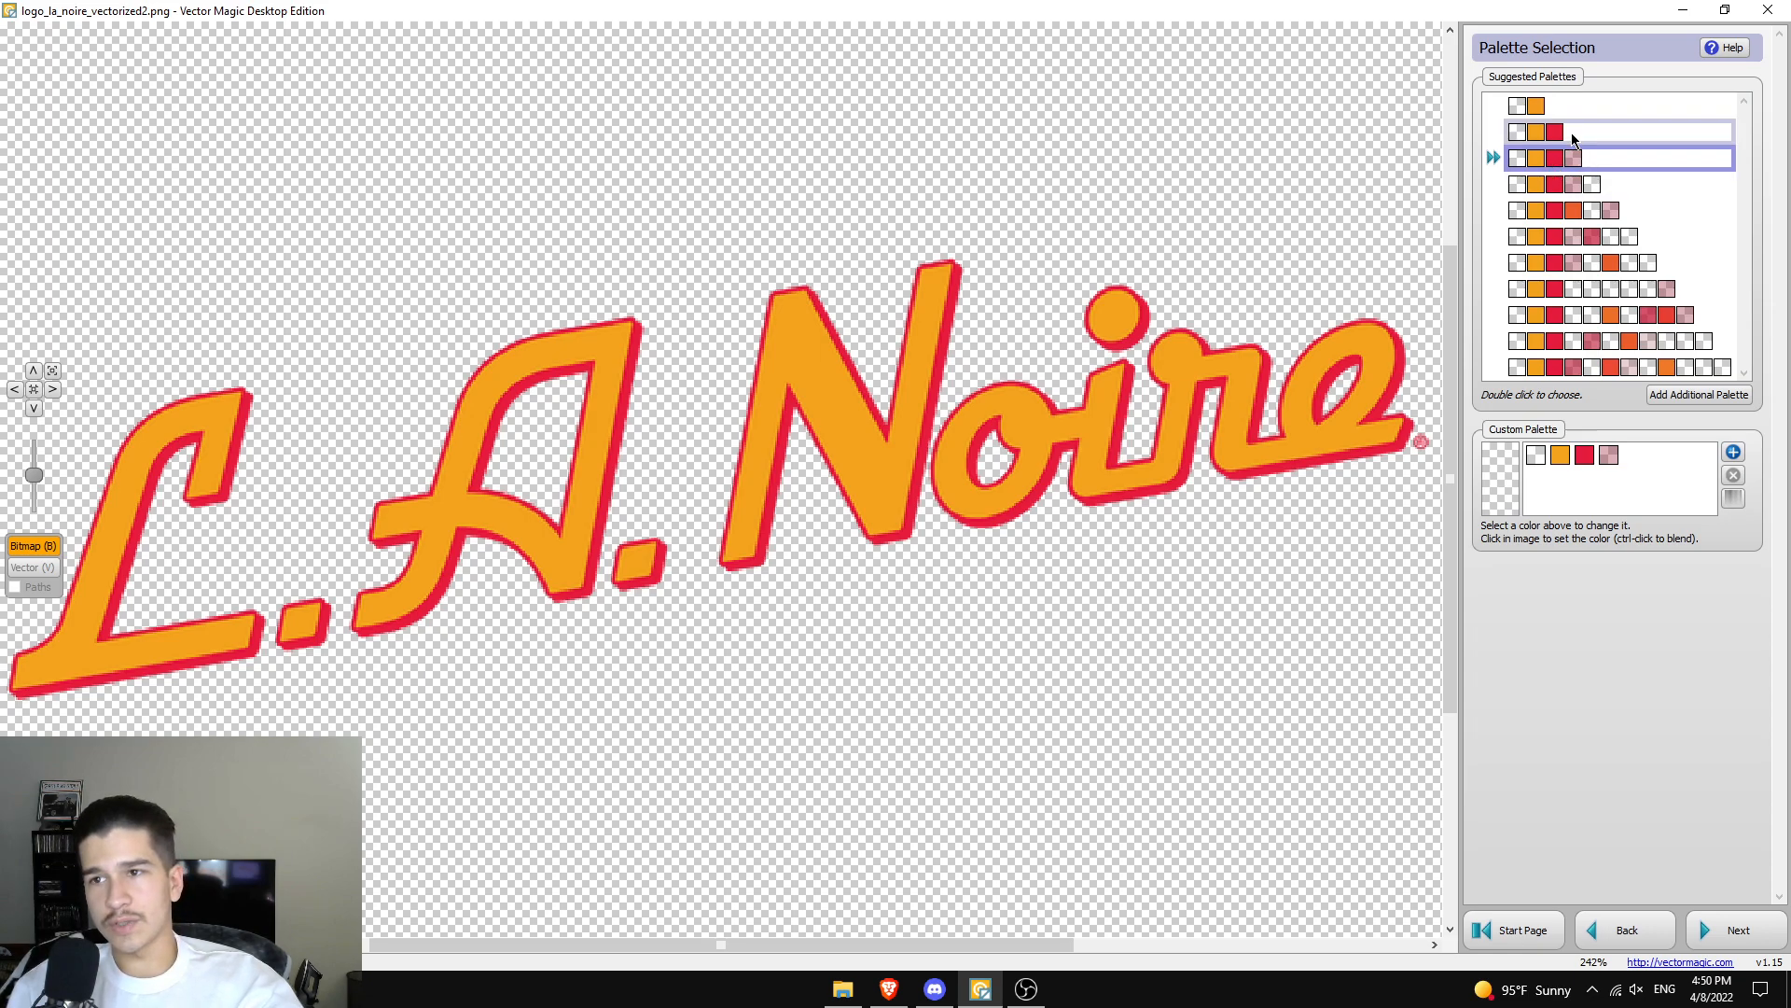
pyautogui.click(1599, 131)
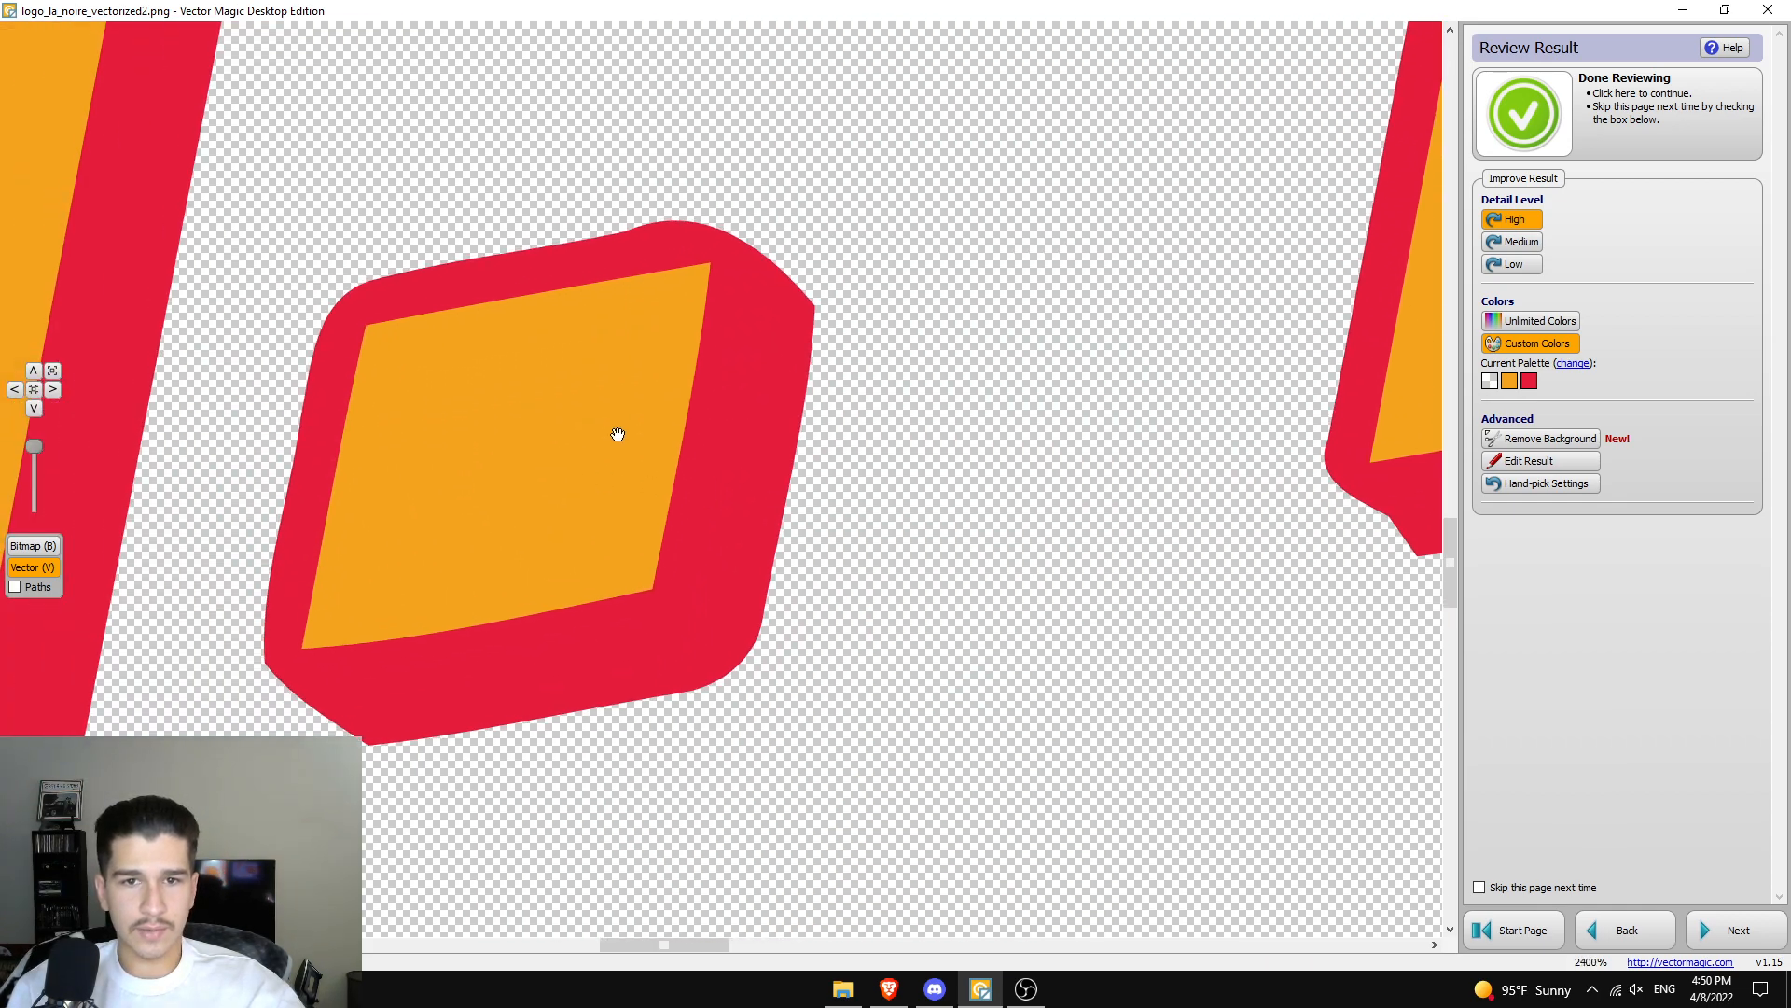
pyautogui.click(31, 545)
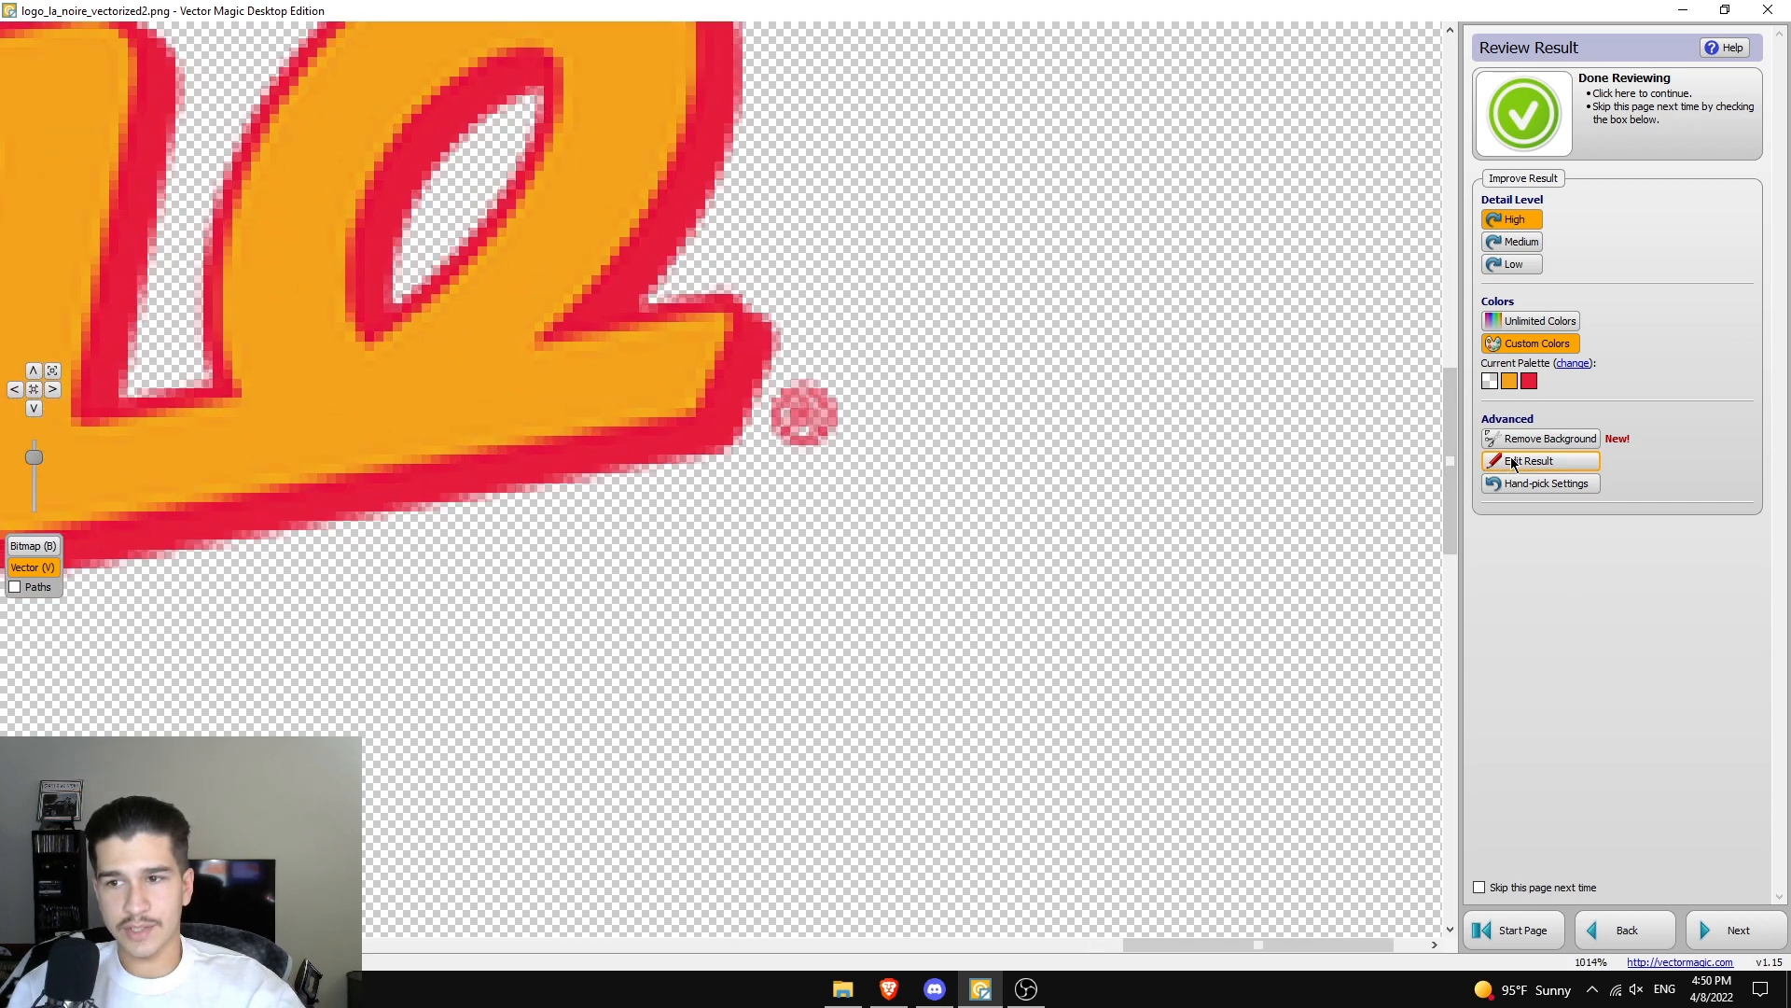
pyautogui.click(1532, 461)
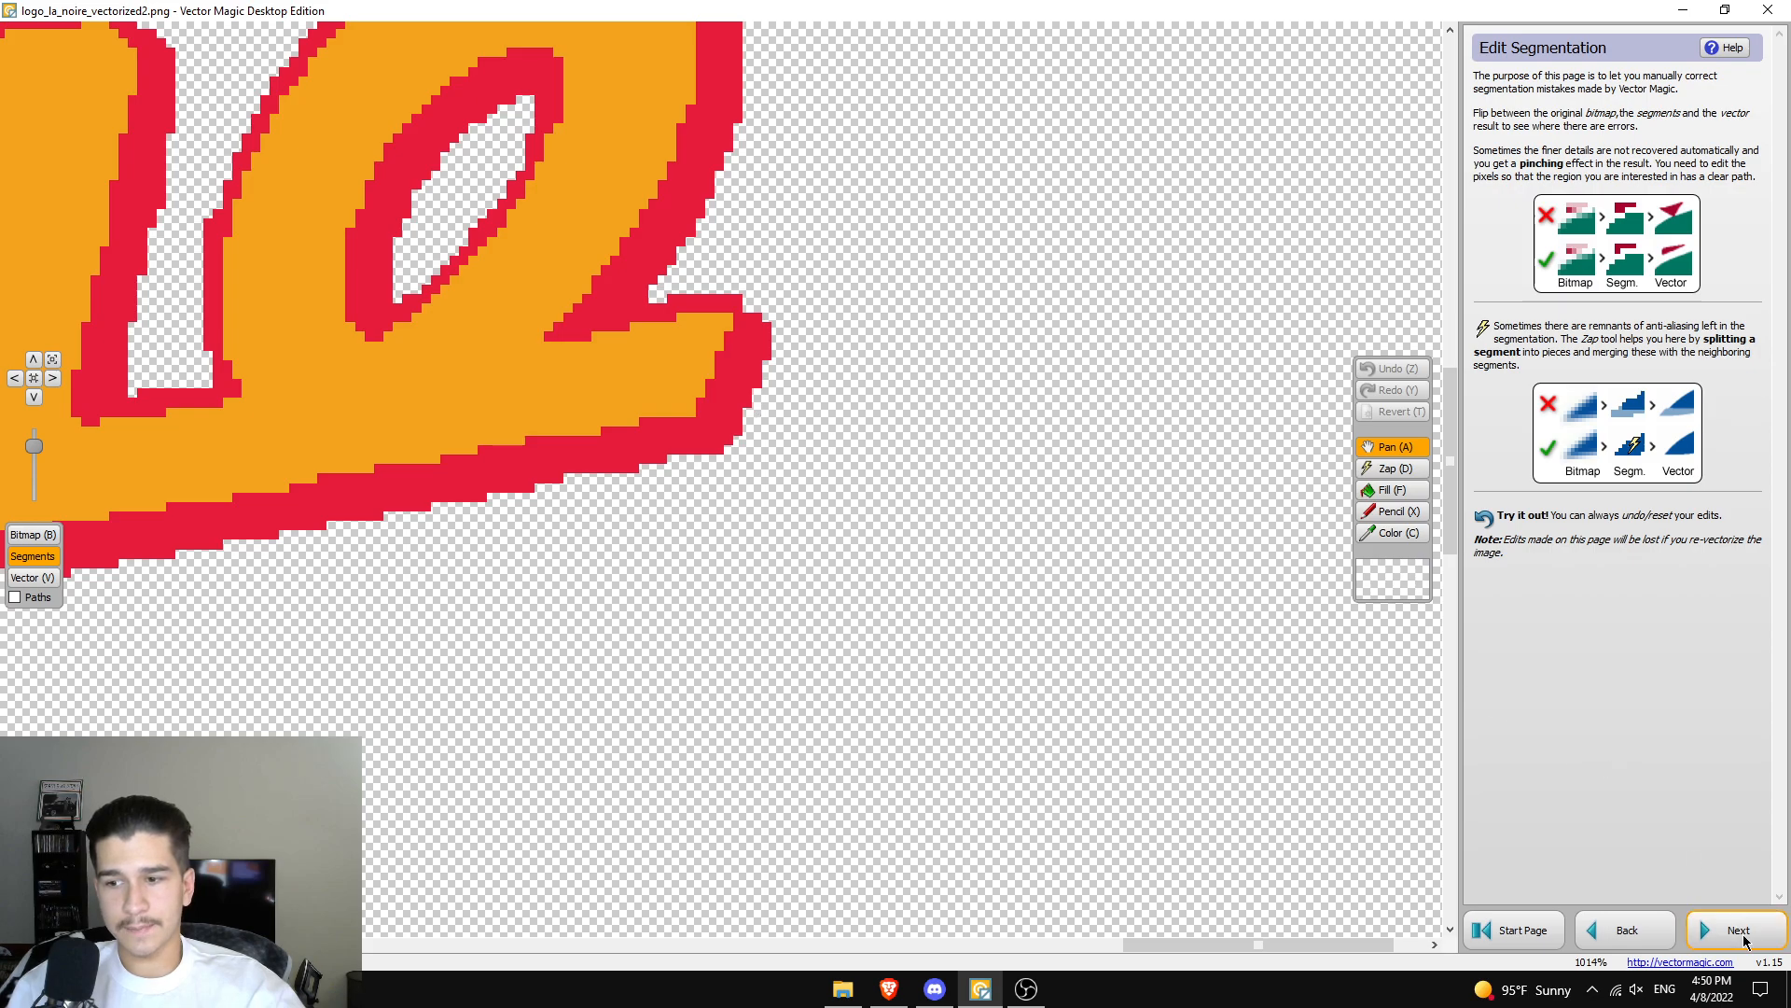
pyautogui.click(1737, 929)
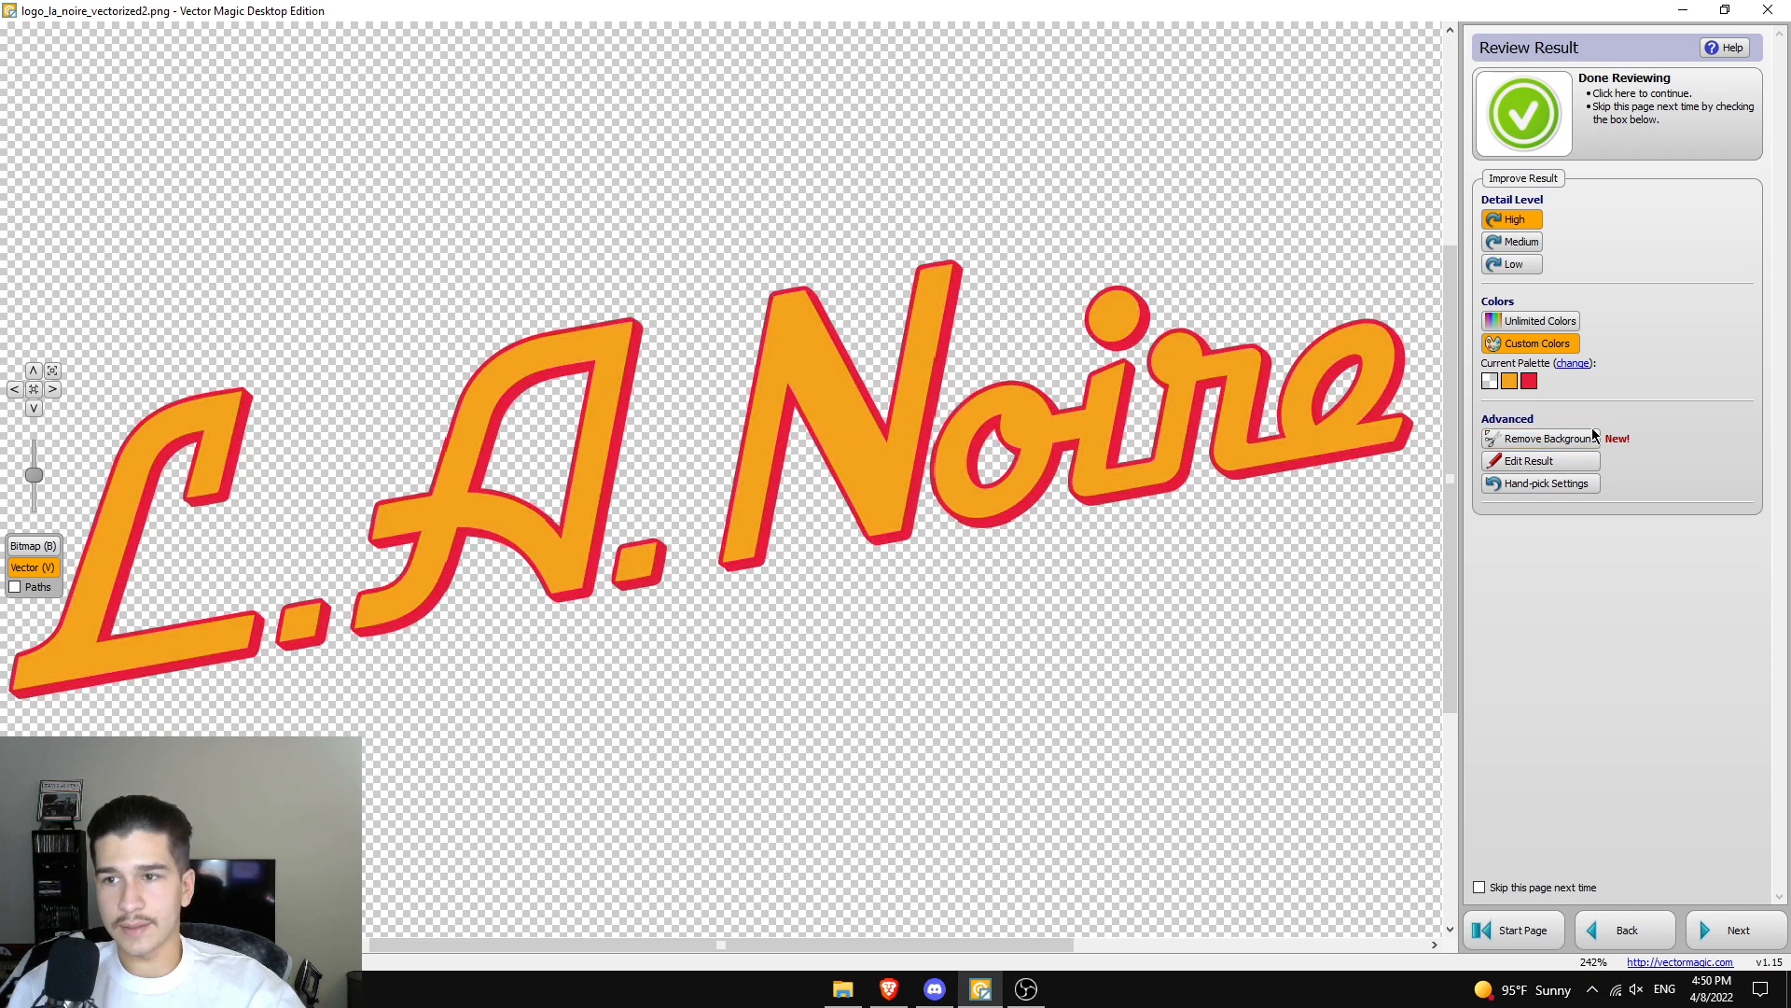
# - Finish reviewing the L.A. Noire logo and move to Export Result at 2560 × 1440 px
pyautogui.click(1523, 112)
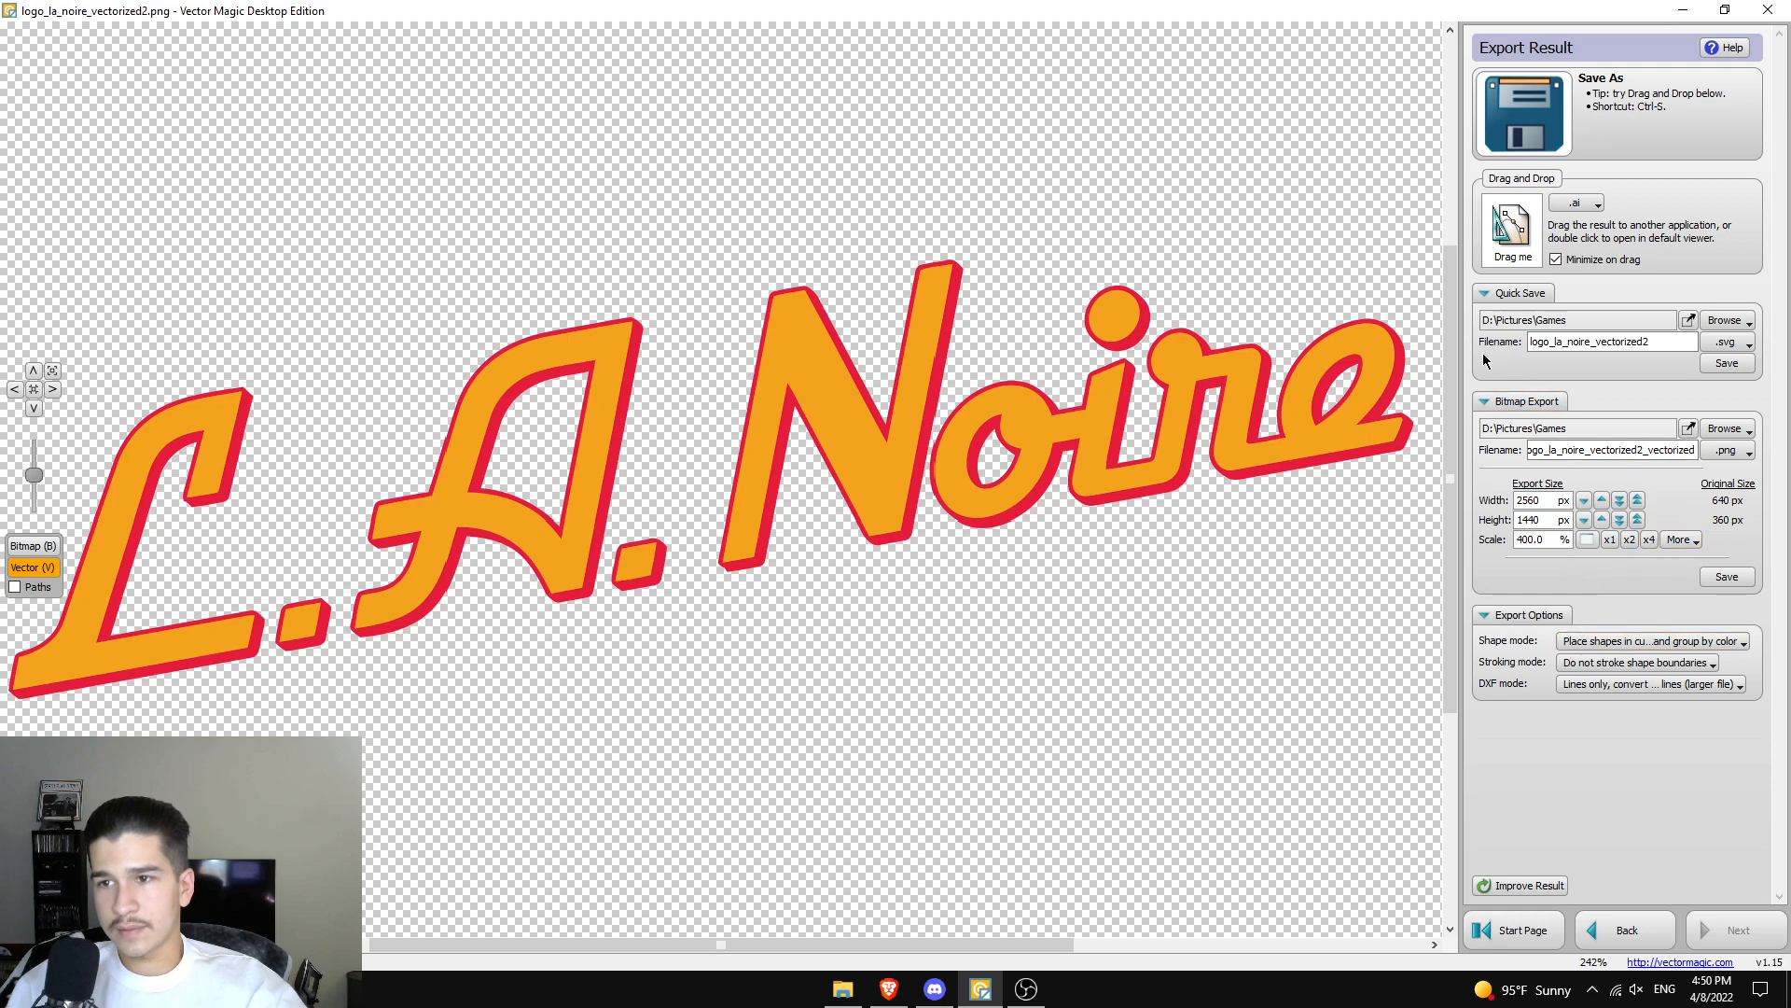
pyautogui.moveTo(1673, 37)
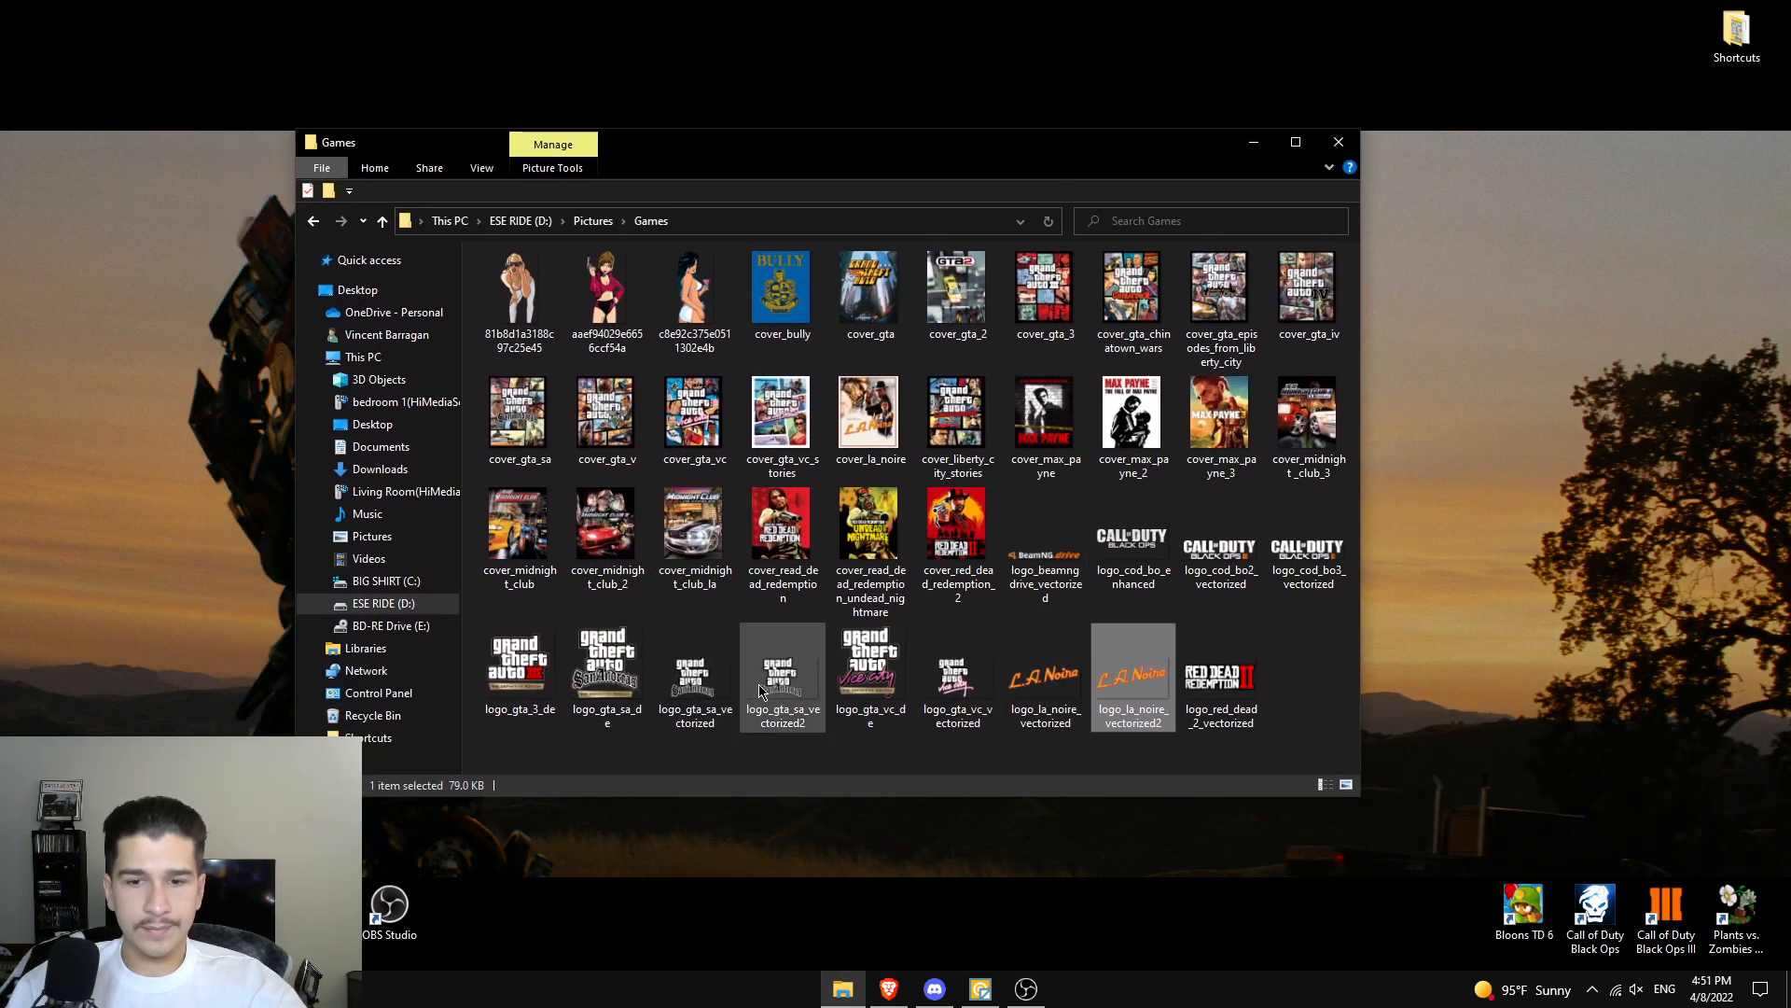
pyautogui.click(1131, 536)
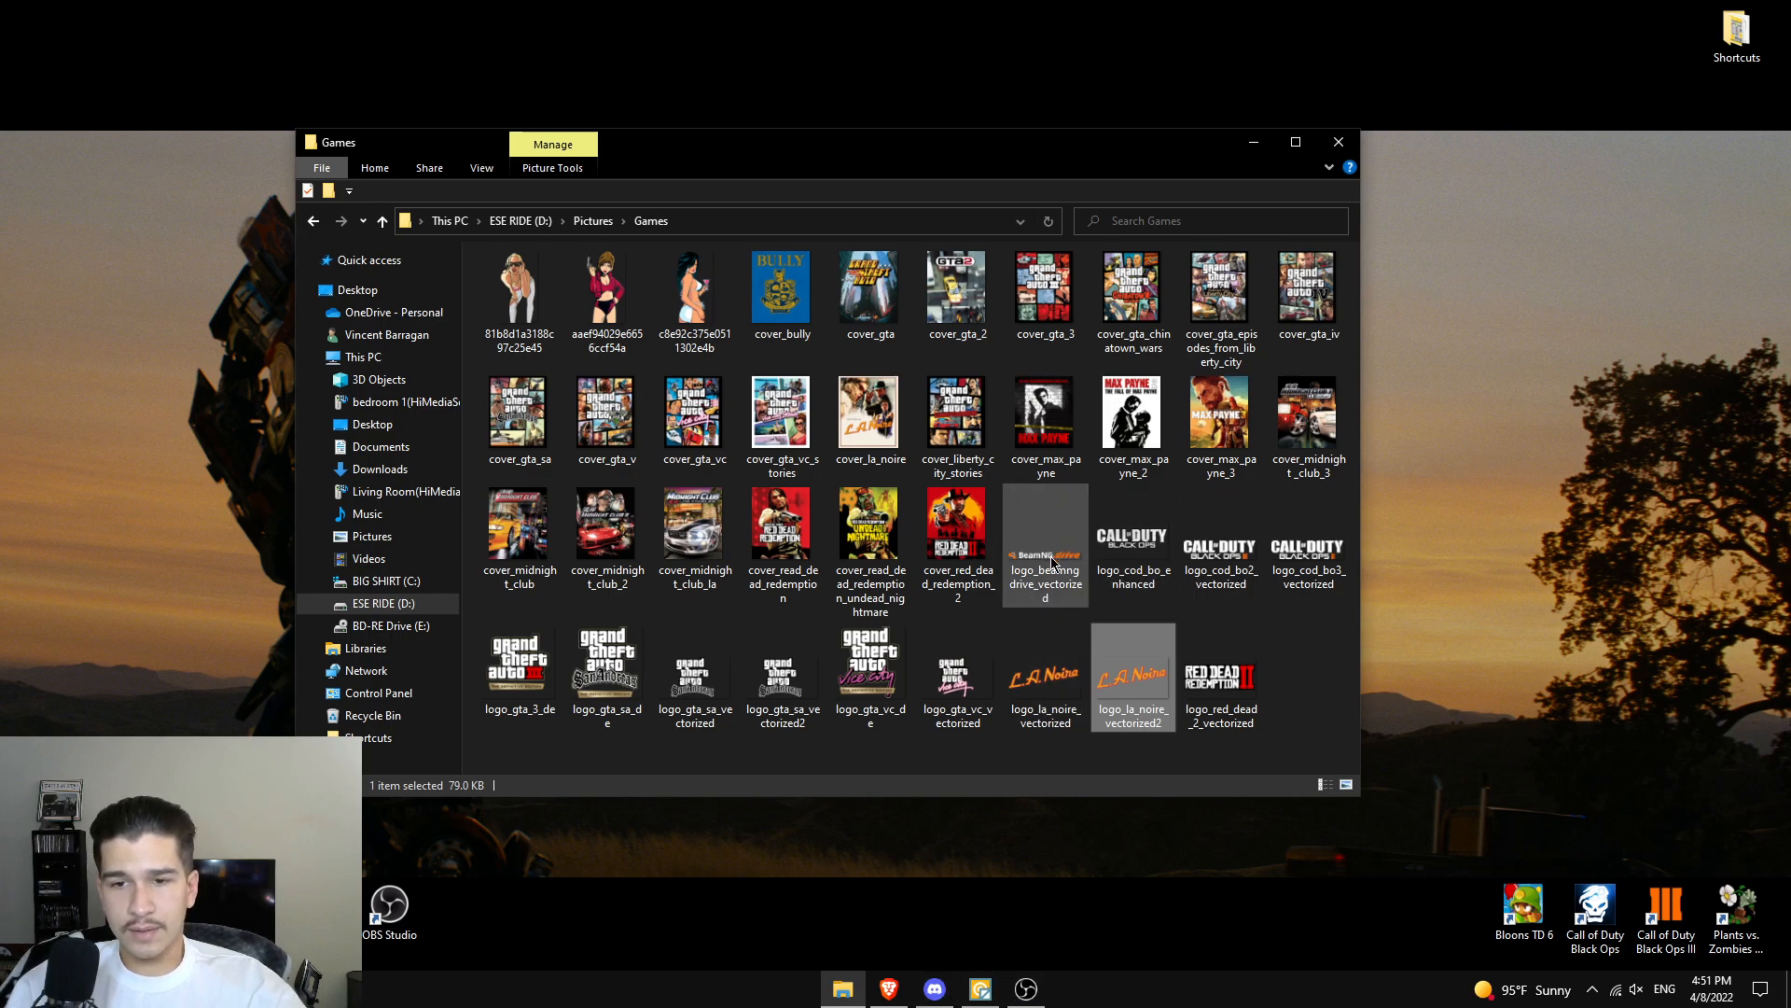
pyautogui.doubleClick(1045, 545)
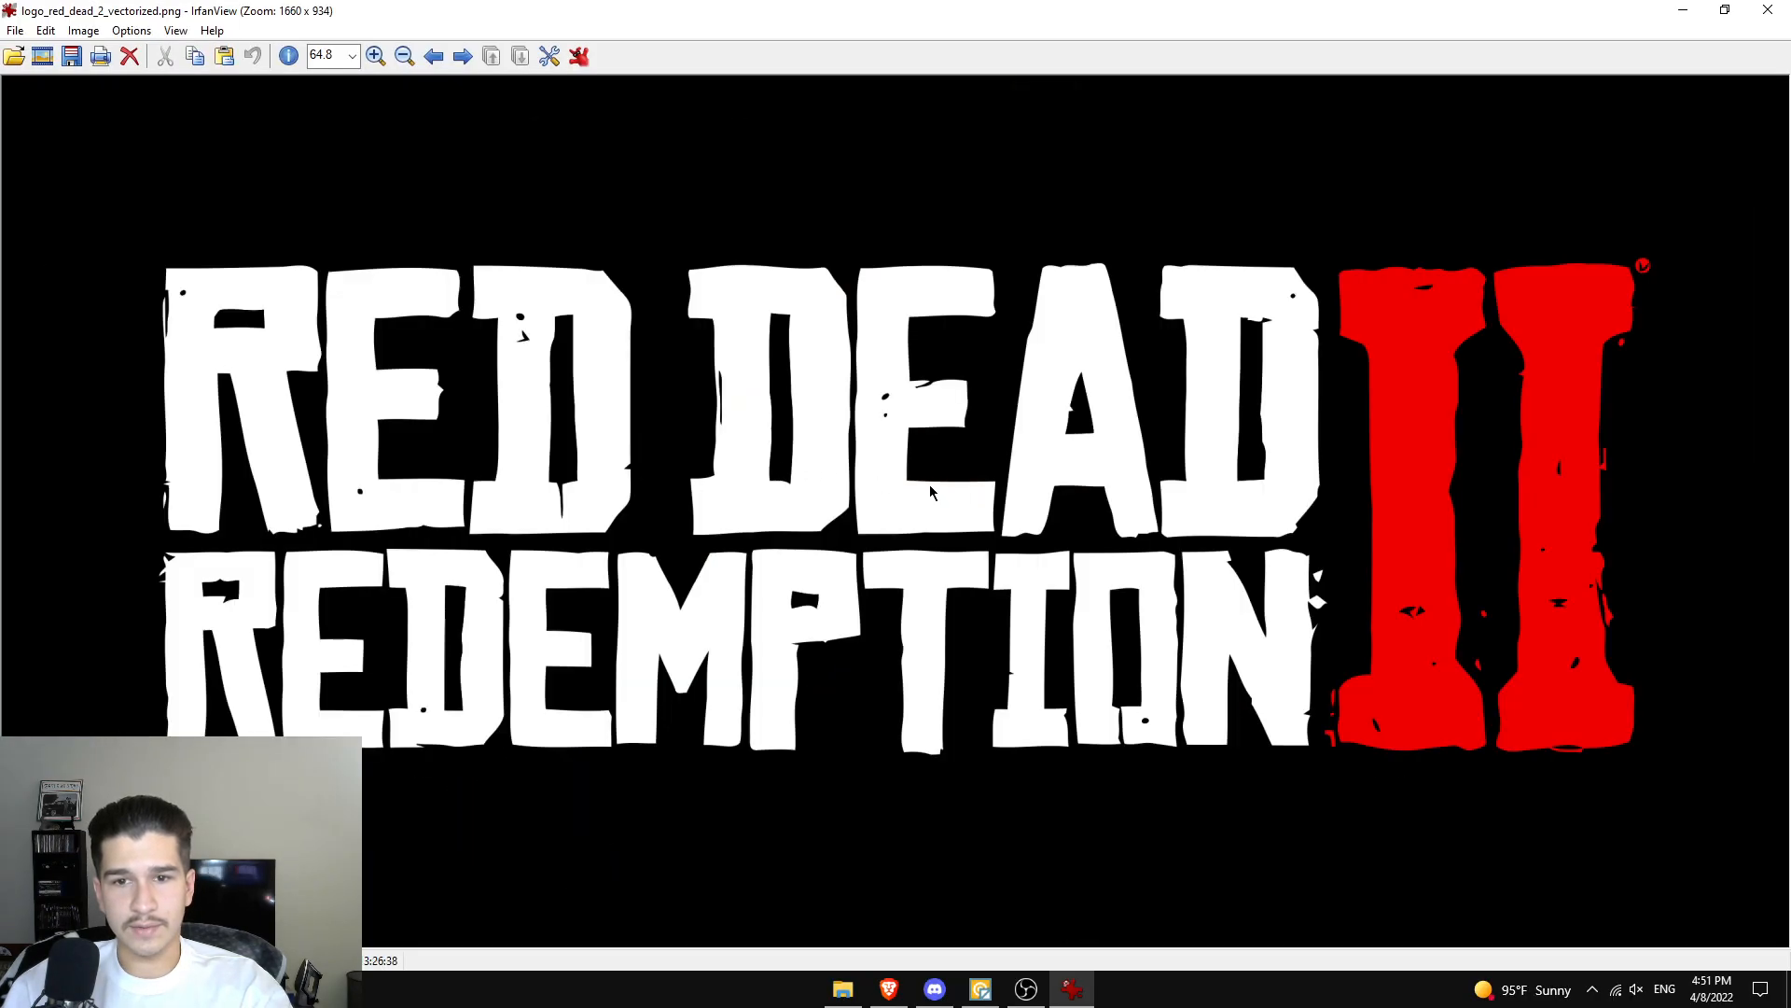
pyautogui.moveTo(959, 472)
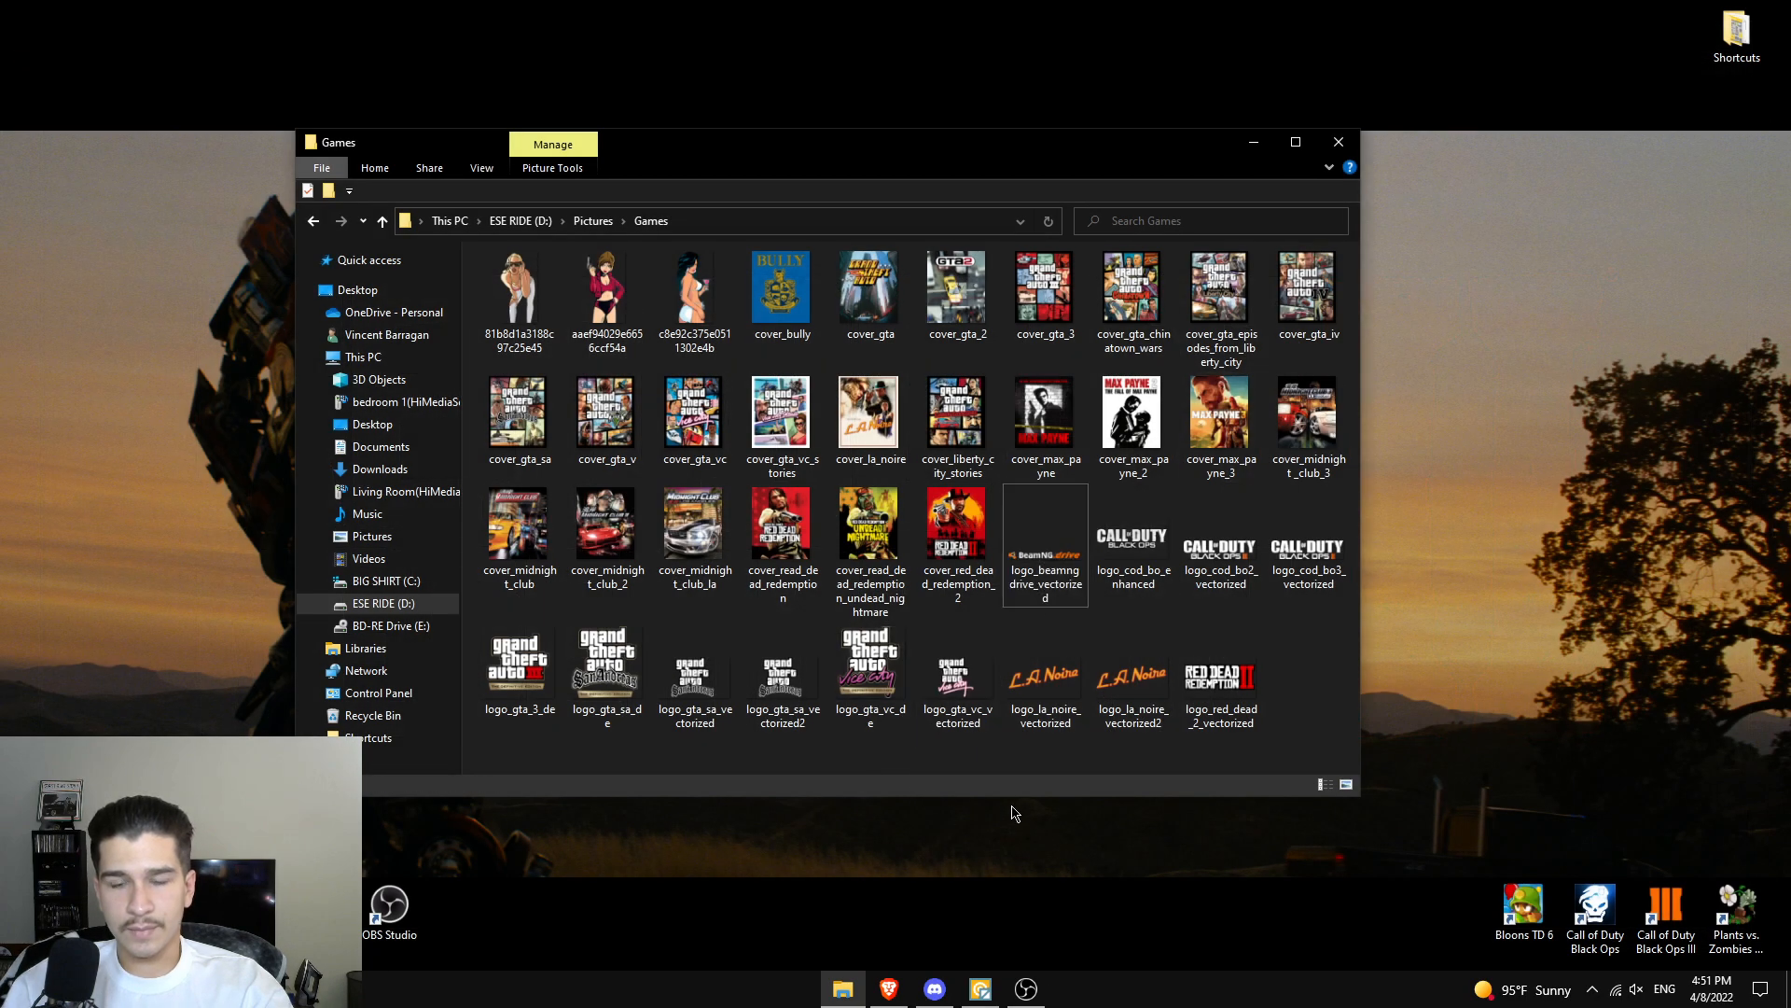
pyautogui.moveTo(1132, 664)
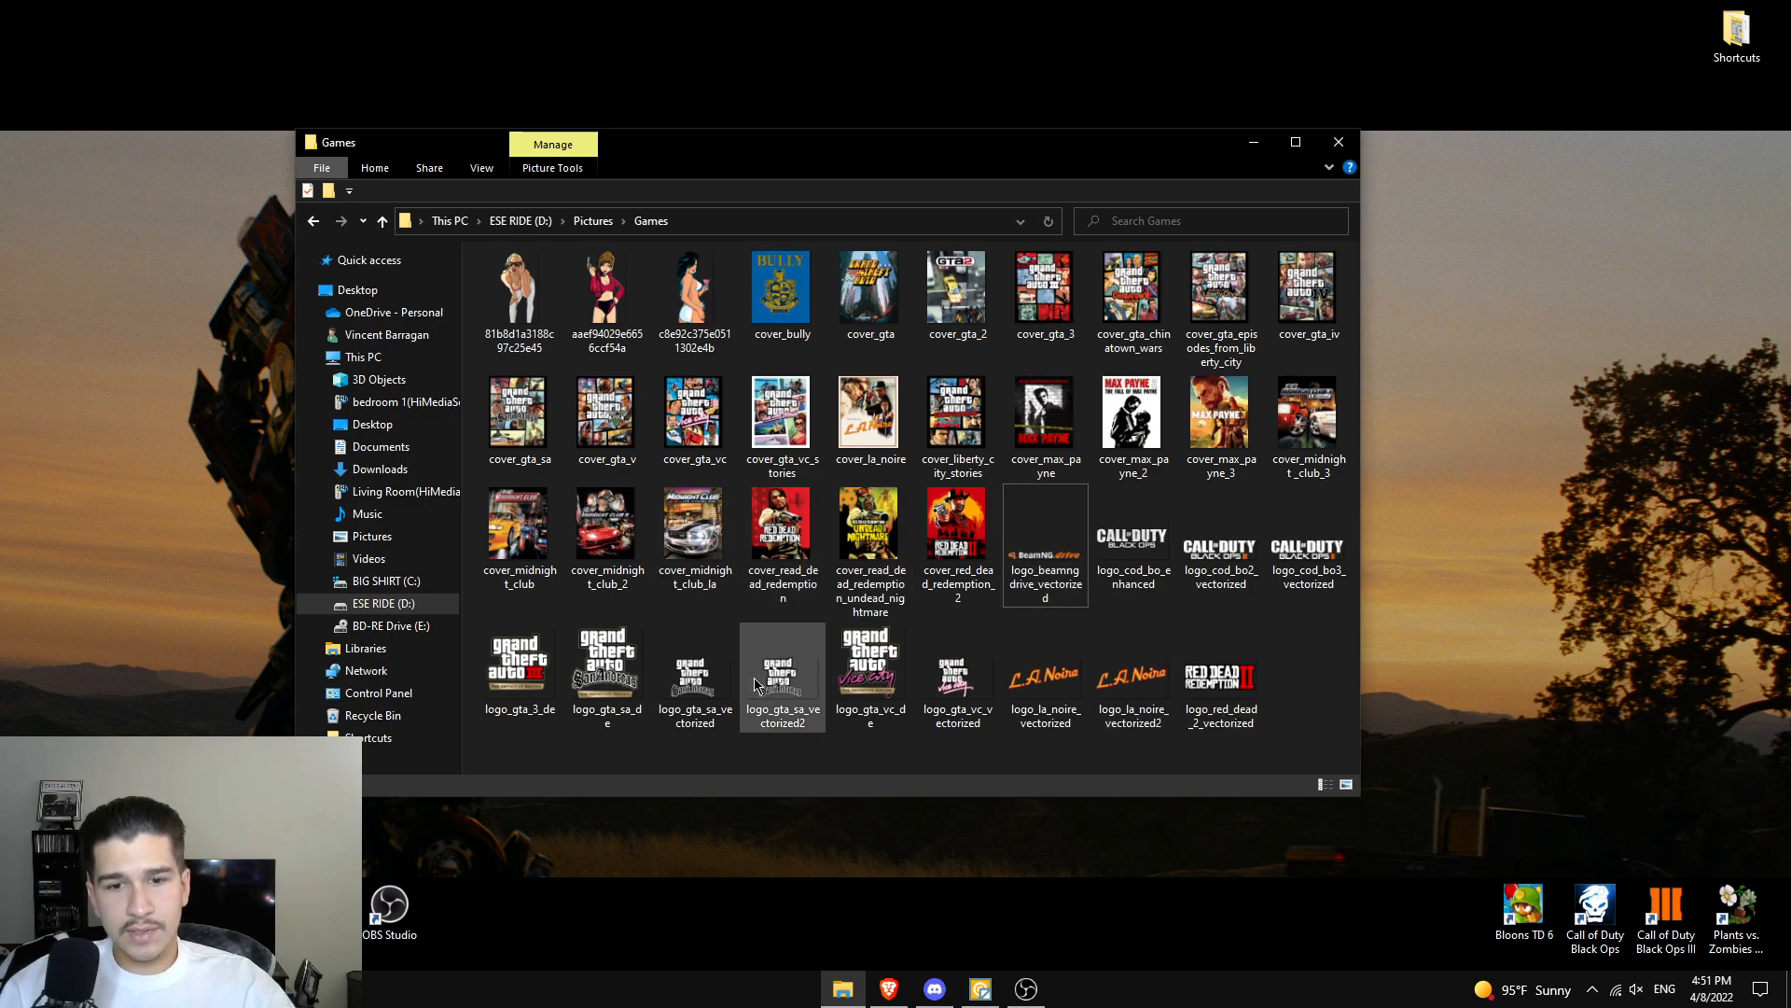
pyautogui.doubleClick(782, 660)
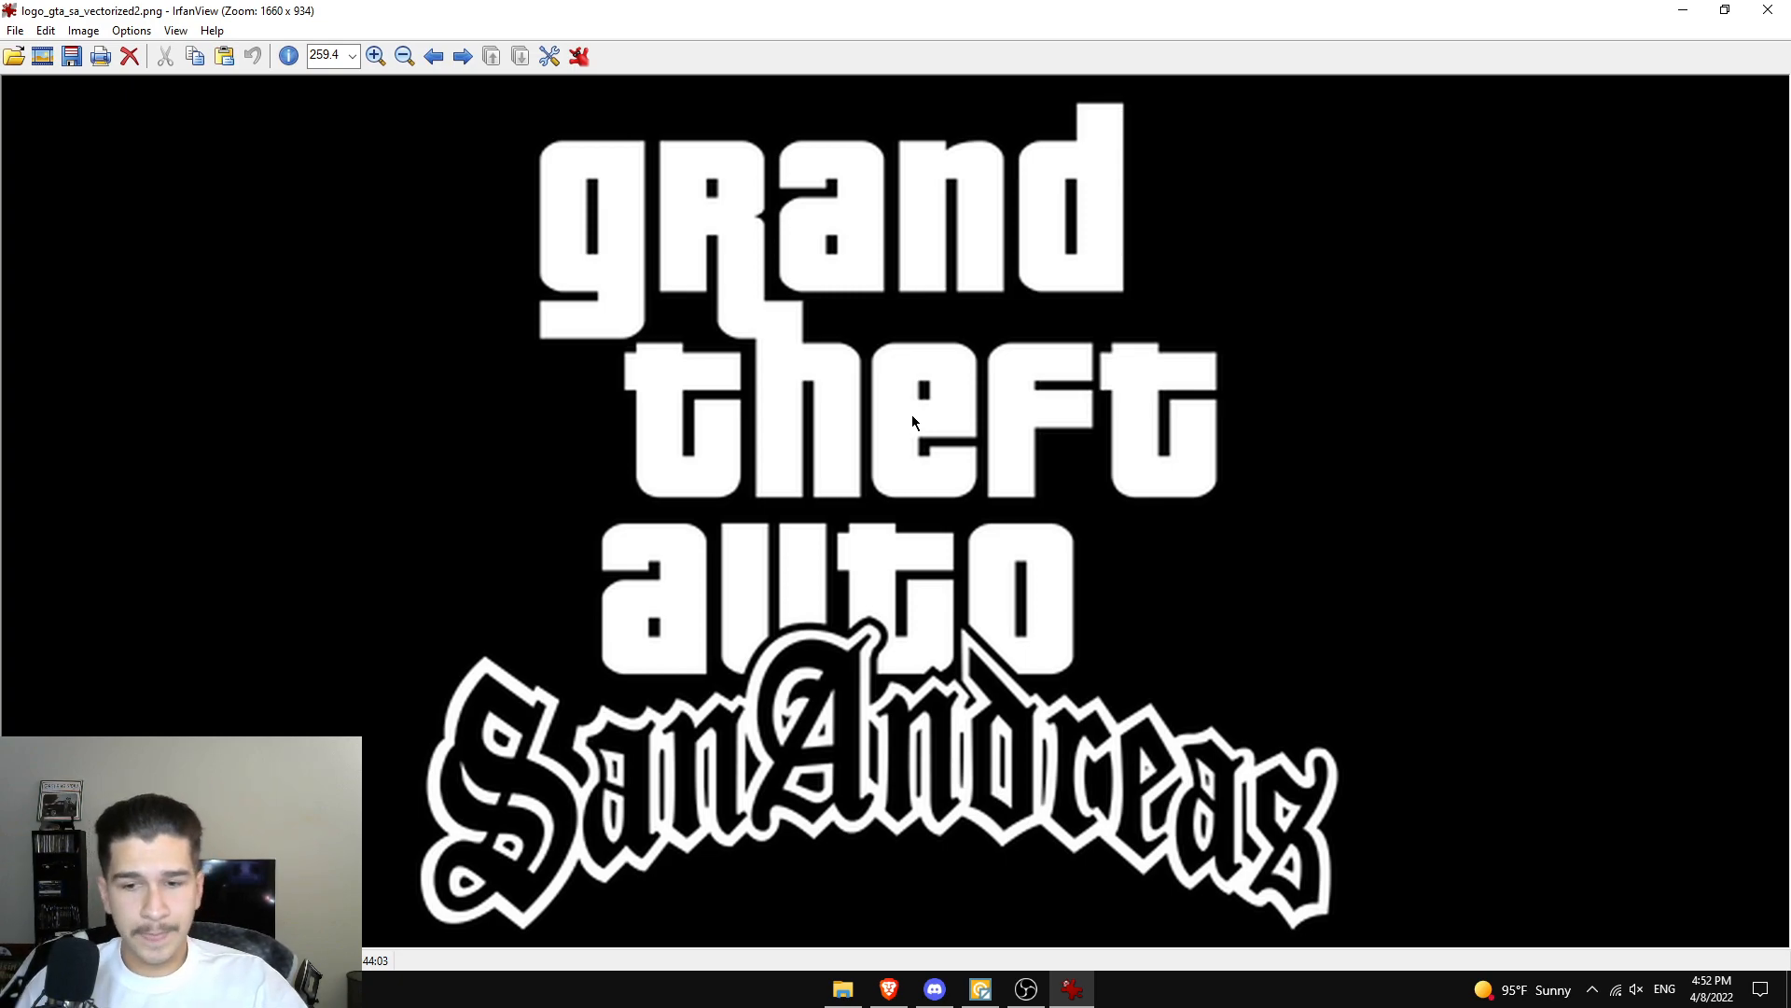
pyautogui.moveTo(944, 431)
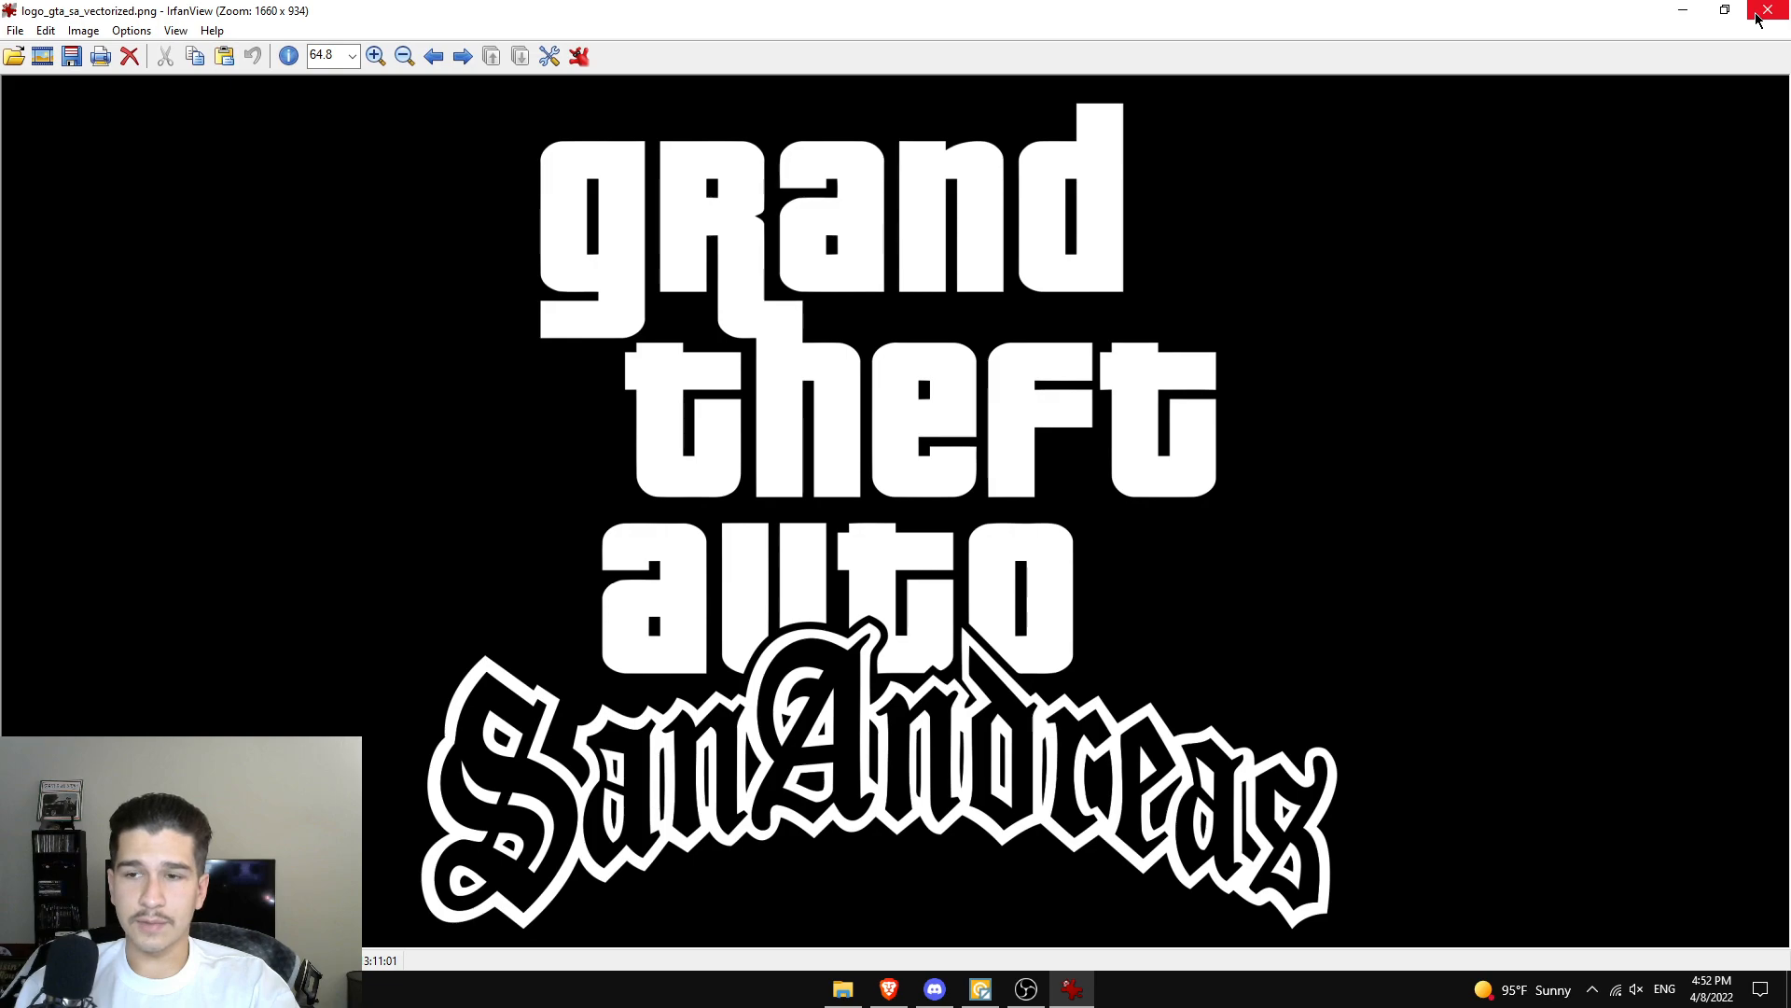
pyautogui.moveTo(963, 366)
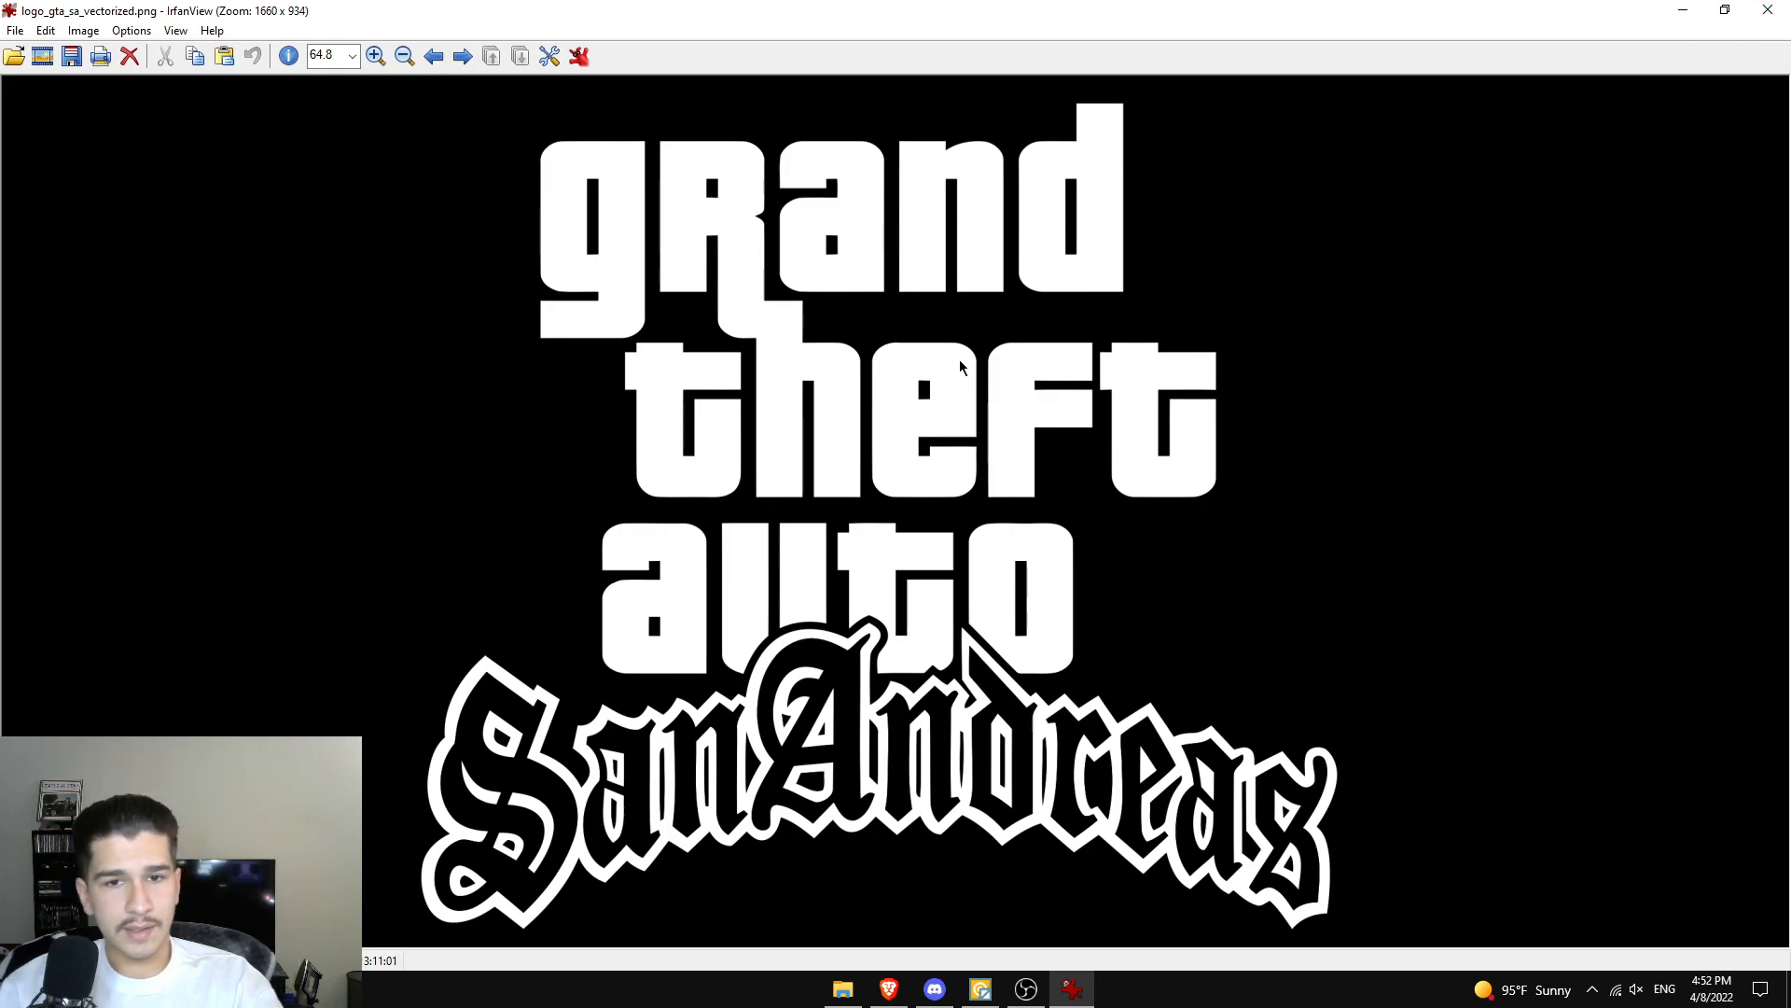
pyautogui.moveTo(1323, 222)
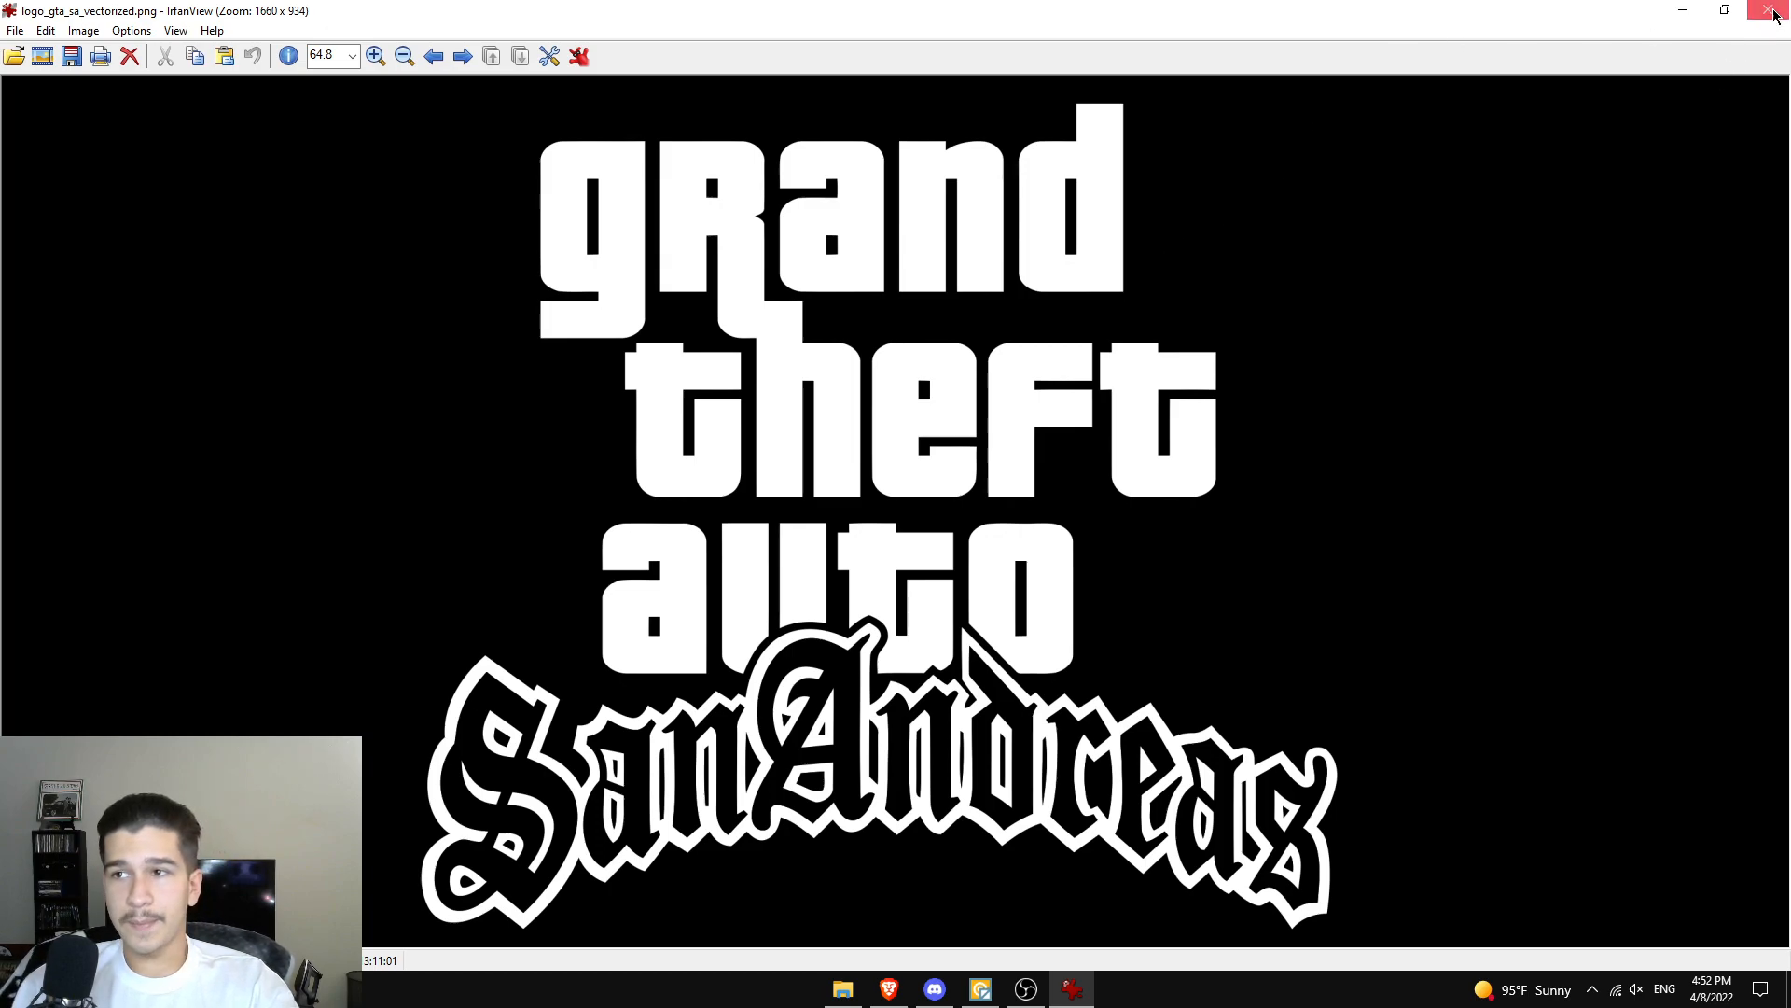
pyautogui.click(1772, 11)
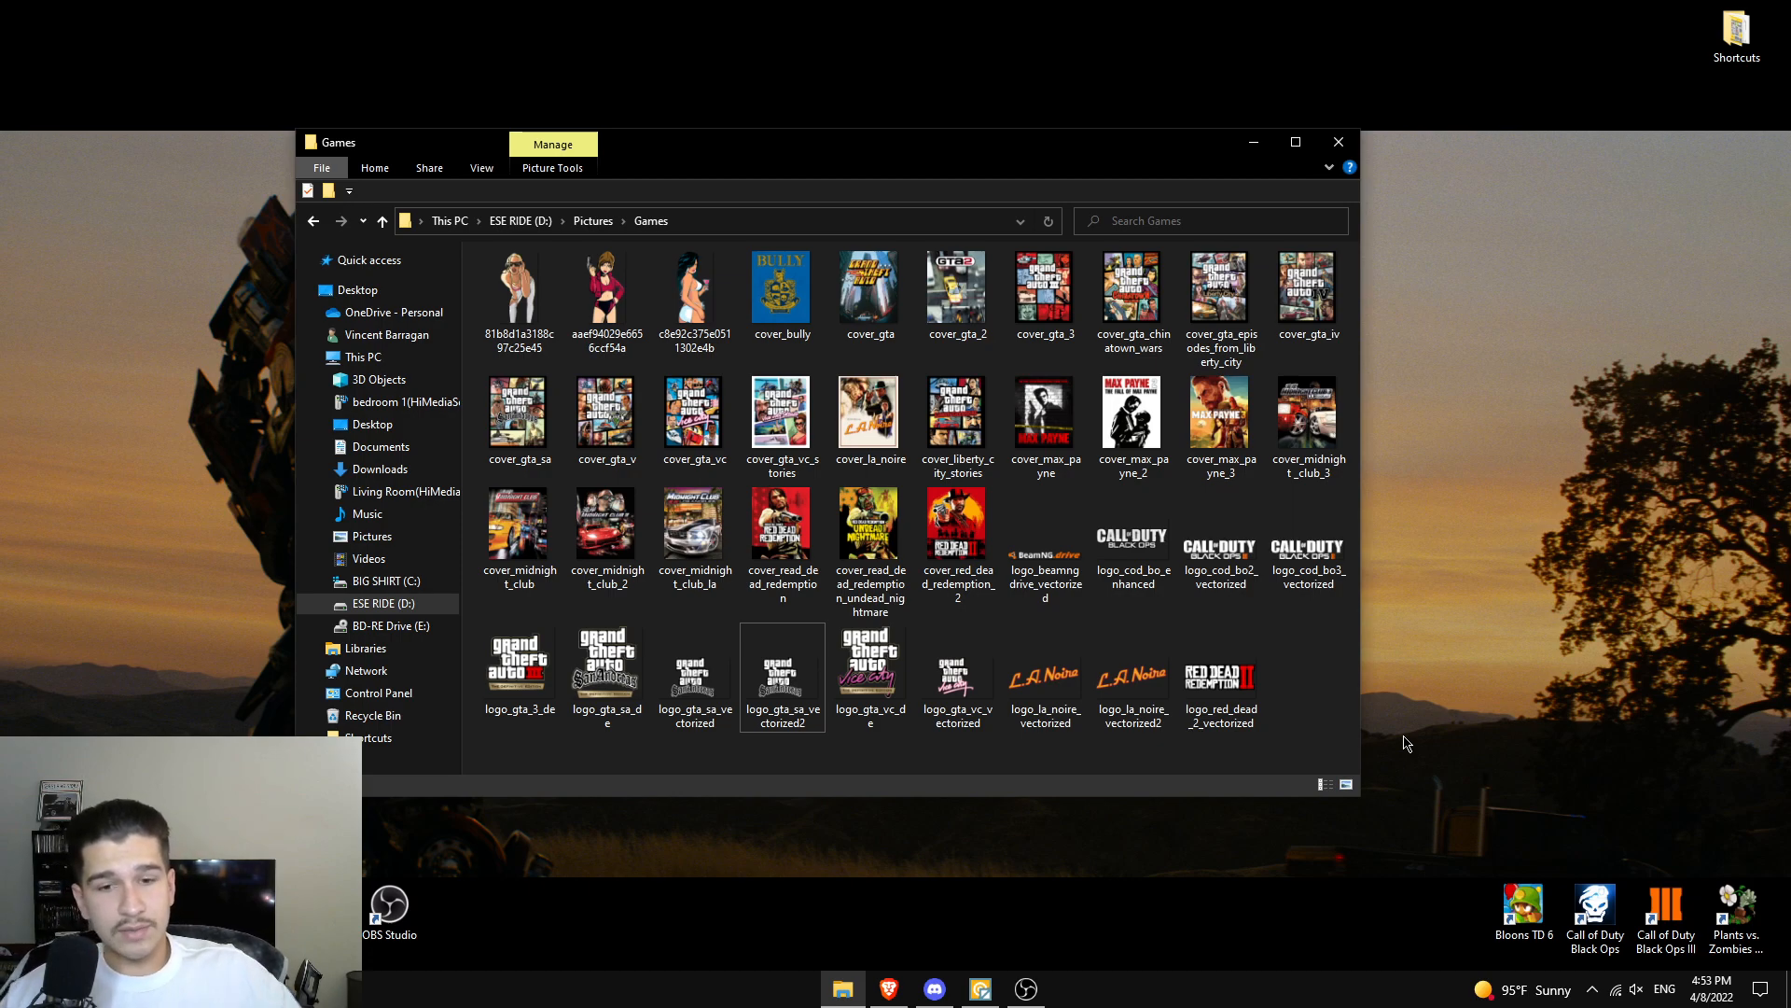
pyautogui.moveTo(985, 770)
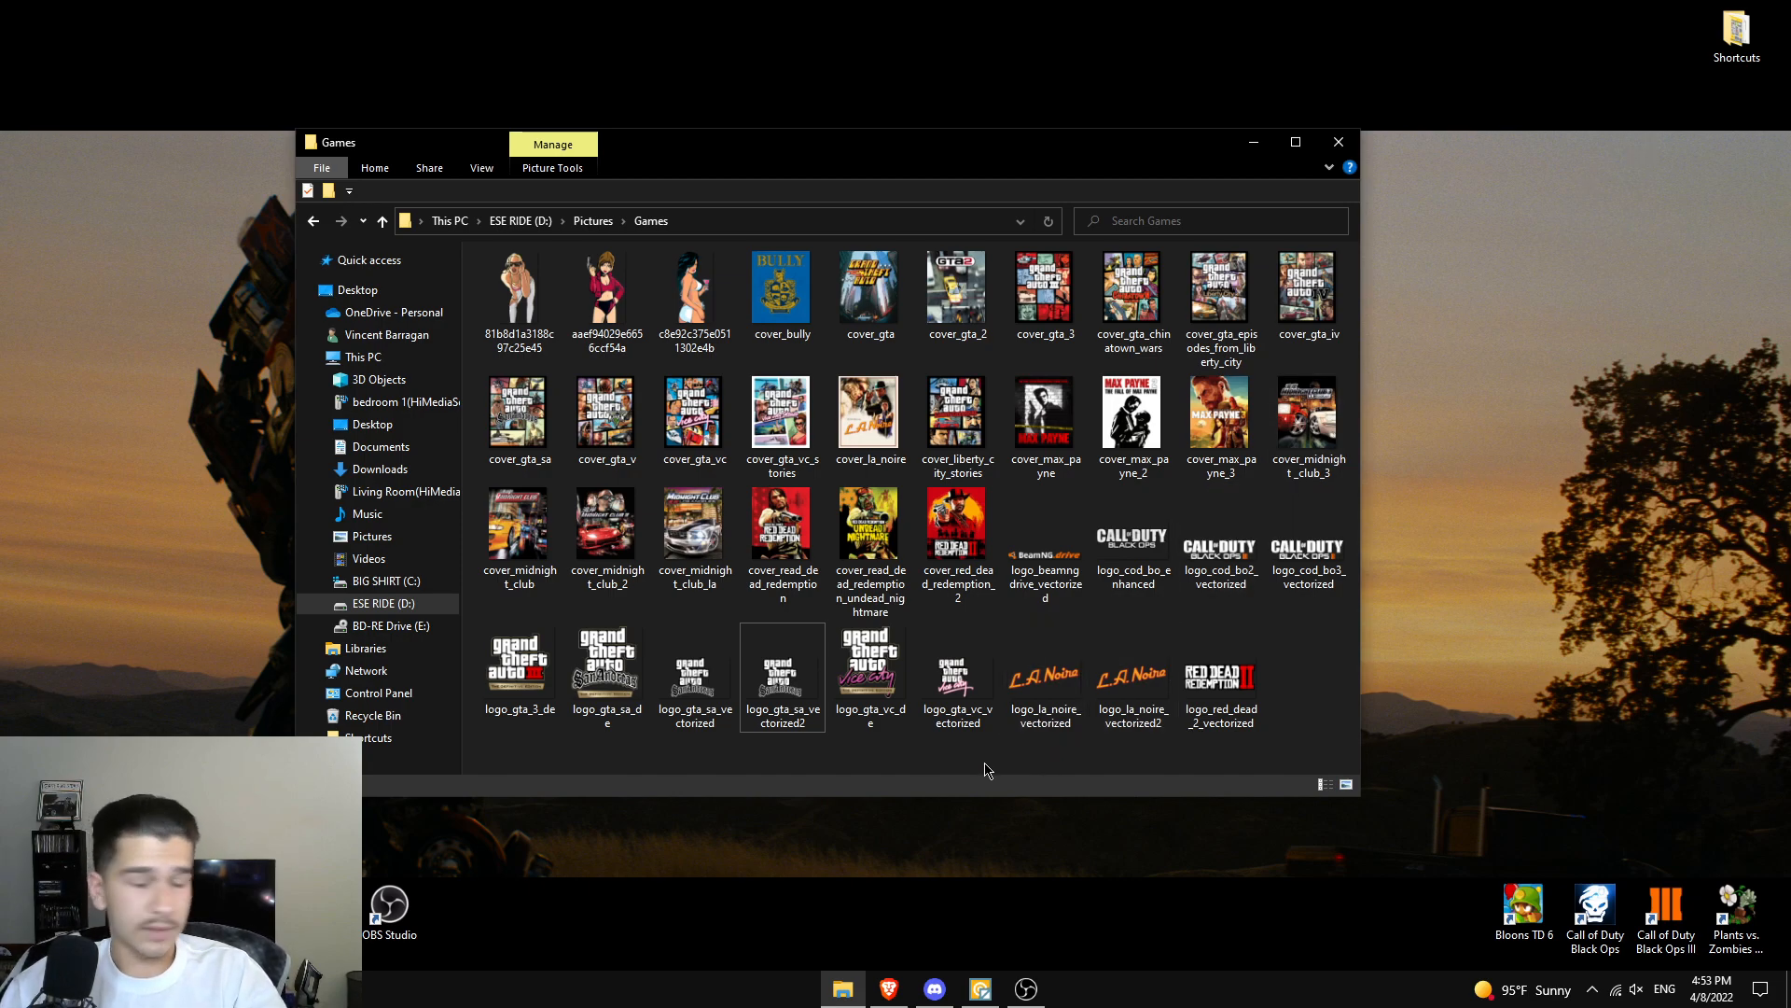
pyautogui.moveTo(970, 759)
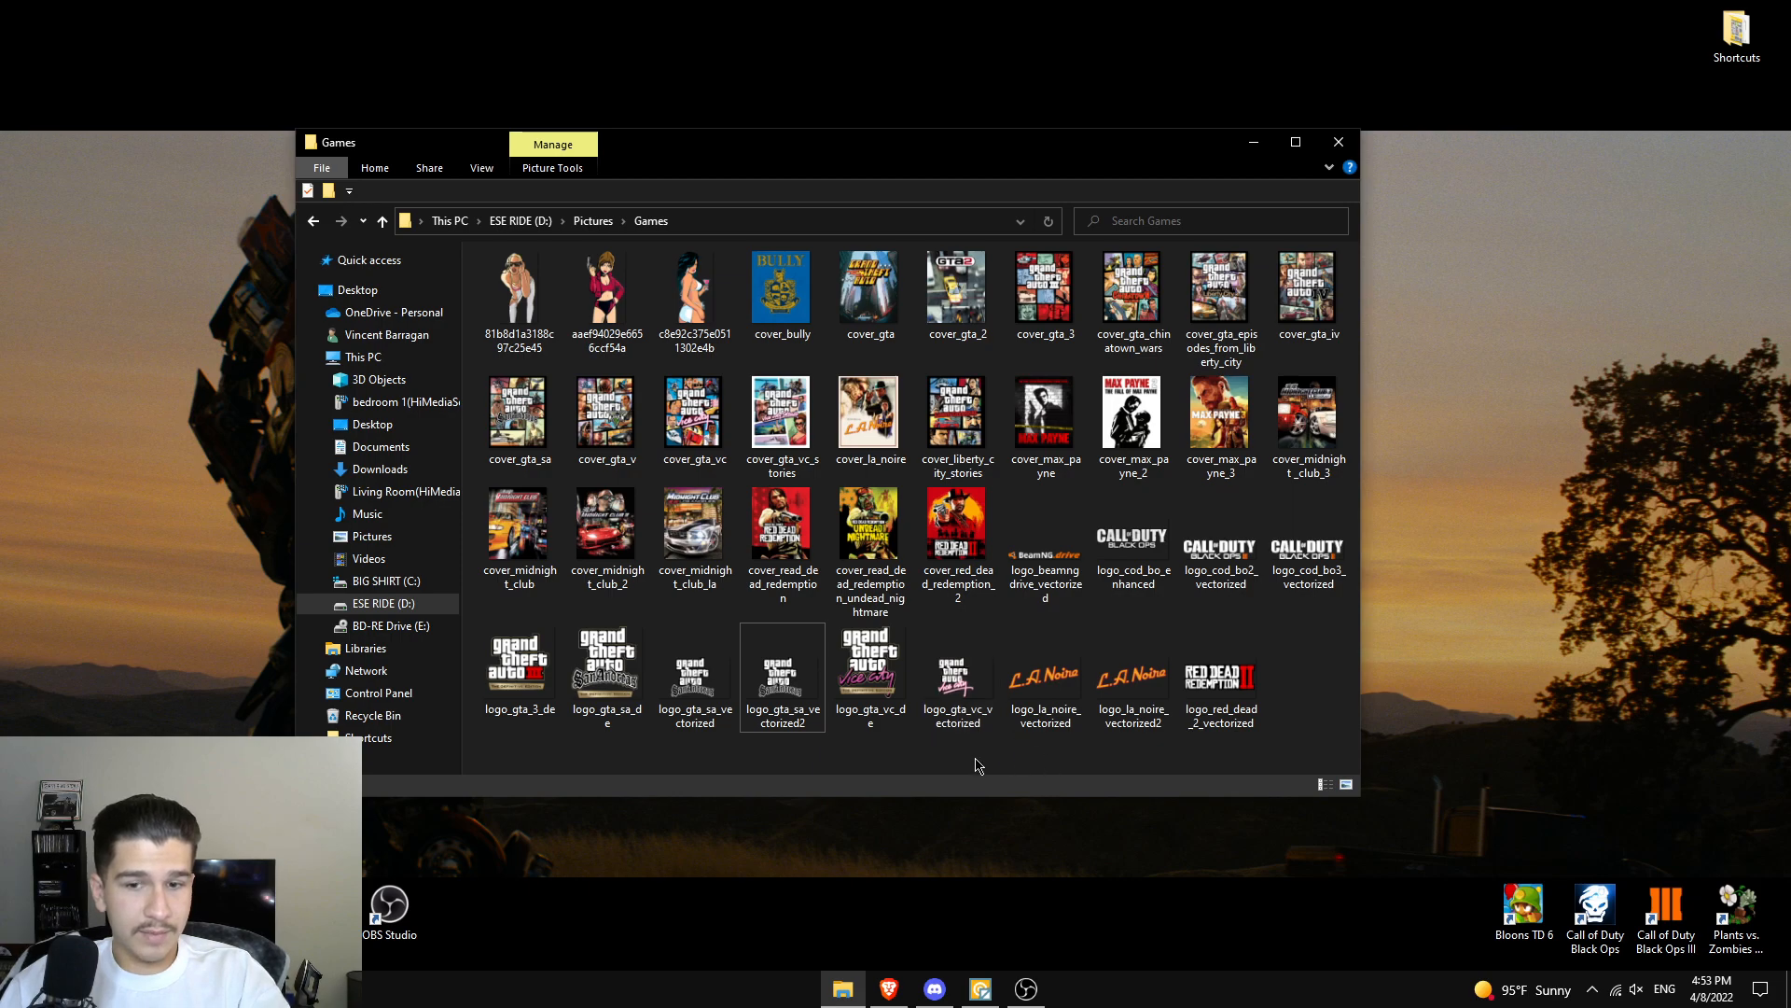
pyautogui.moveTo(1106, 769)
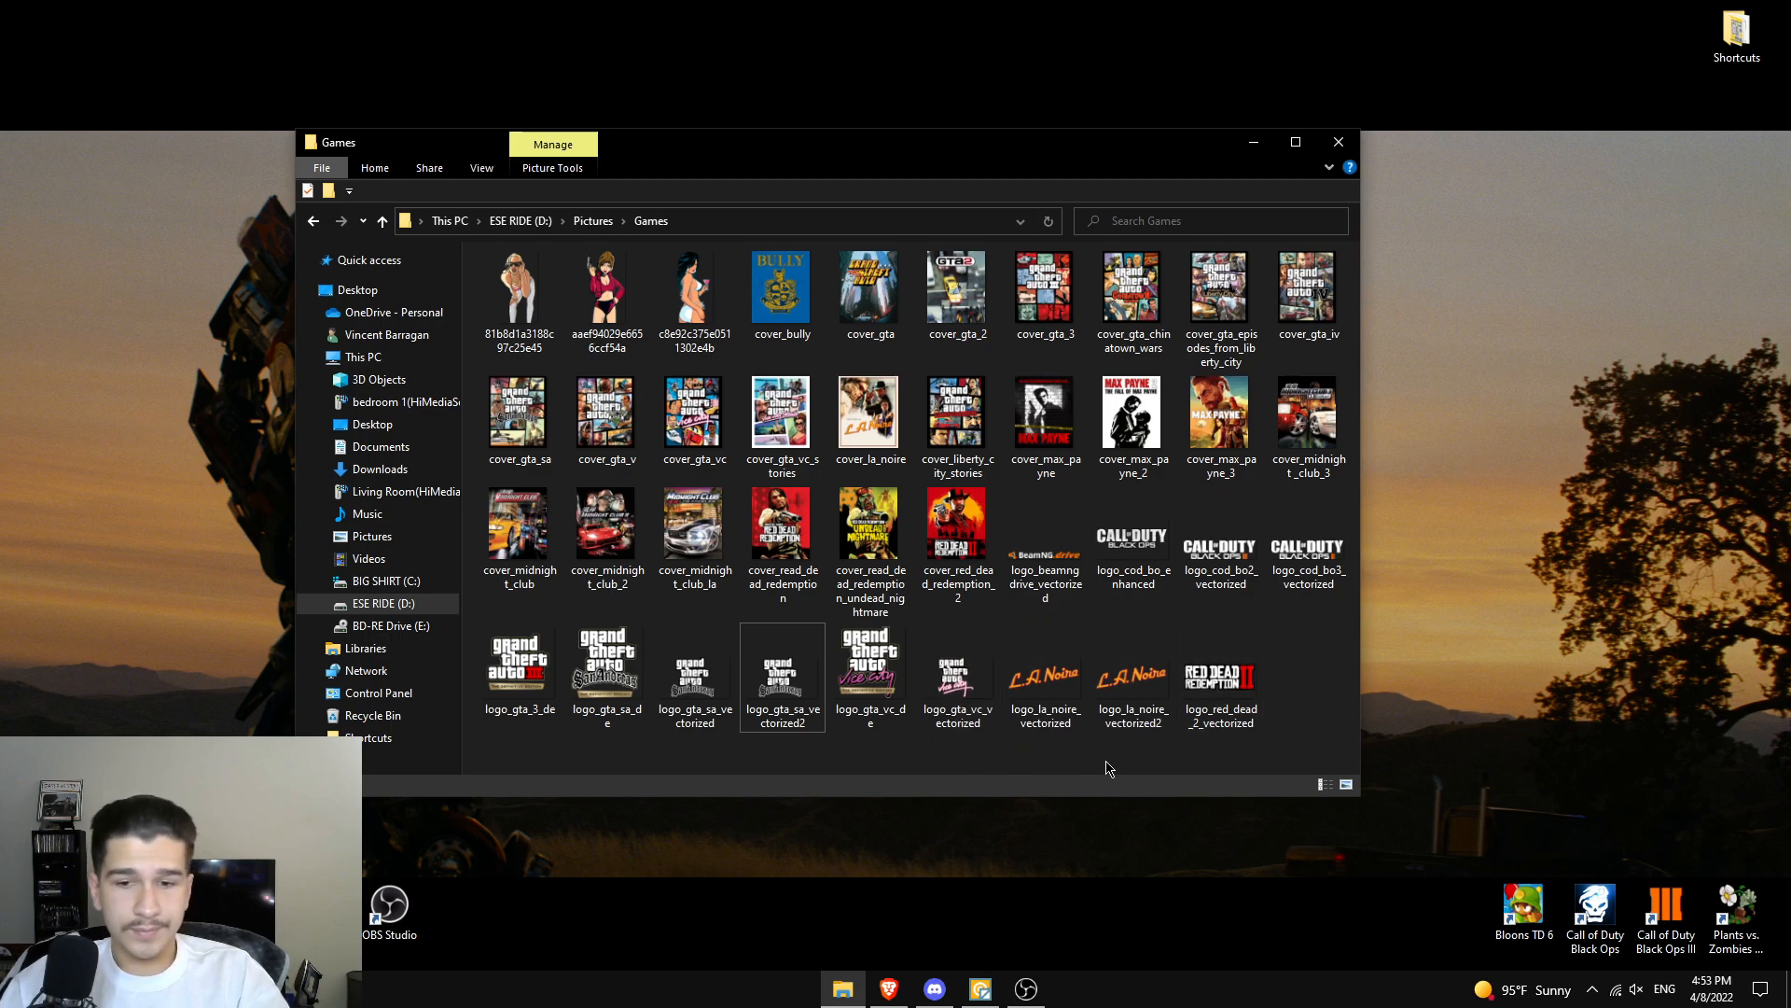
pyautogui.moveTo(783, 785)
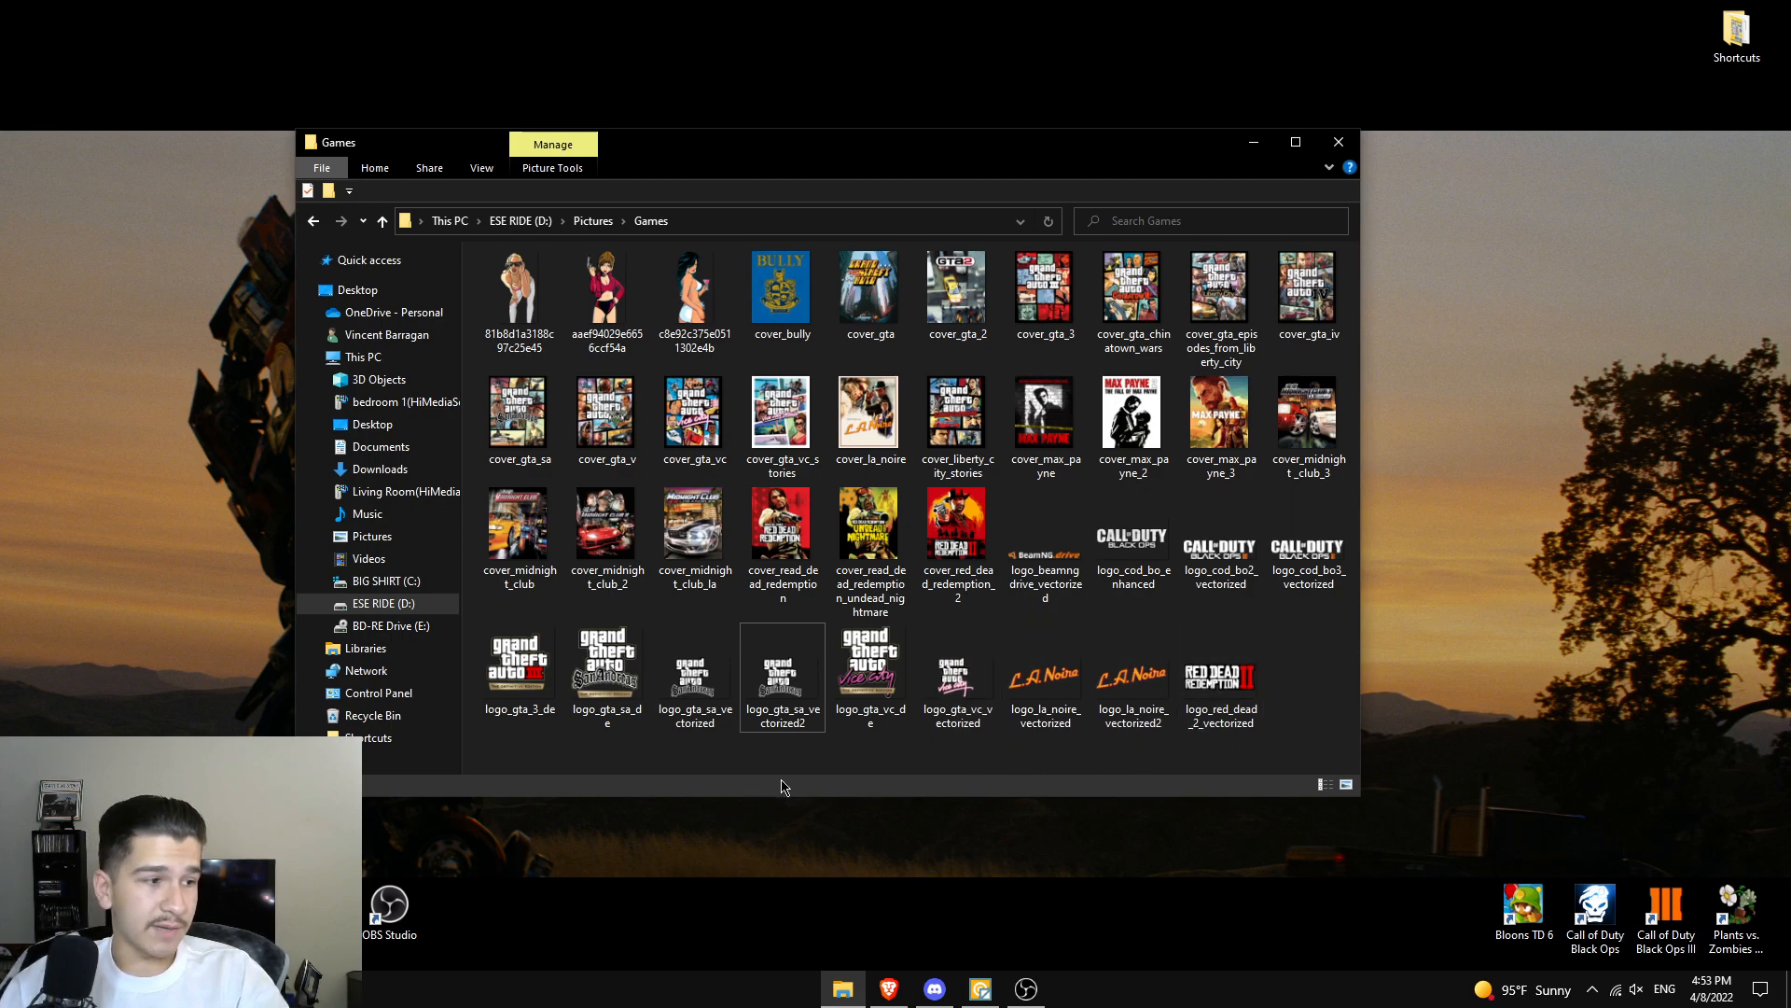
pyautogui.moveTo(388, 797)
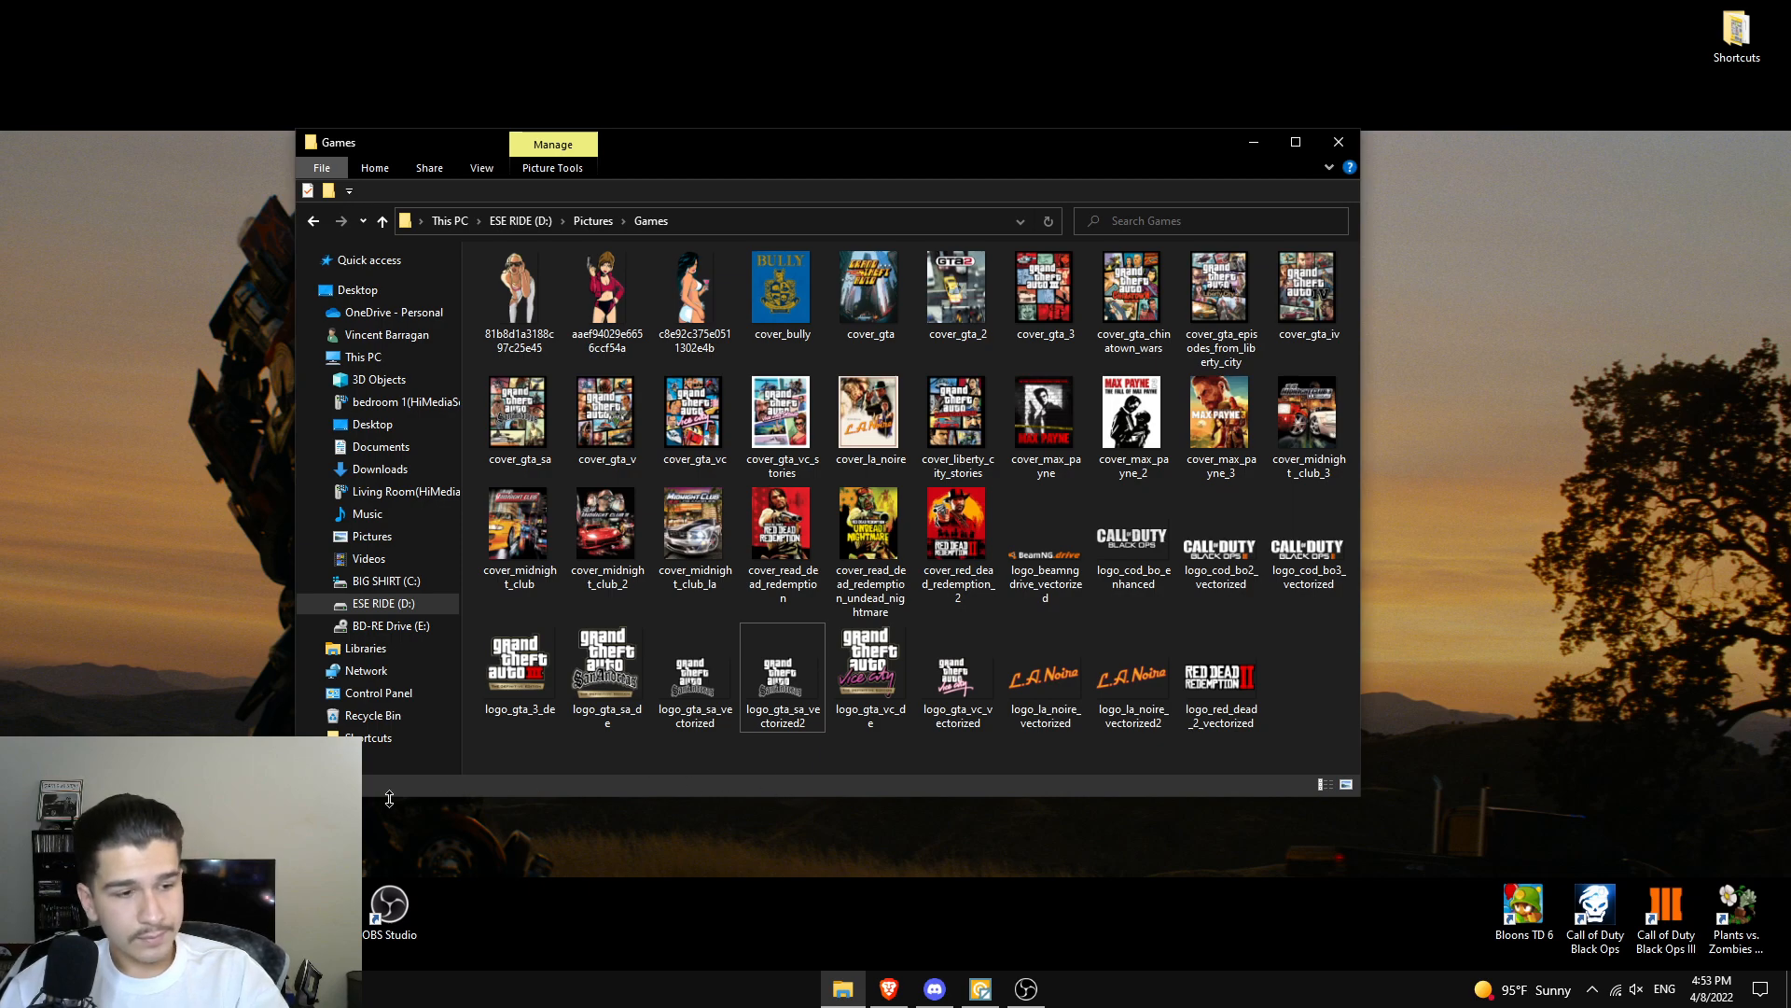